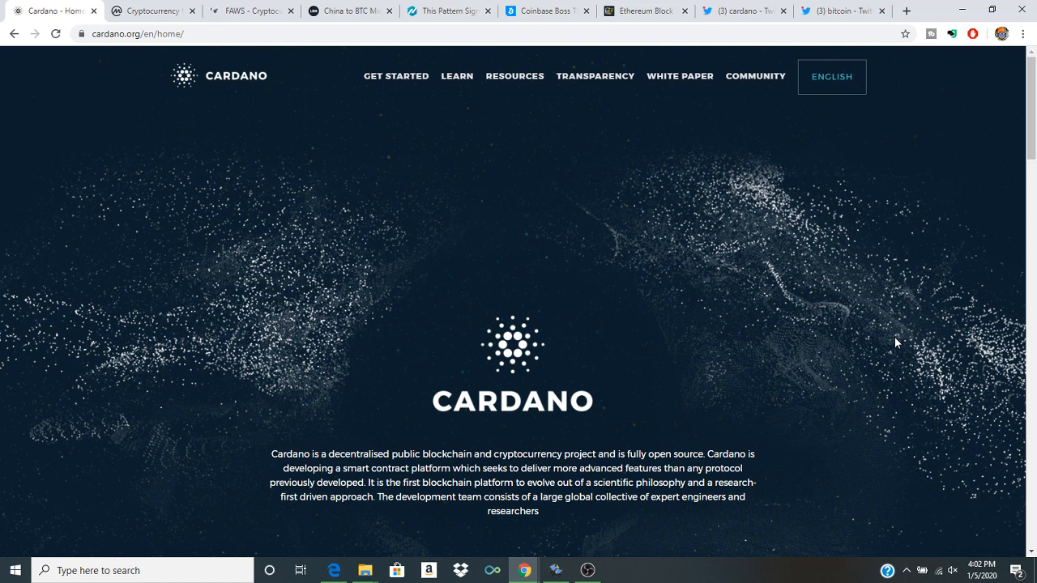
- Scroll the Twitter 'bitcoin' search results to the Bitcoin vs gold vs money supply tweet
scroll("down", 3)
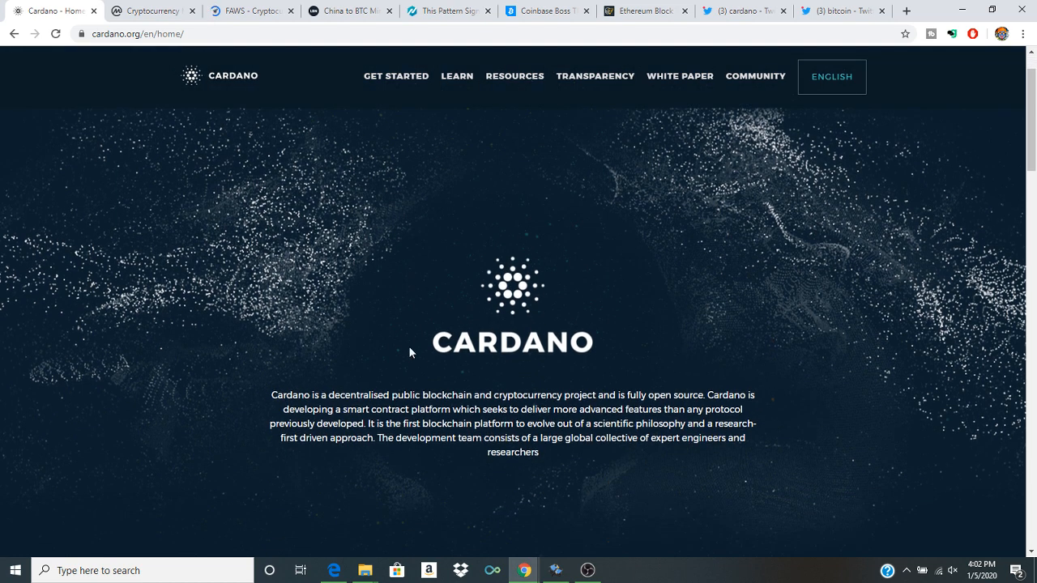
mouse_move(540, 343)
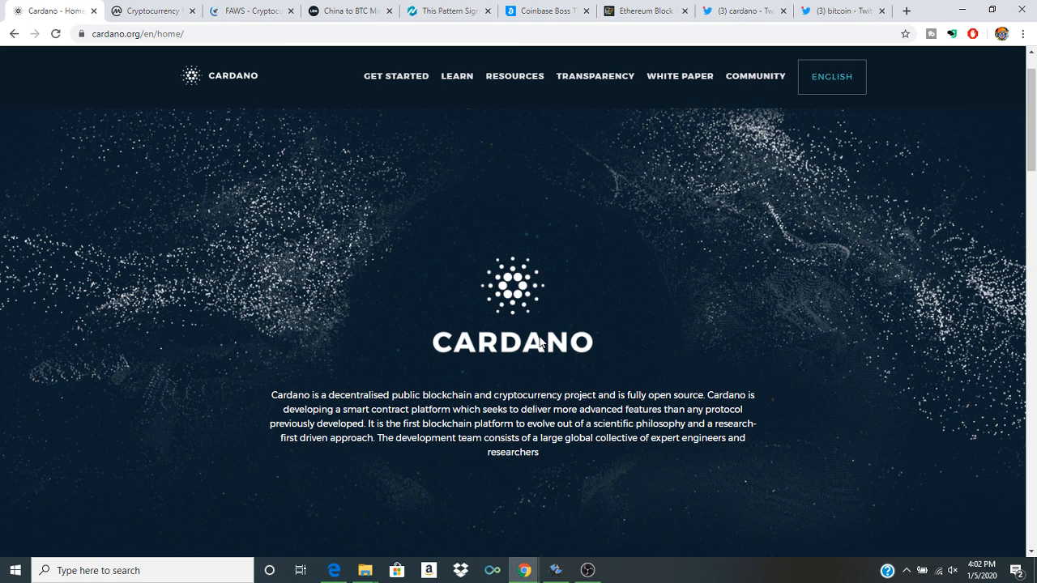
mouse_move(570, 355)
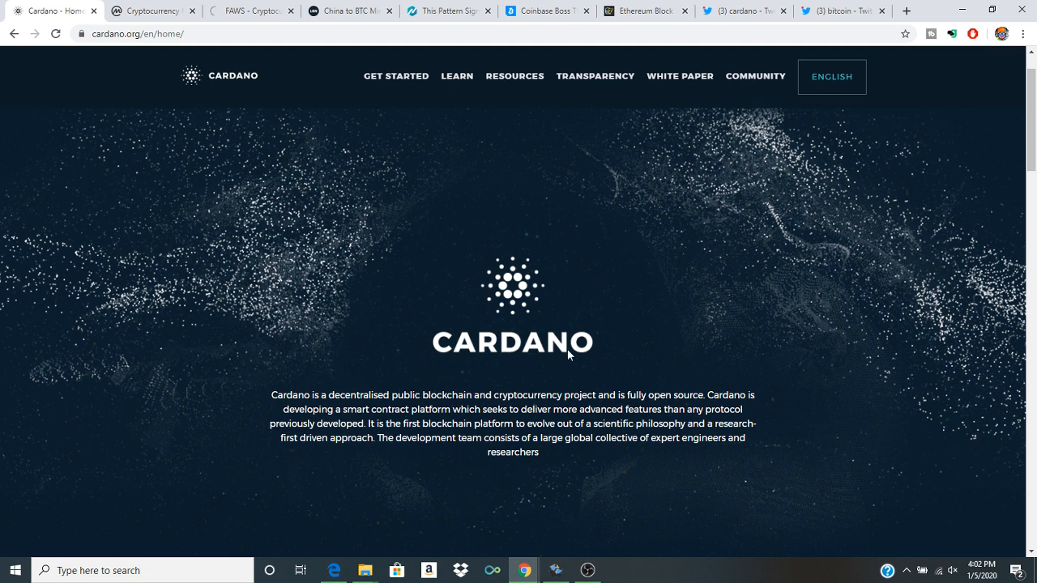
mouse_move(575, 287)
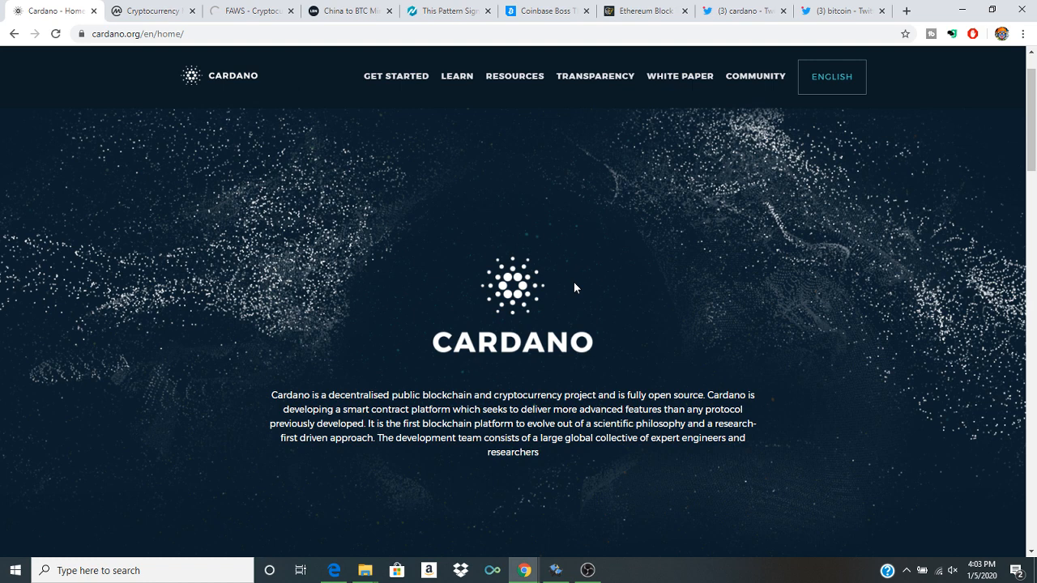
mouse_move(568, 143)
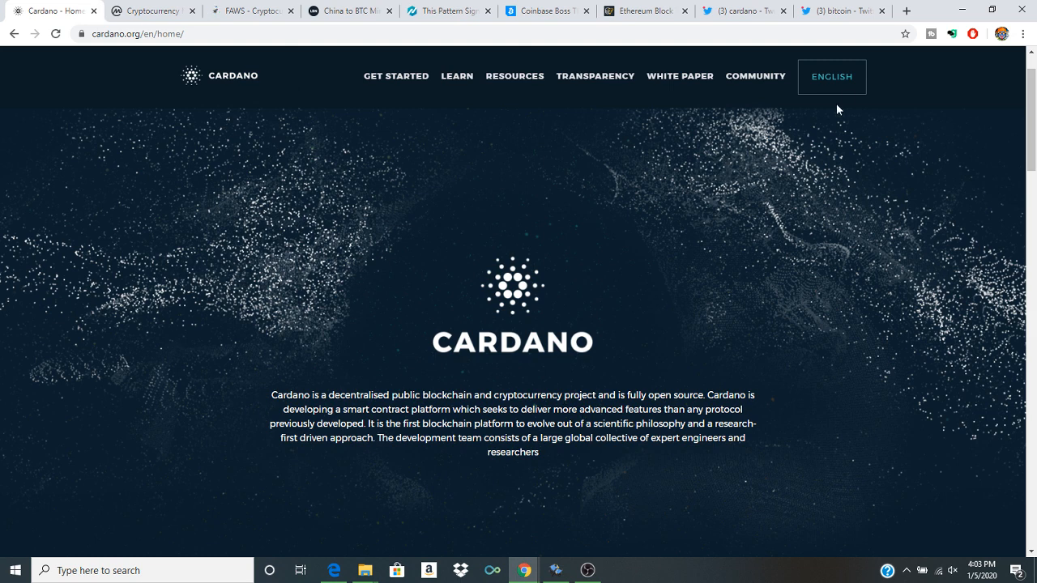
left_click(842, 10)
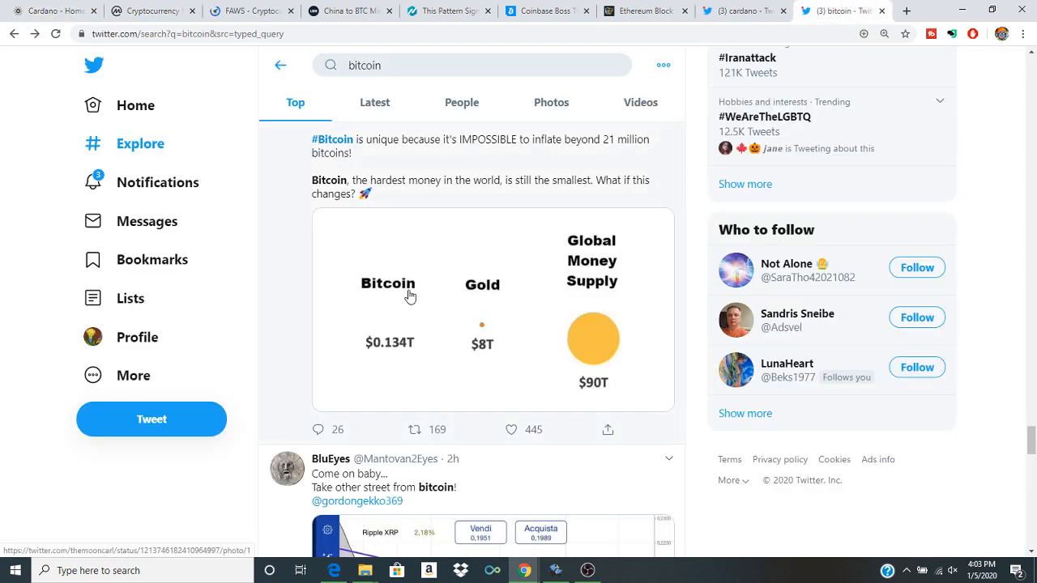
scroll("down", 3)
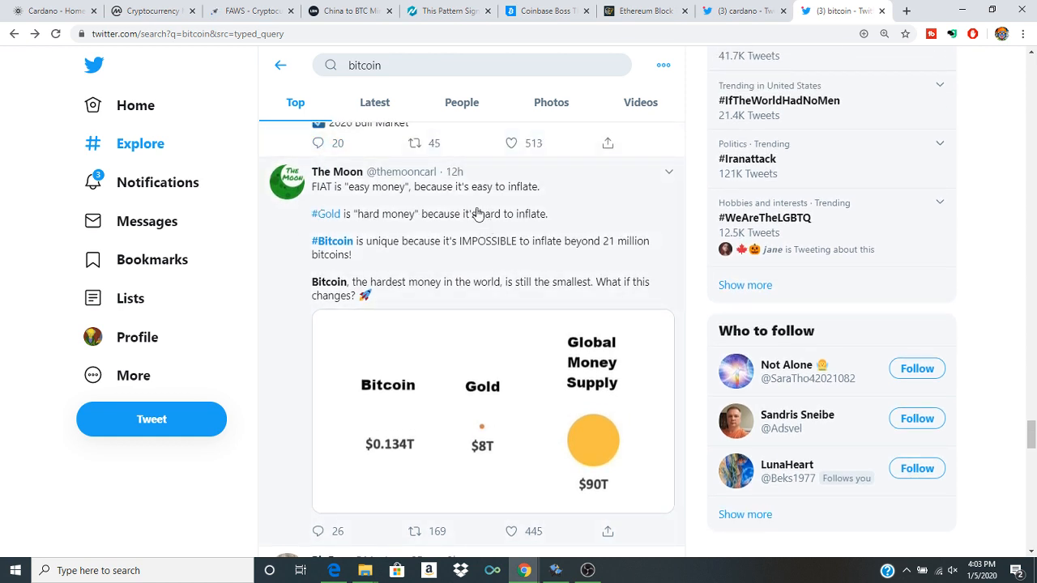
mouse_move(448, 262)
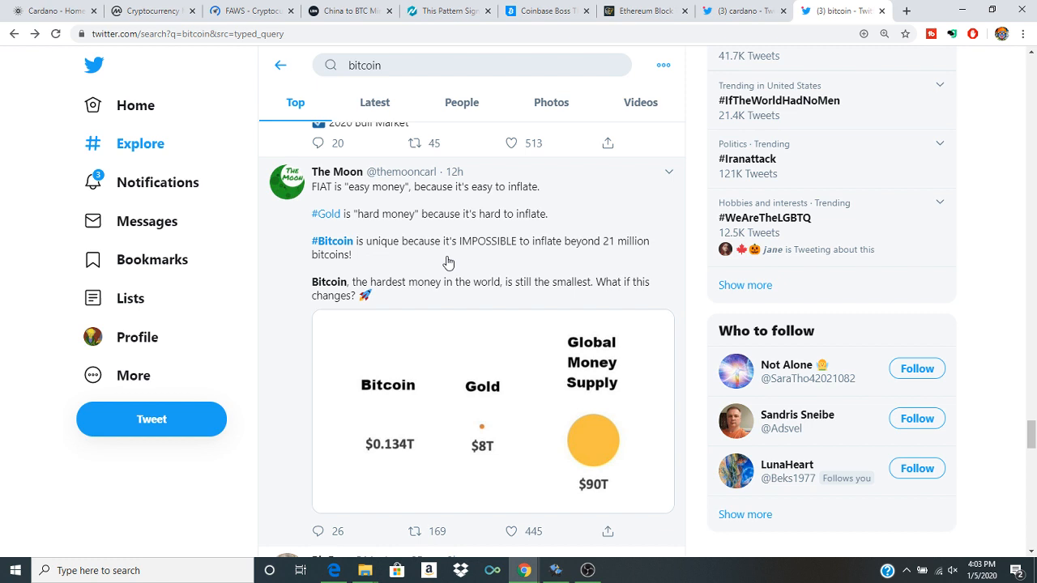
mouse_move(505, 264)
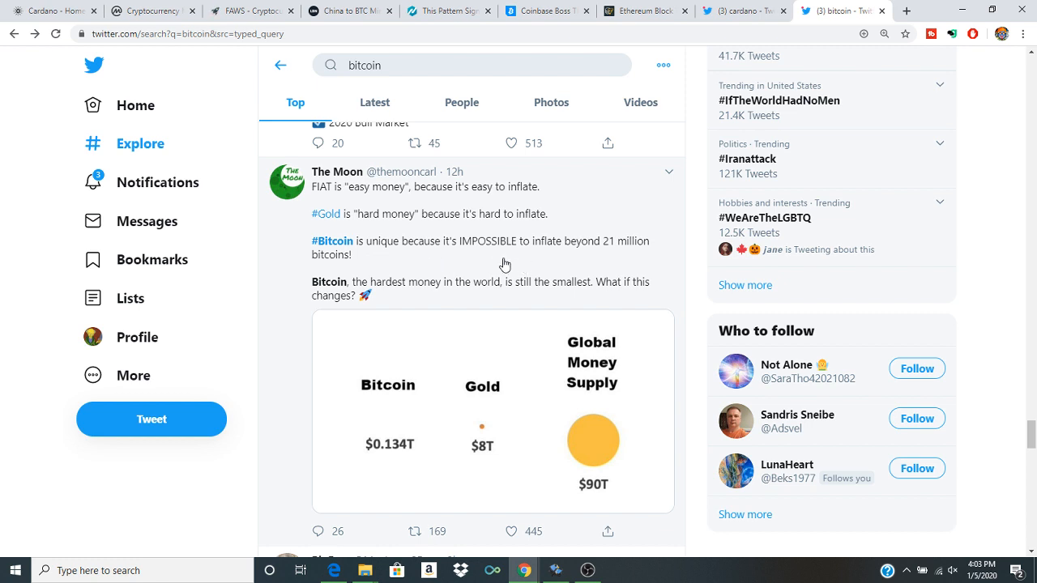
mouse_move(538, 263)
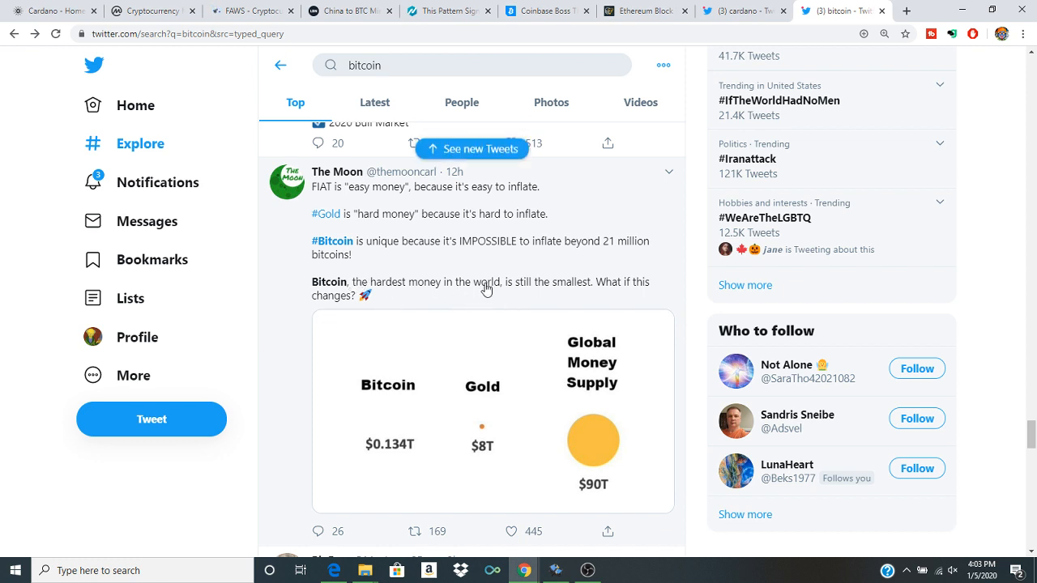
mouse_move(559, 311)
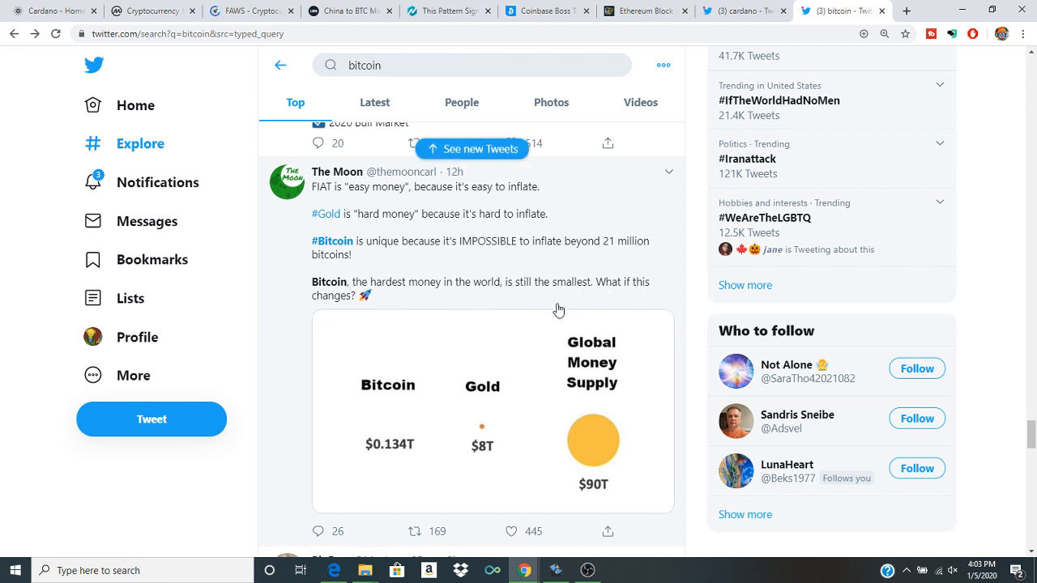
scroll("down", 3)
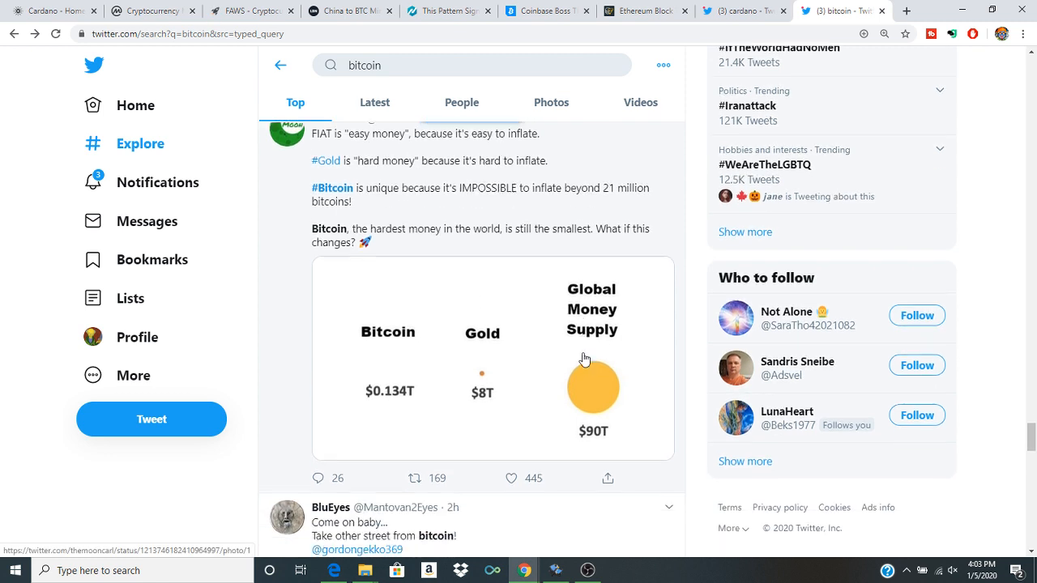
scroll("down", 3)
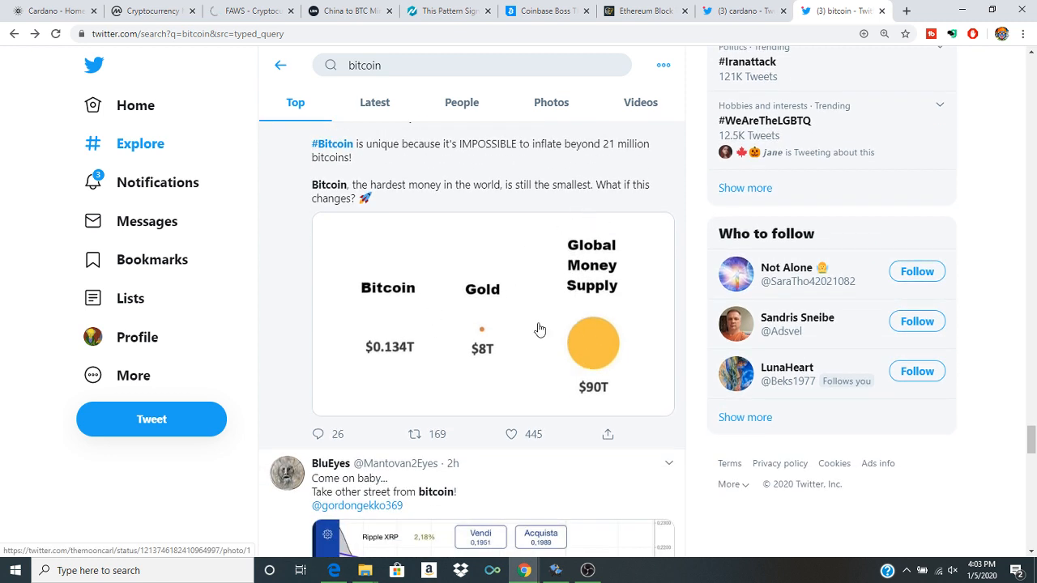
mouse_move(482, 392)
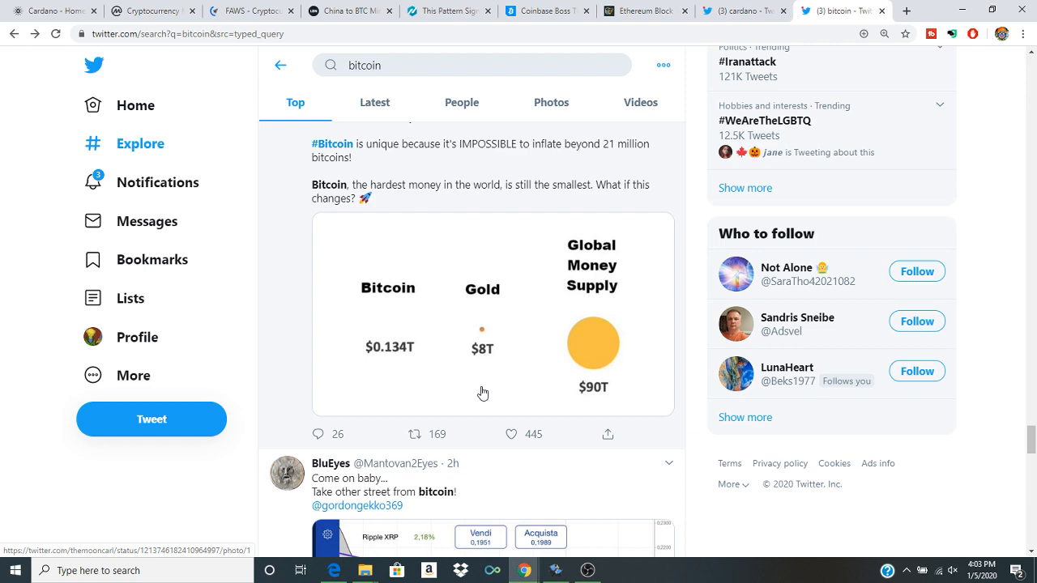
mouse_move(376, 357)
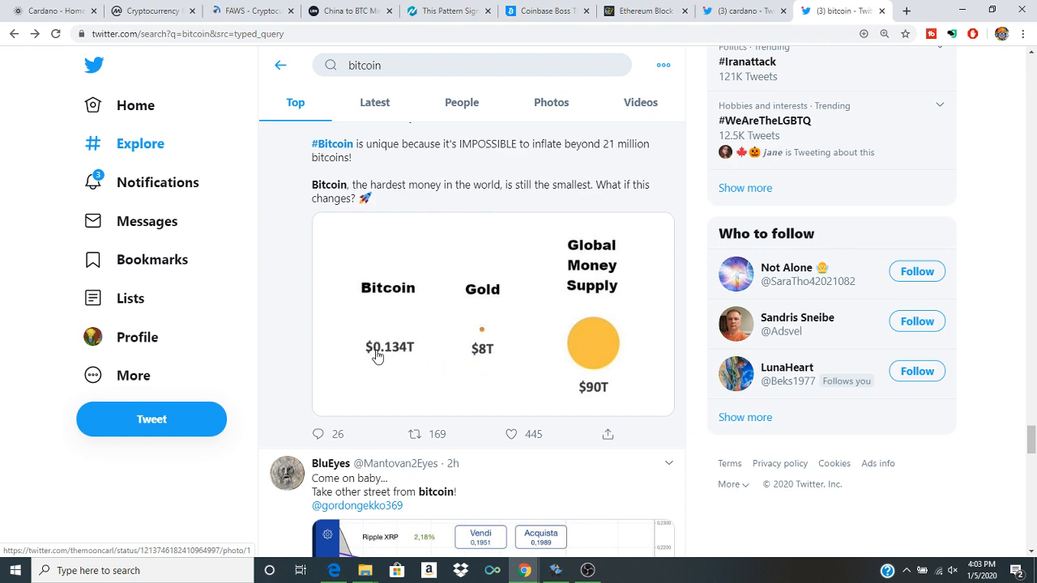
mouse_move(492, 256)
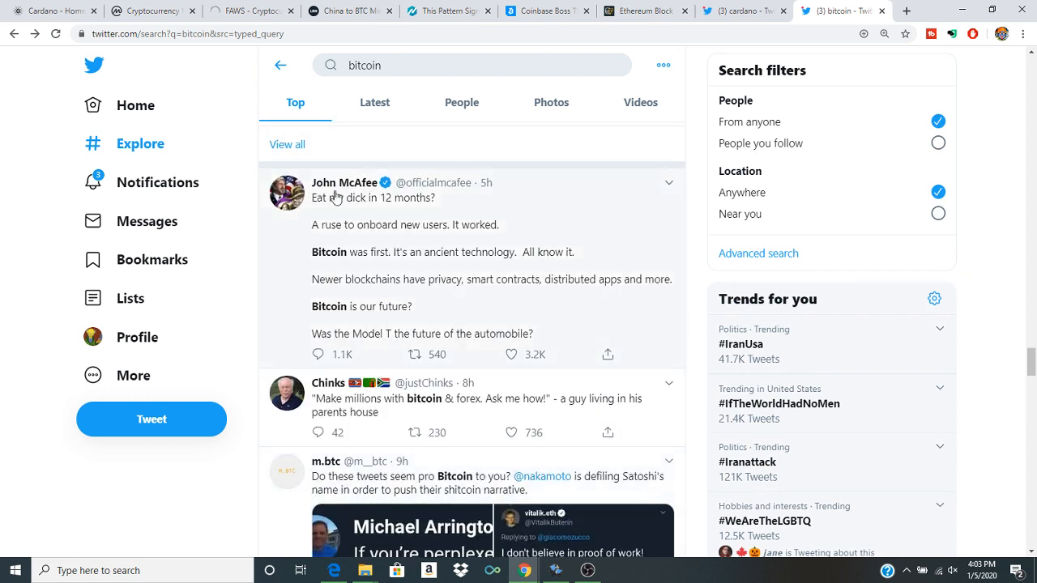
scroll("down", 3)
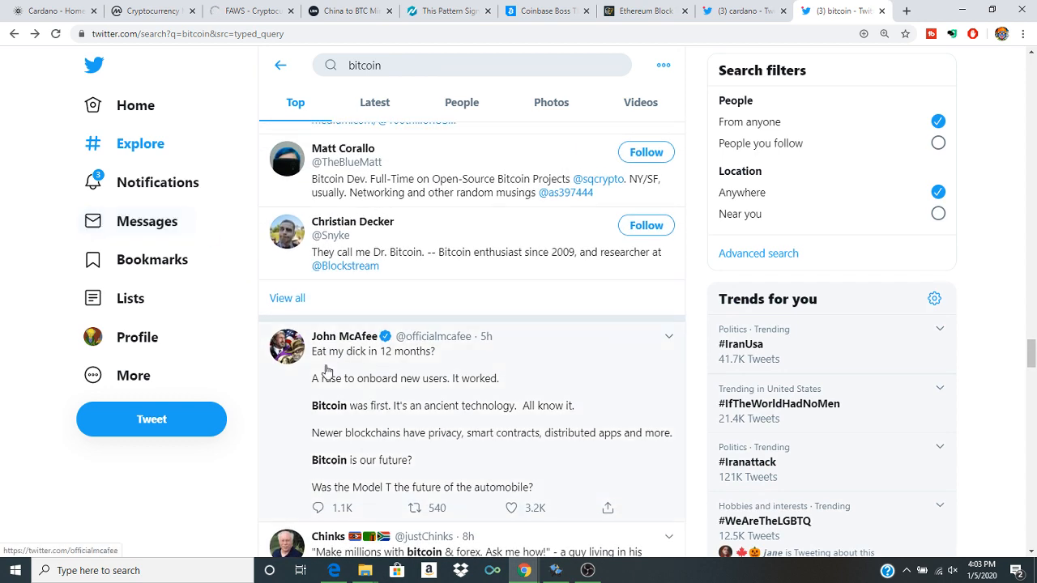
scroll("down", 3)
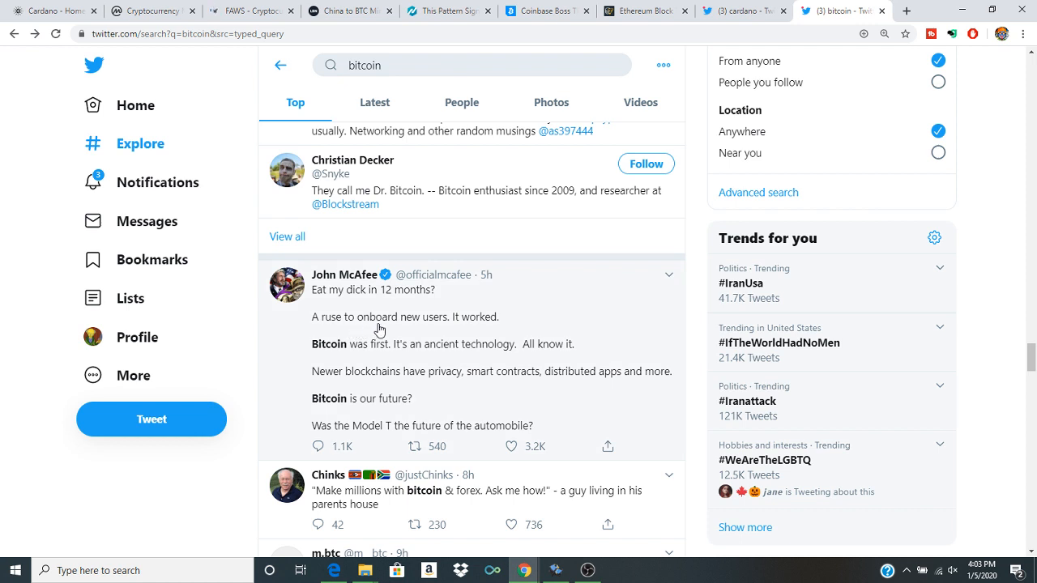
mouse_move(417, 303)
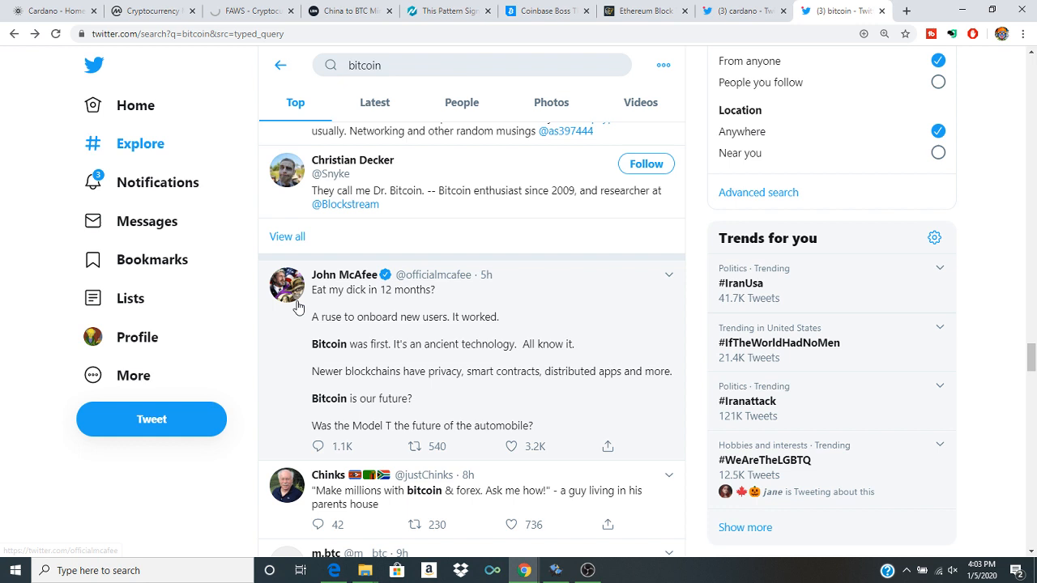
mouse_move(304, 336)
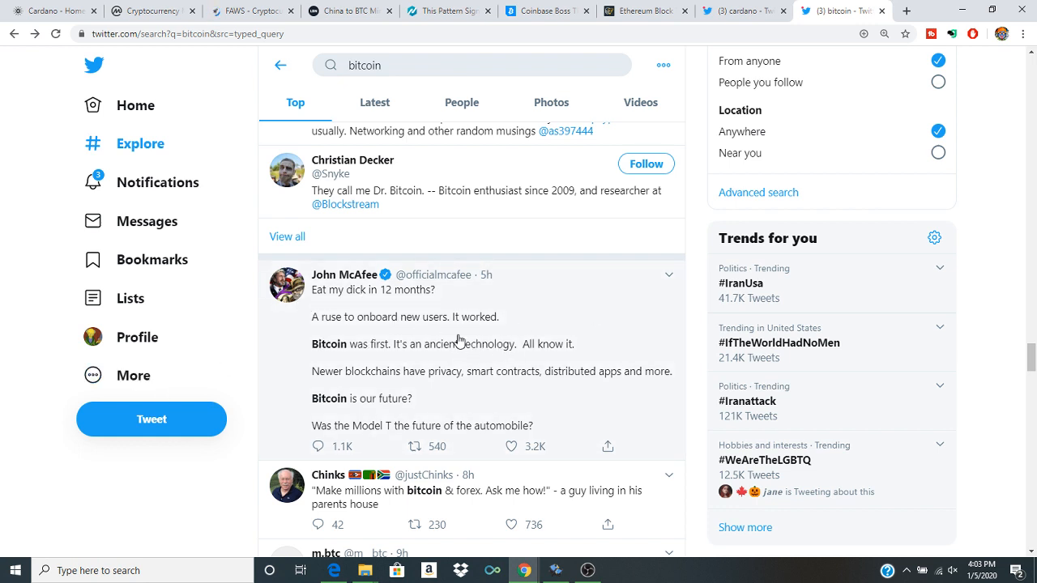
mouse_move(409, 357)
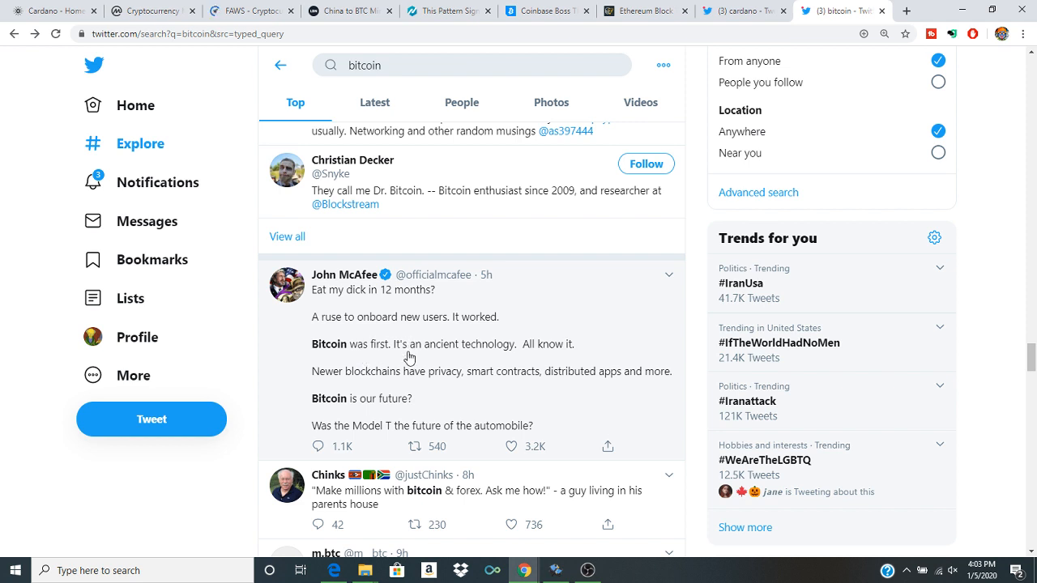
mouse_move(450, 357)
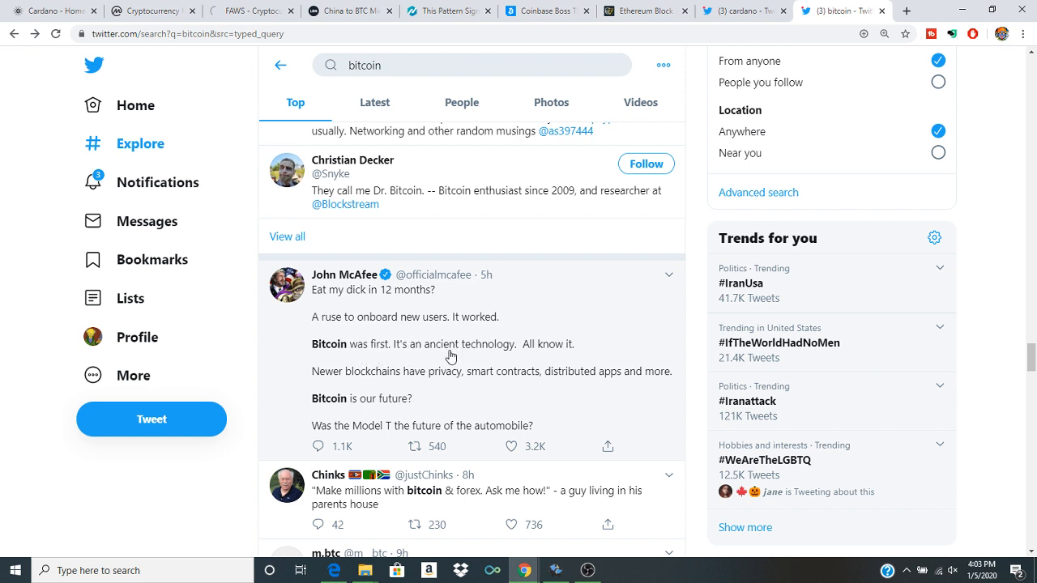
mouse_move(361, 388)
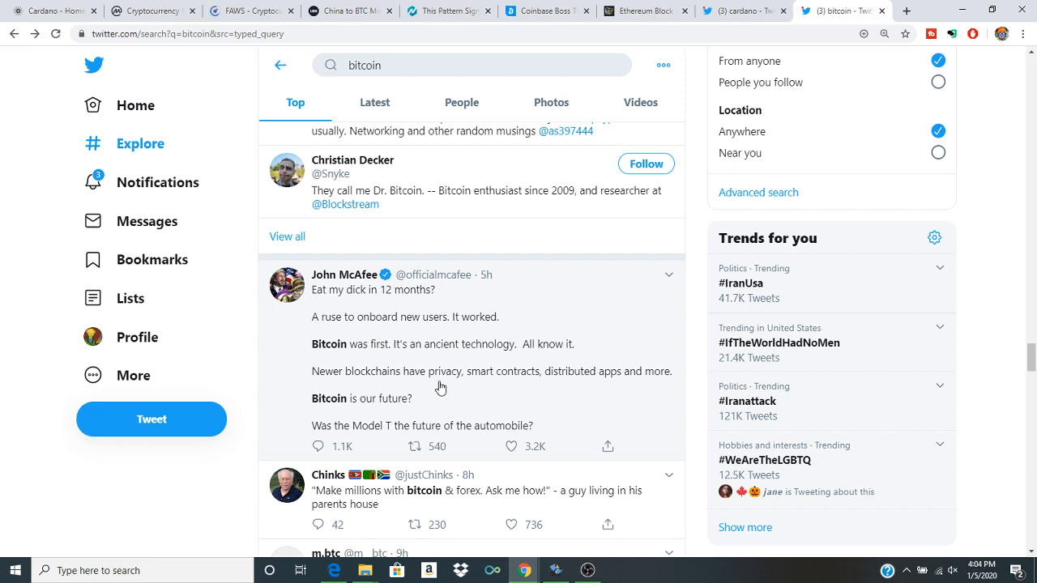
mouse_move(634, 383)
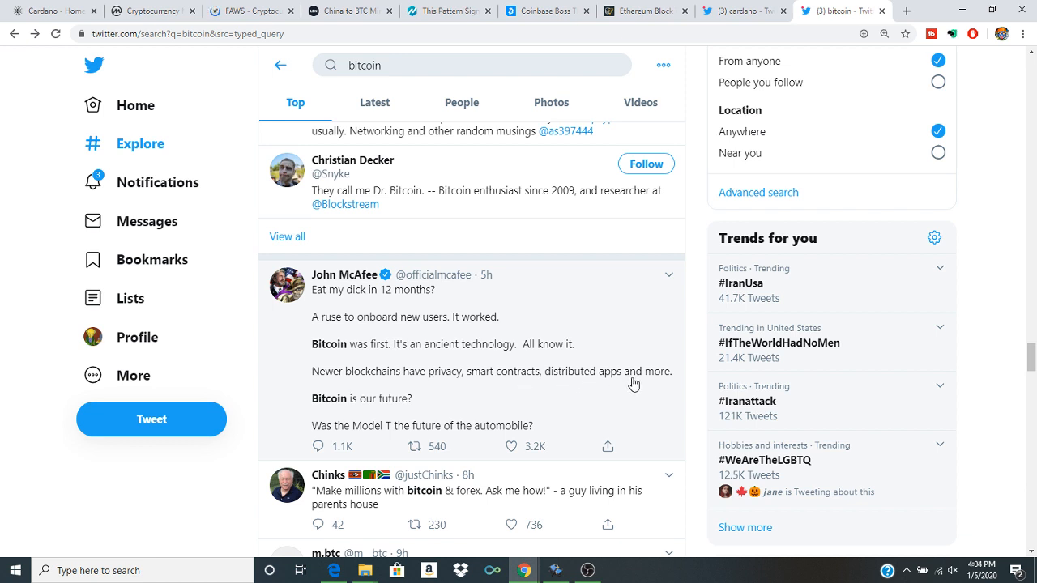
mouse_move(337, 415)
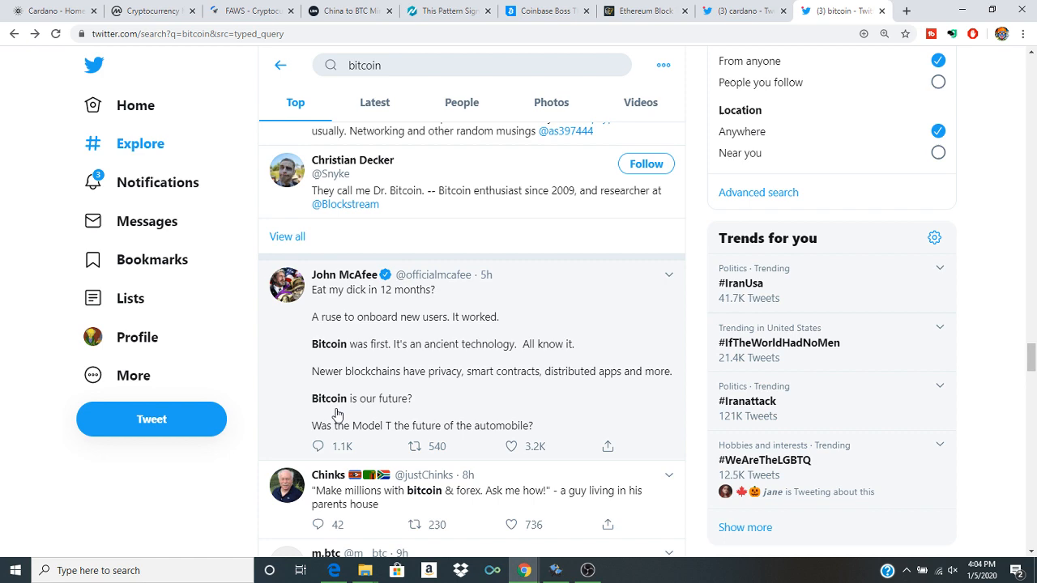
mouse_move(393, 432)
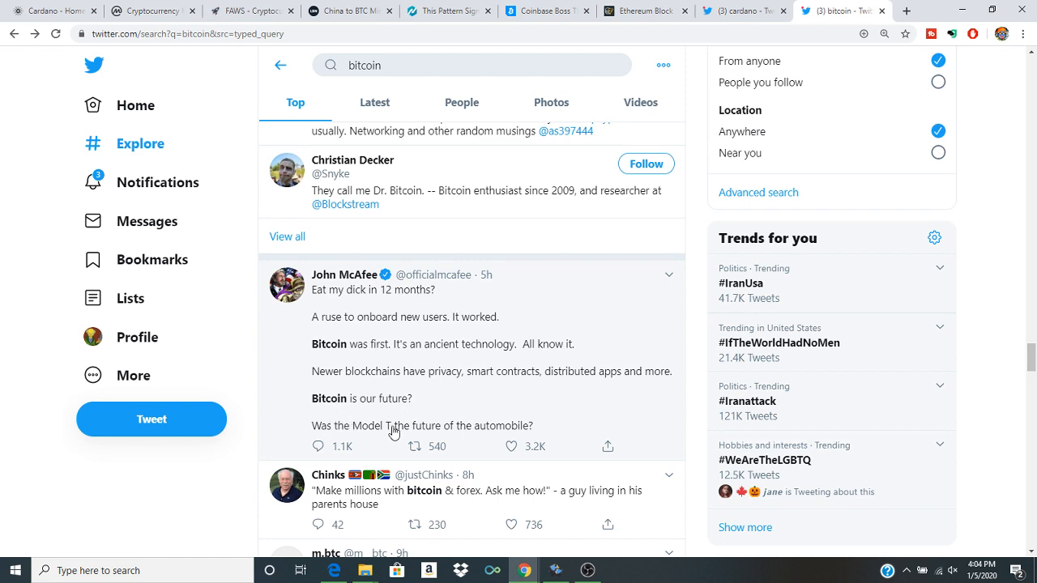
mouse_move(458, 434)
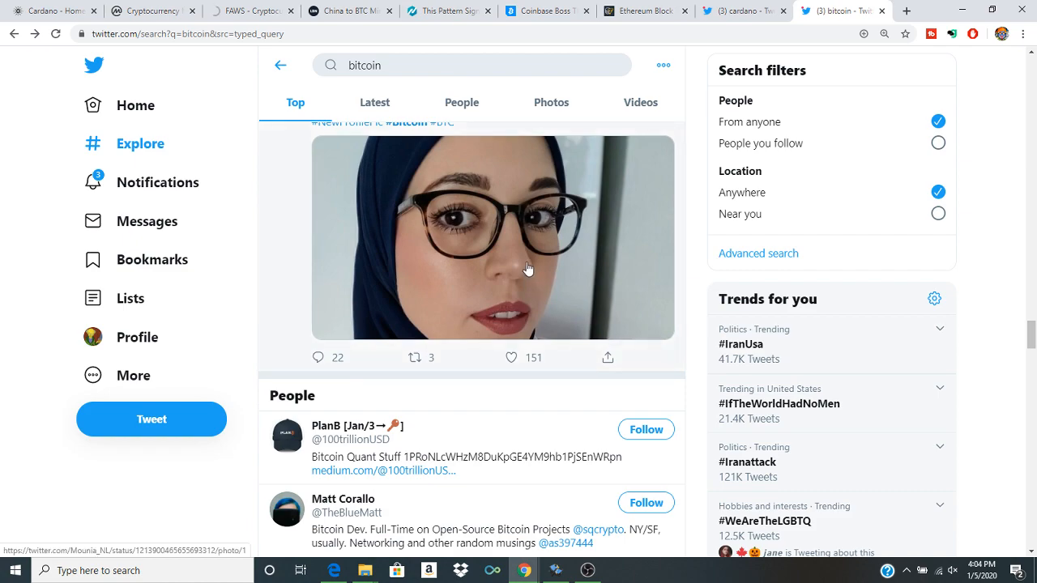
scroll("down", 3)
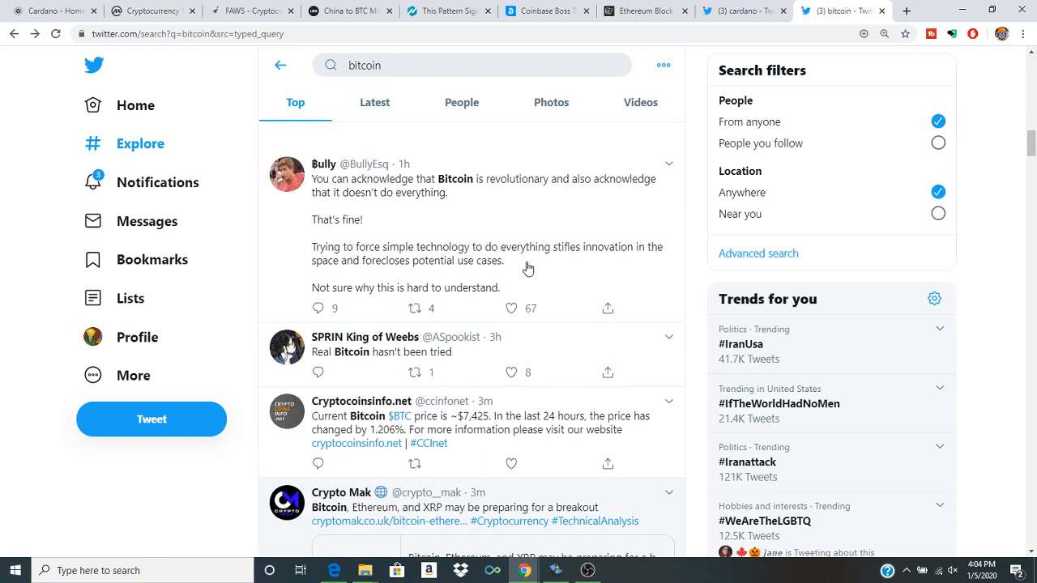
scroll("down", 3)
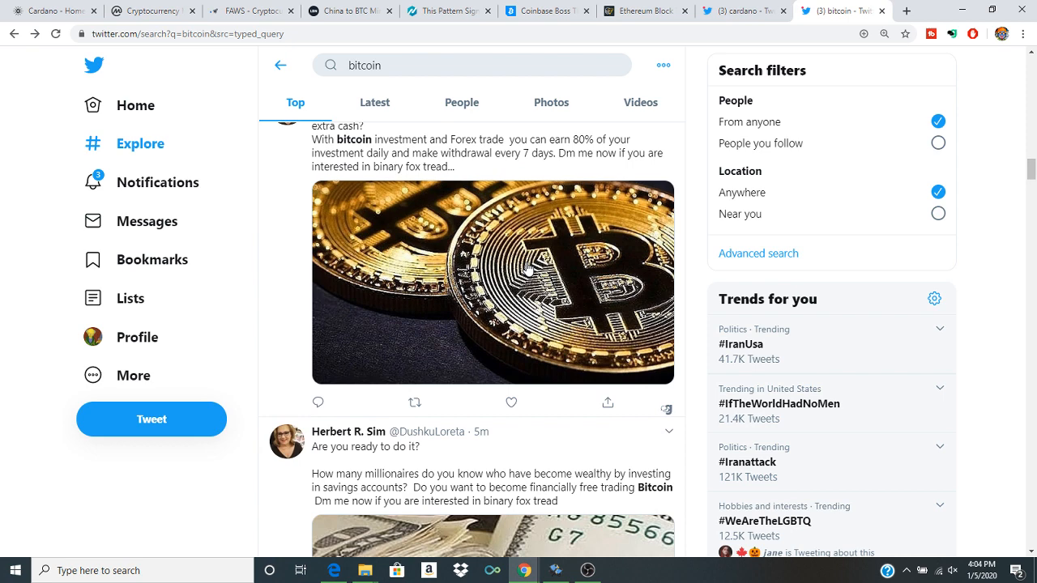
scroll("down", 3)
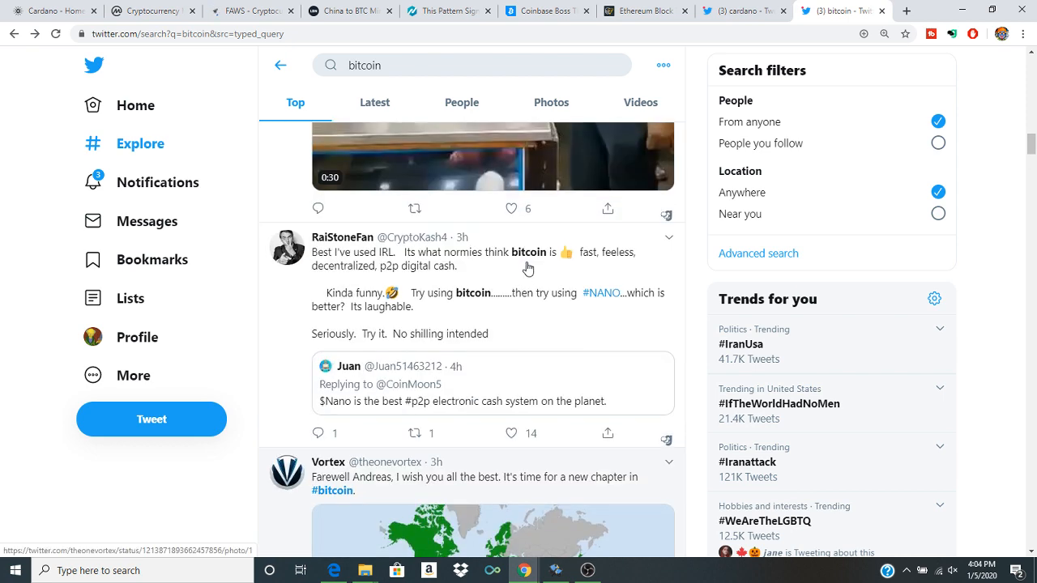
- Glance over the latest Twitter 'cardano' tweets, then bring back the Cardano.org home page
left_click(588, 571)
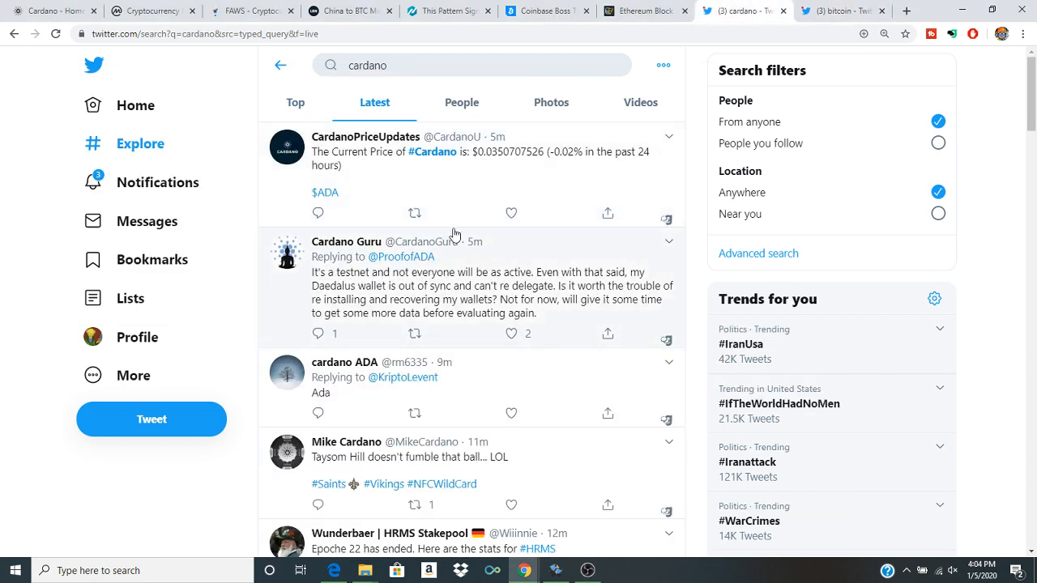
mouse_move(578, 329)
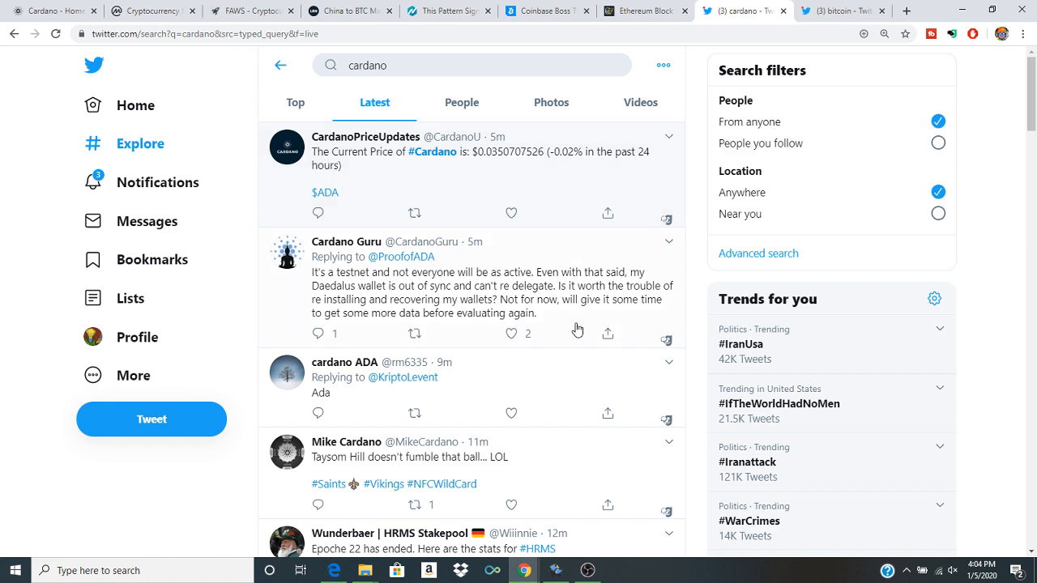
scroll("down", 3)
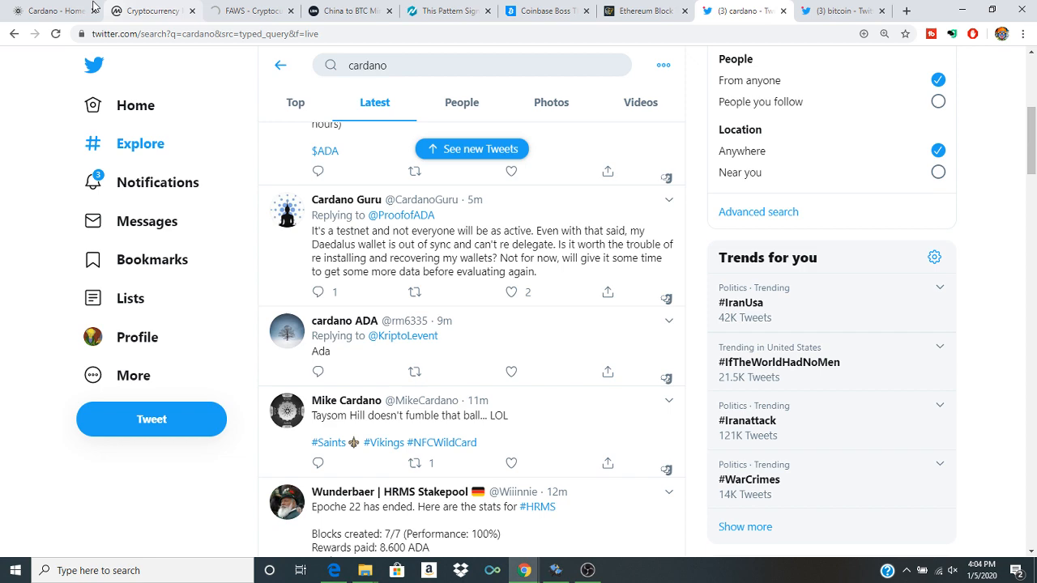
left_click(53, 11)
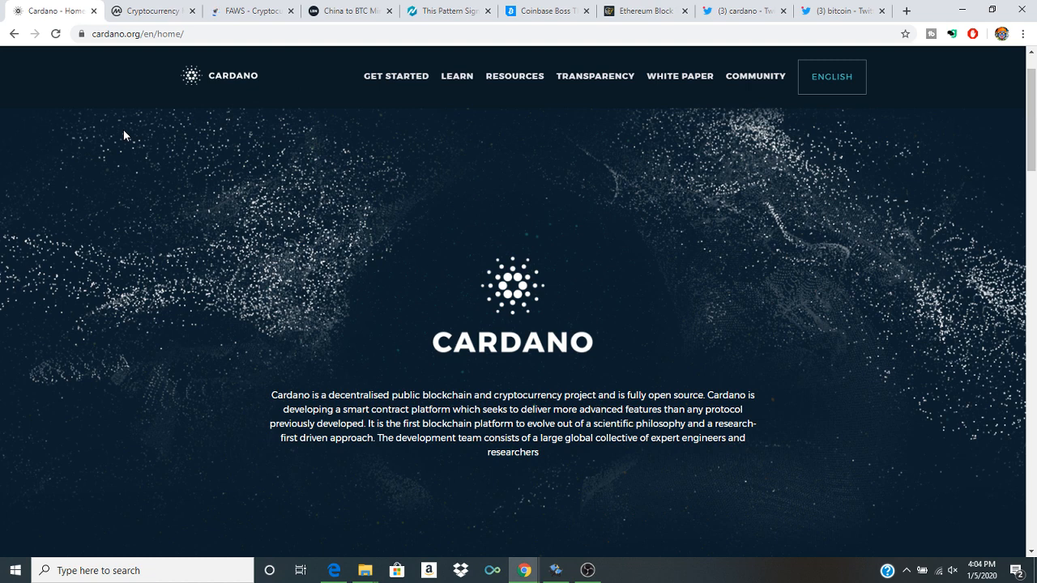
- Reload CoinMarketCap's Top 100 table for fresh prices, then return to Cardano.org
left_click(152, 11)
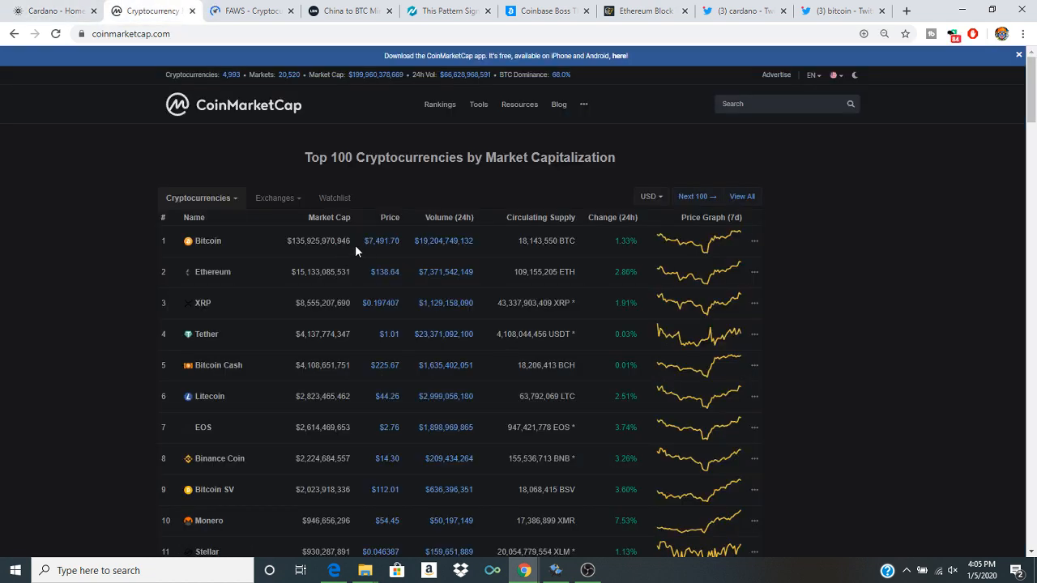
mouse_move(393, 251)
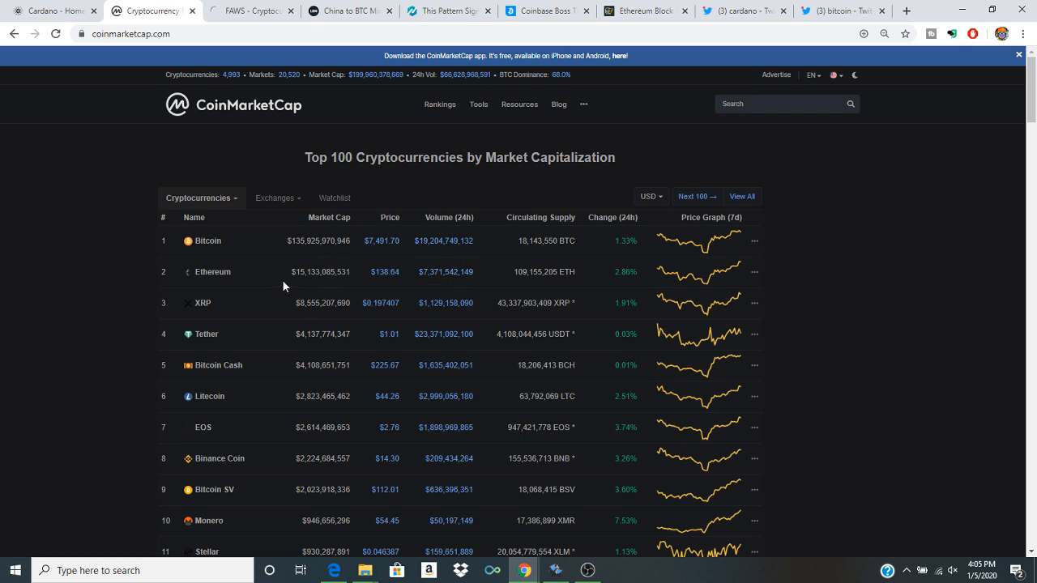
mouse_move(375, 295)
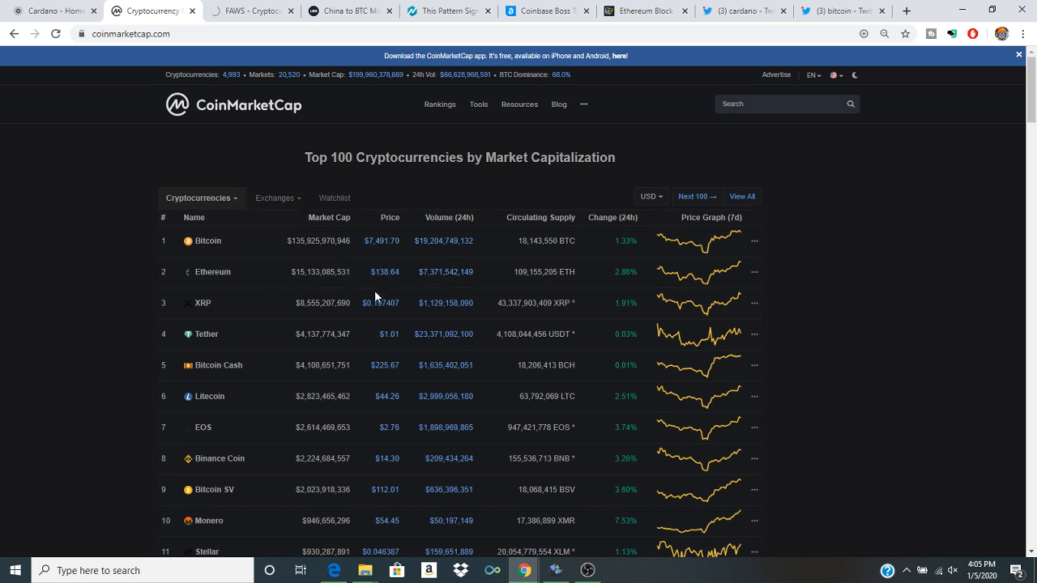
mouse_move(477, 183)
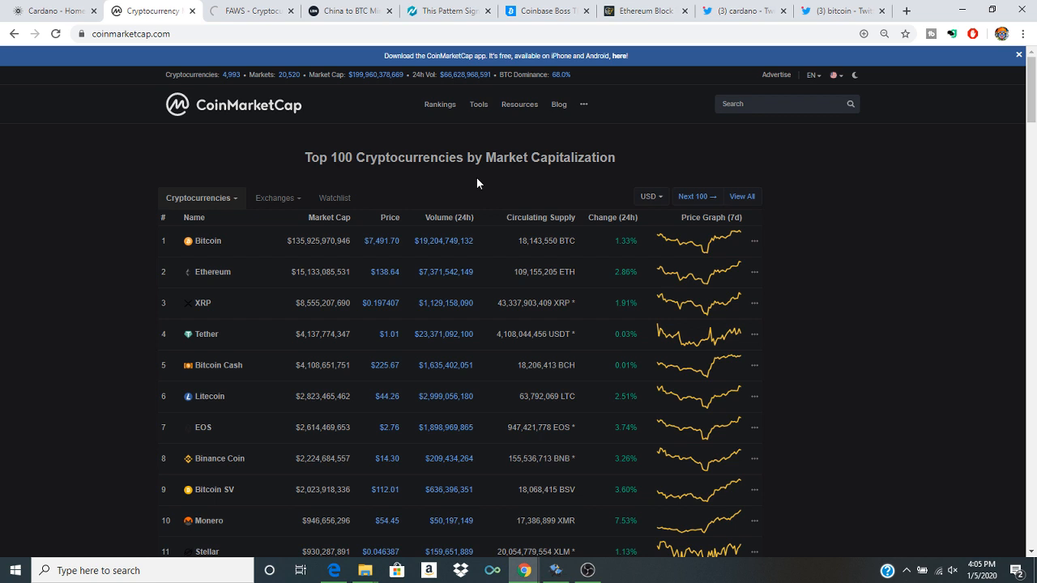
left_click(588, 570)
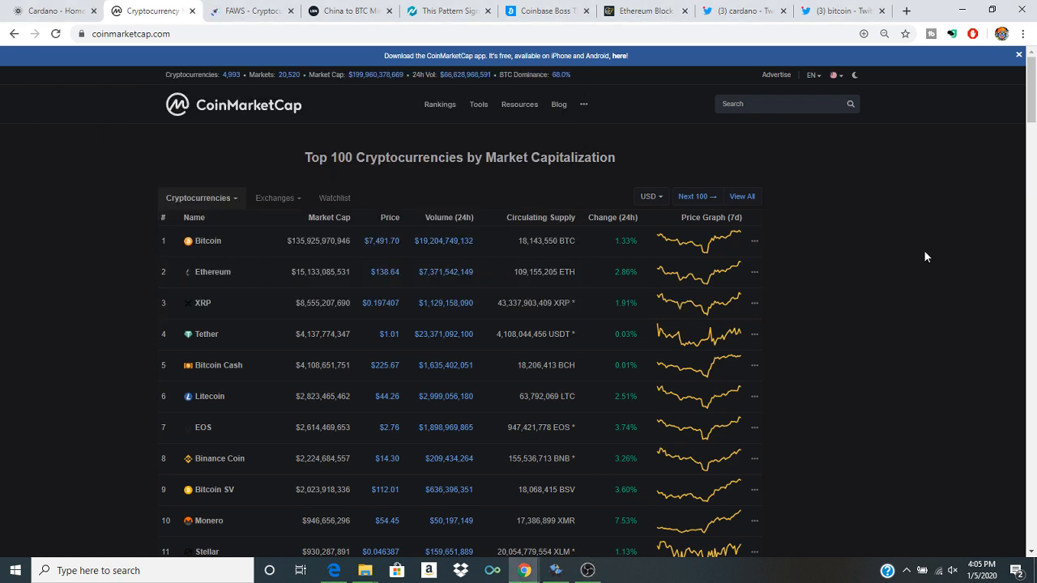
mouse_move(608, 255)
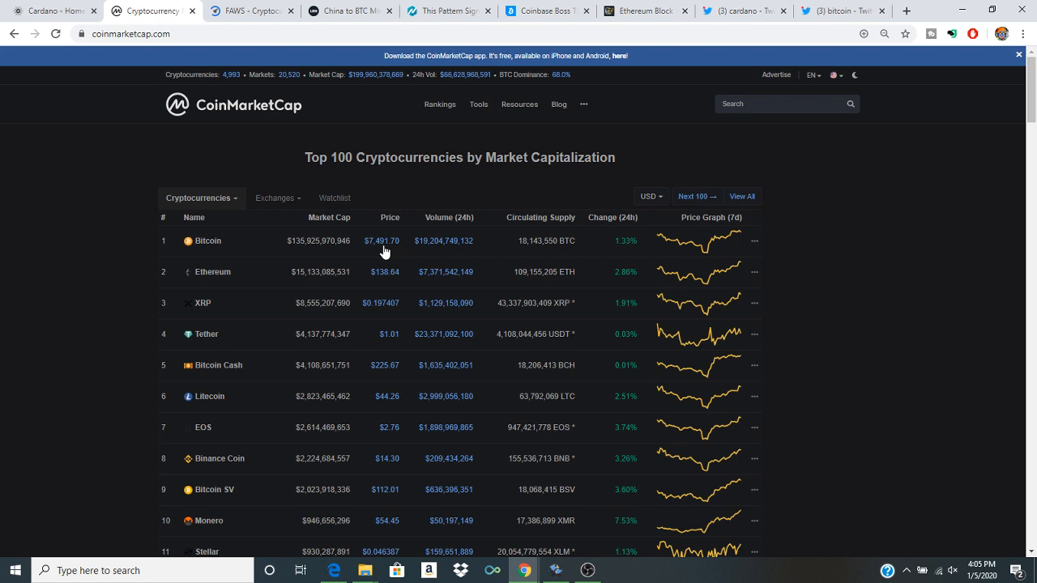
mouse_move(453, 314)
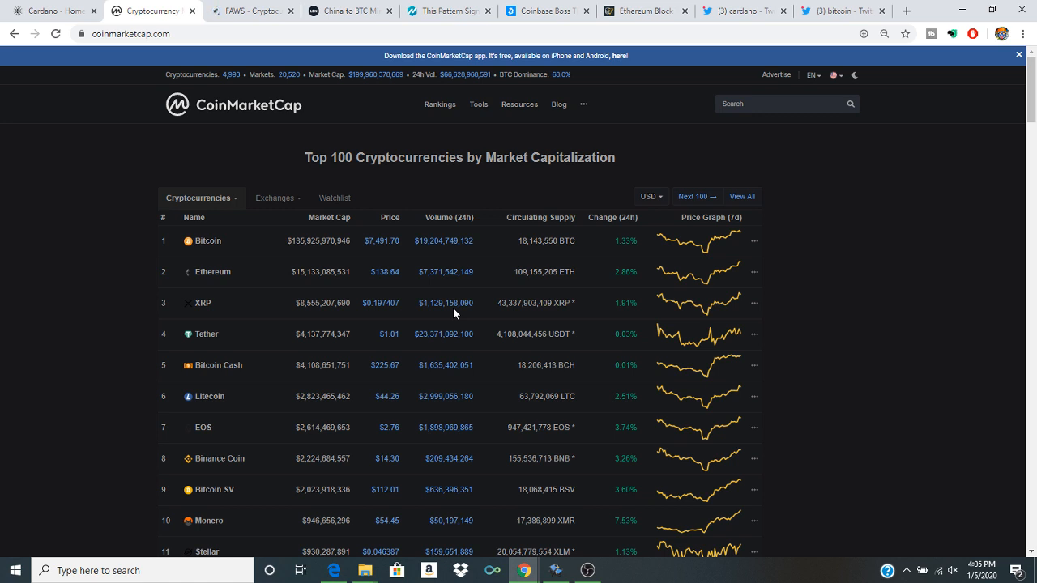
mouse_move(362, 268)
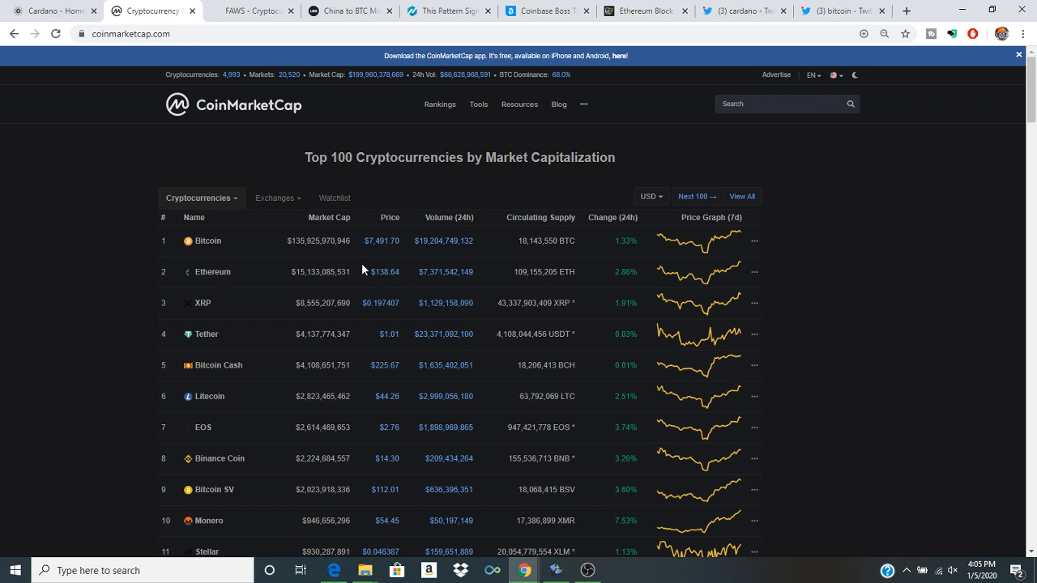
mouse_move(231, 310)
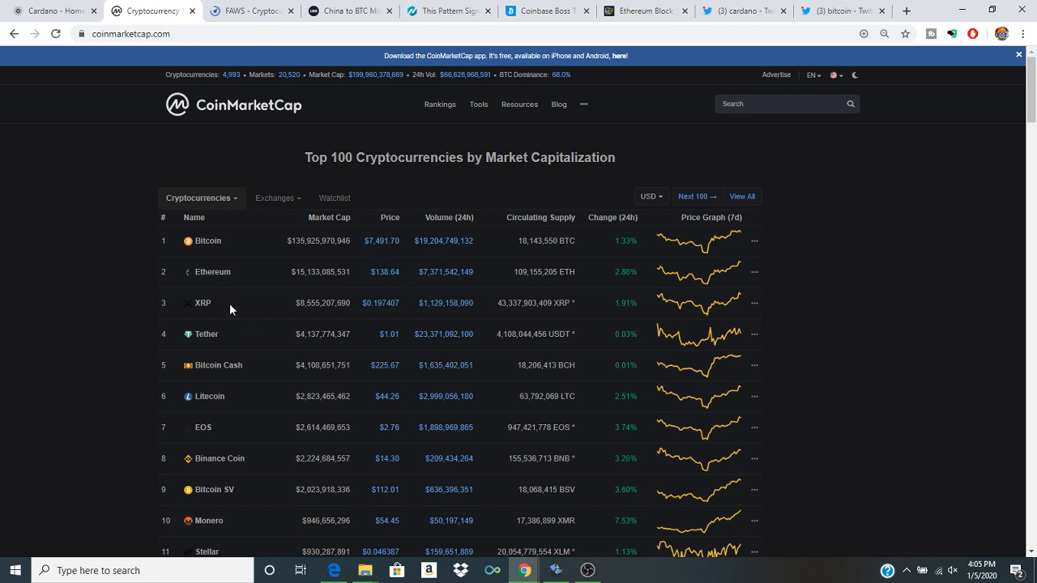
left_click(56, 34)
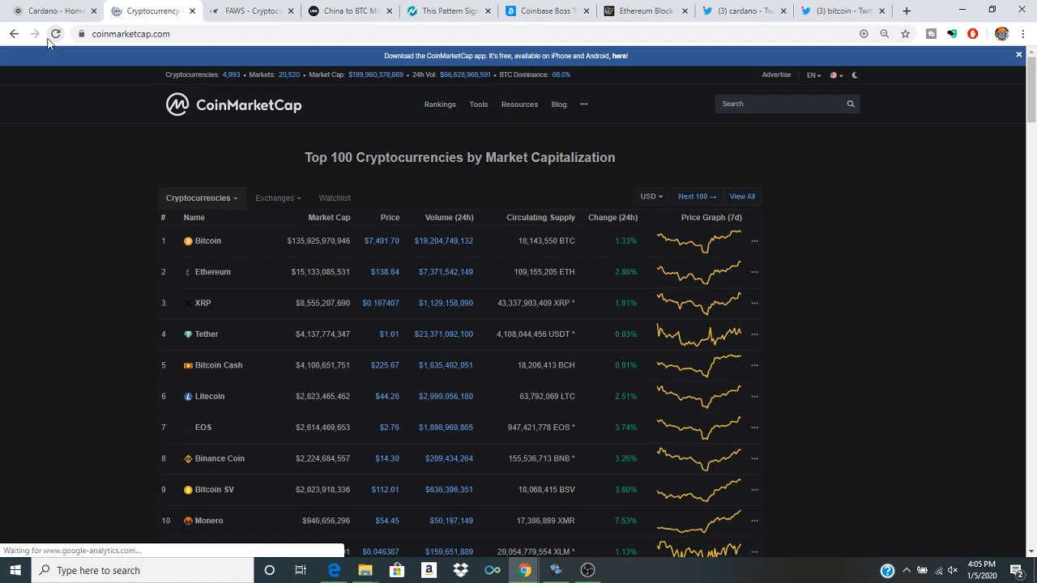
left_click(55, 34)
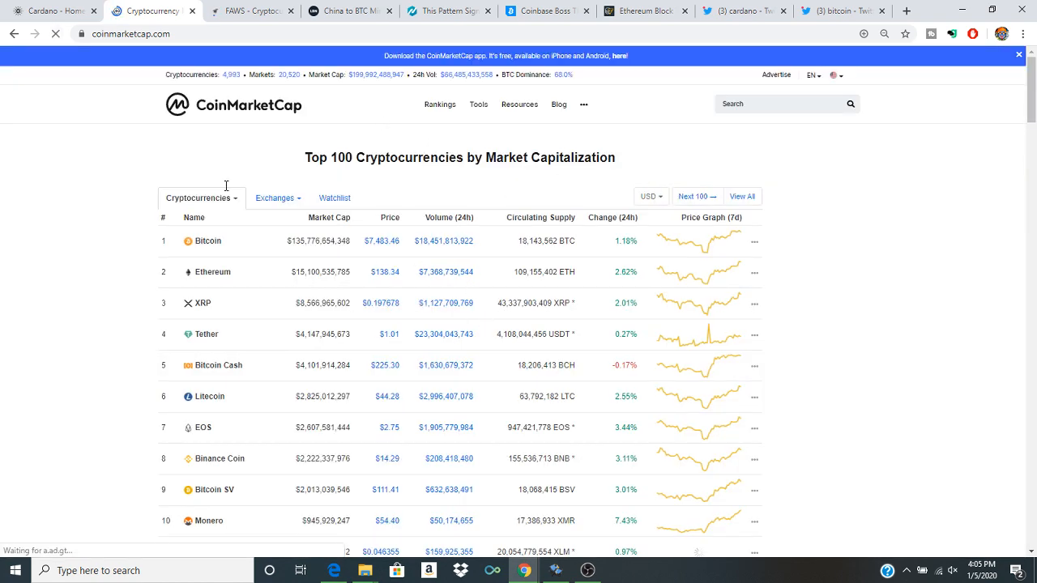
left_click(53, 9)
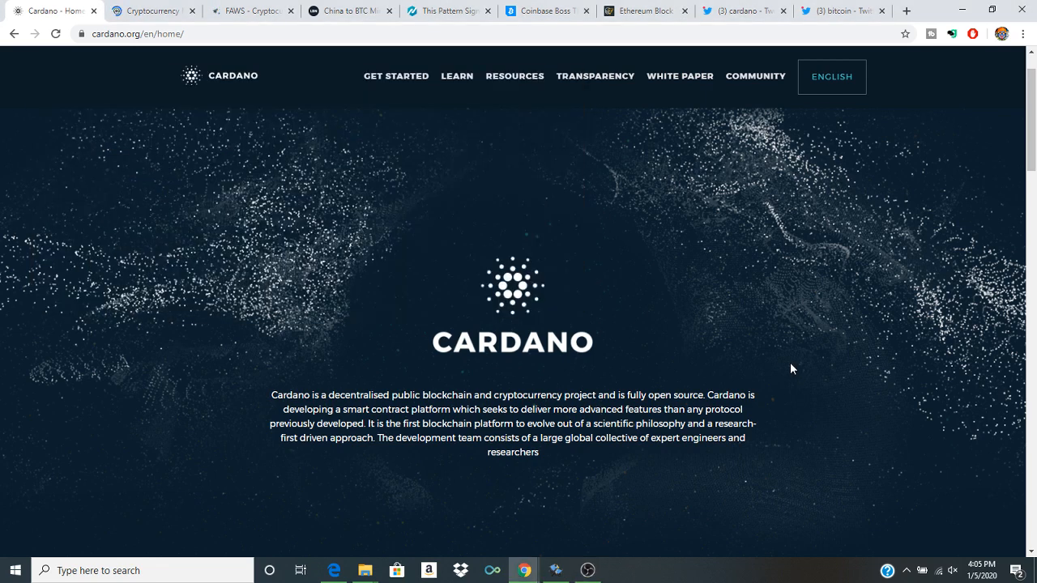
mouse_move(418, 360)
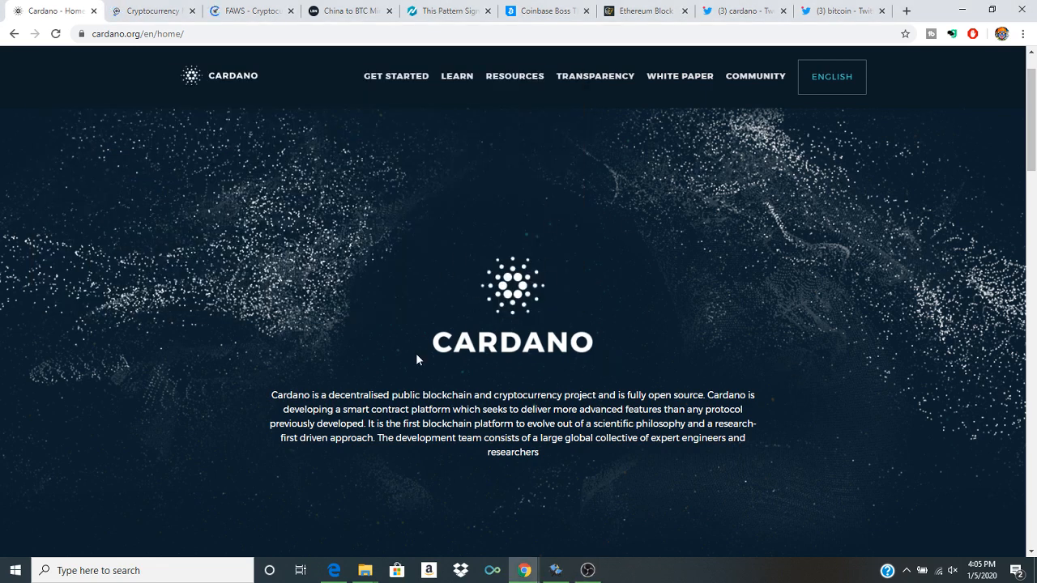
mouse_move(669, 331)
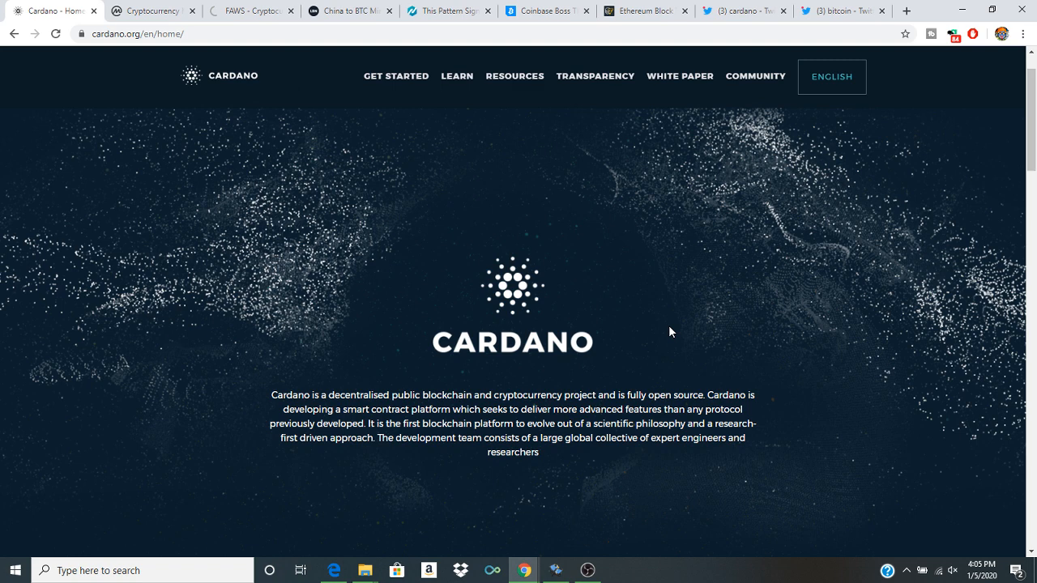
mouse_move(558, 339)
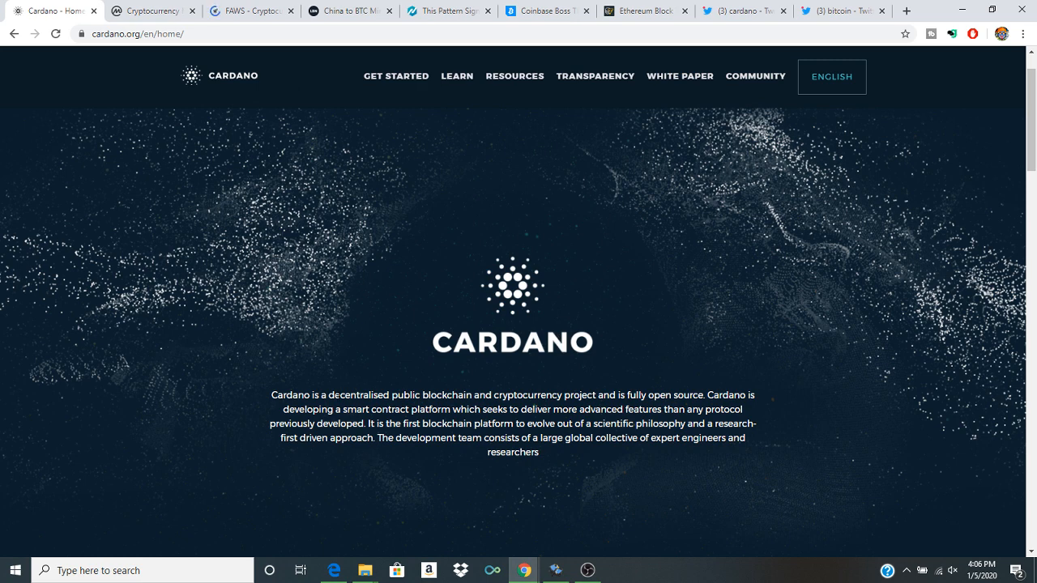
- Scroll the Cardano home page, then open the 'China to BTC Miners' Live Bitcoin News article
scroll("down", 3)
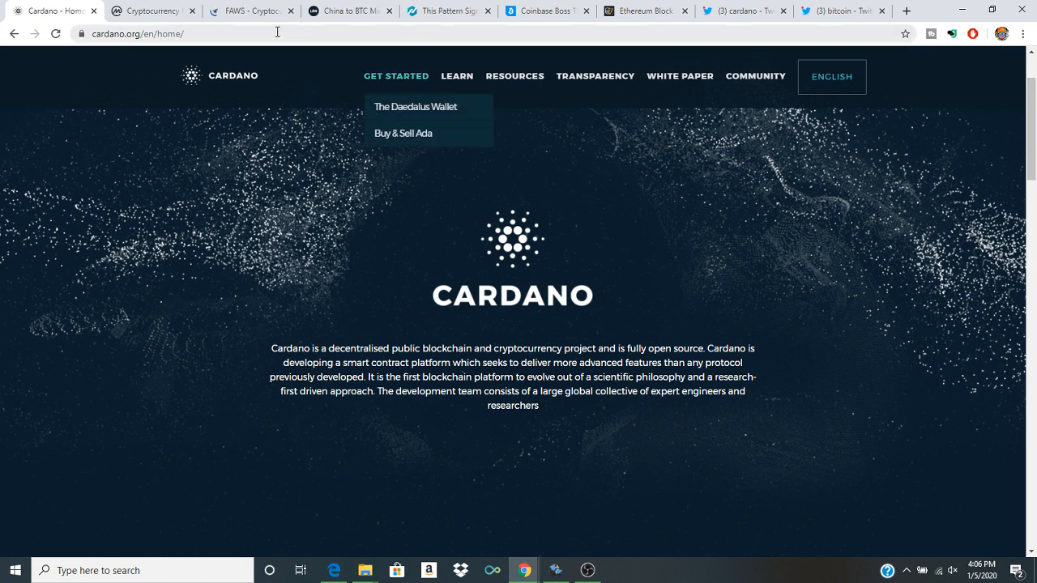
left_click(350, 11)
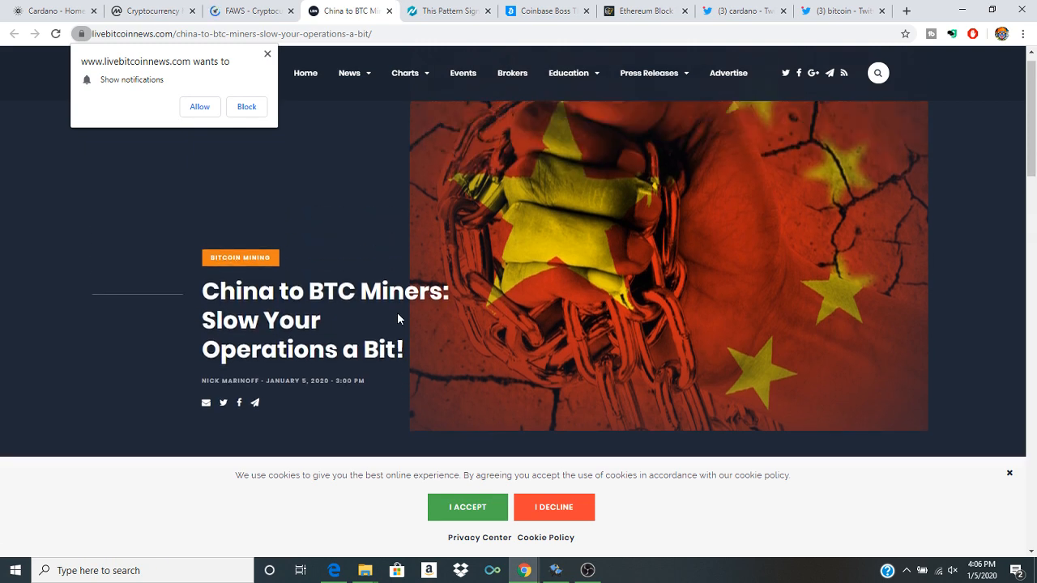
- Read down the 'China to BTC Miners' article, then switch to the FAWS news feed
scroll("down", 3)
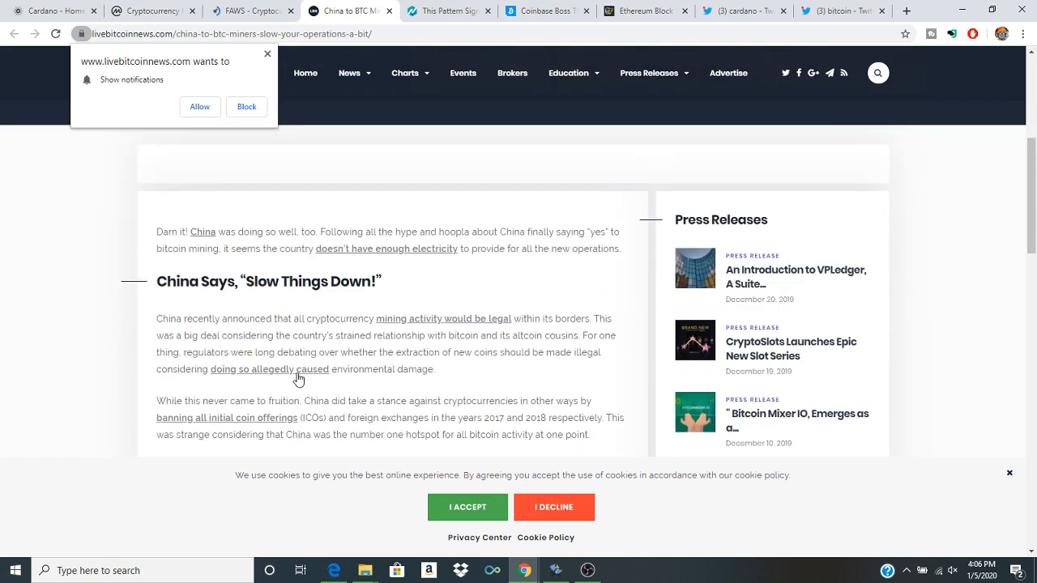
mouse_move(359, 322)
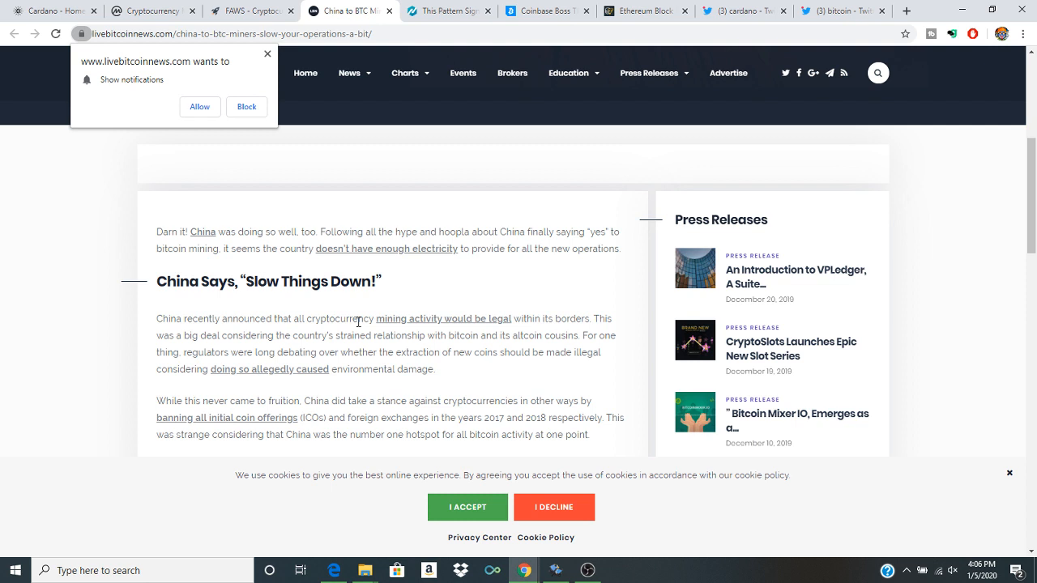
mouse_move(455, 334)
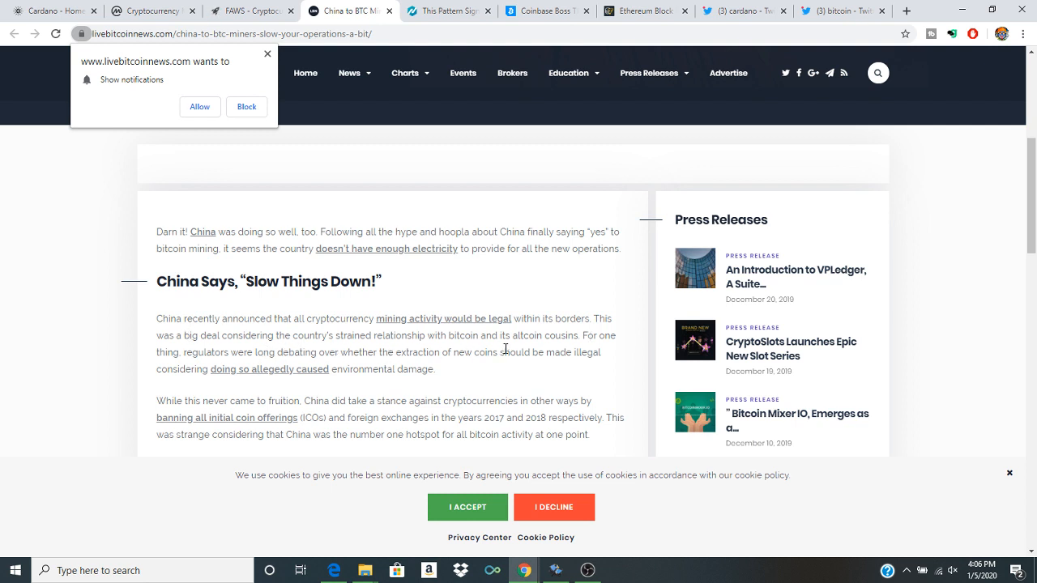
mouse_move(574, 348)
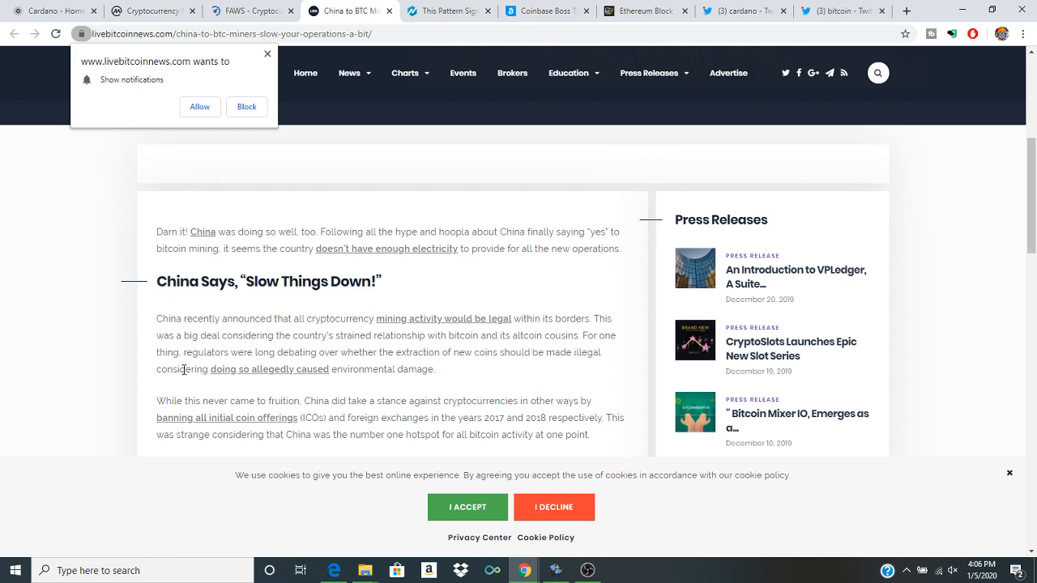
mouse_move(254, 366)
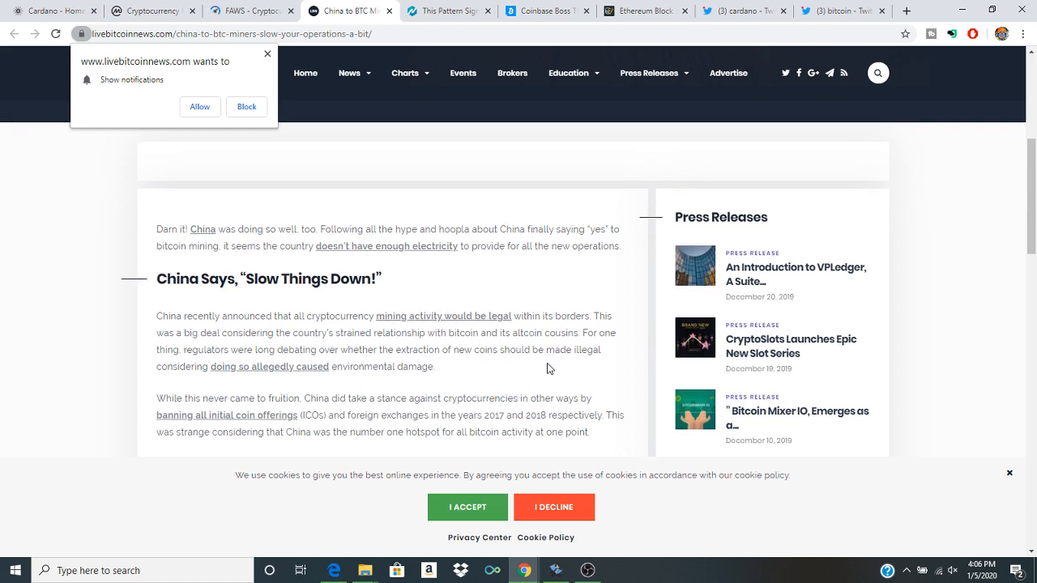
scroll("down", 3)
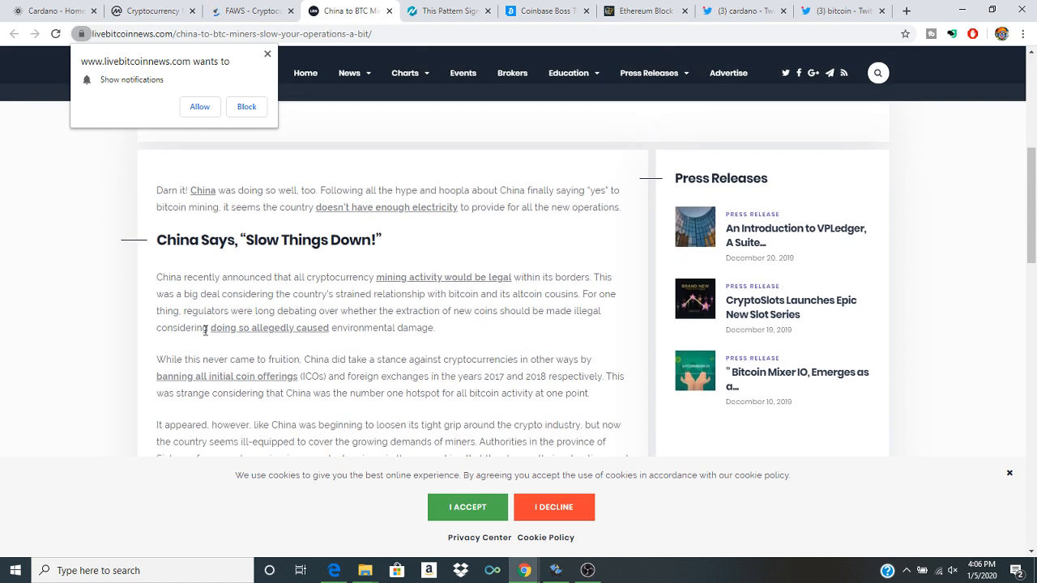
mouse_move(482, 360)
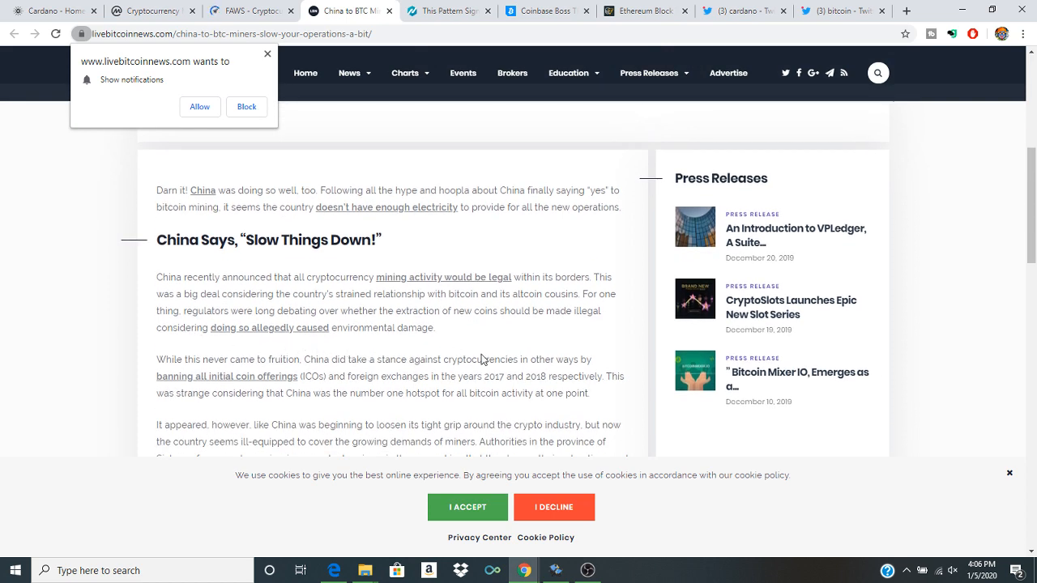
scroll("down", 3)
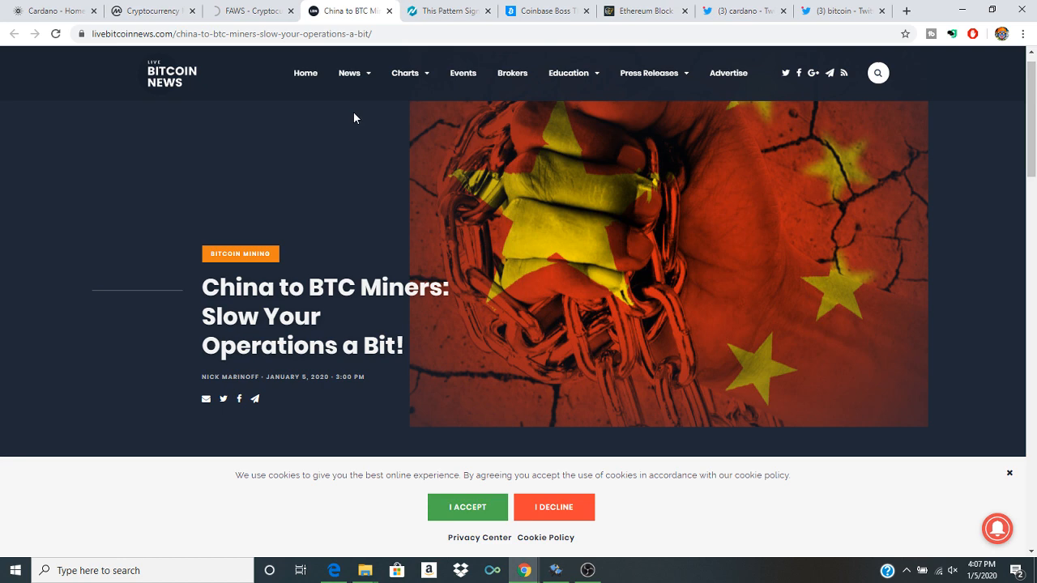
left_click(586, 570)
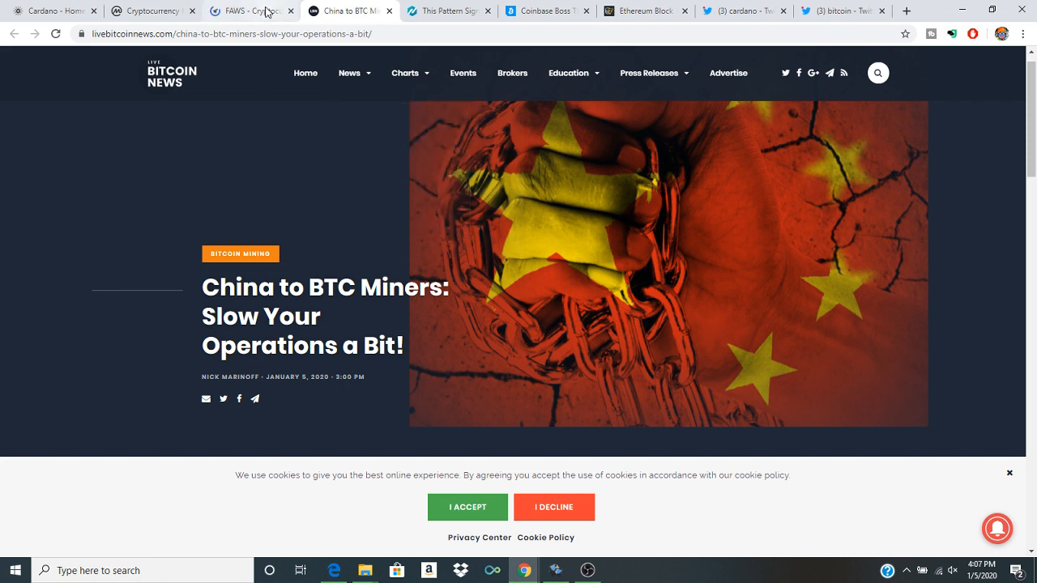
left_click(243, 10)
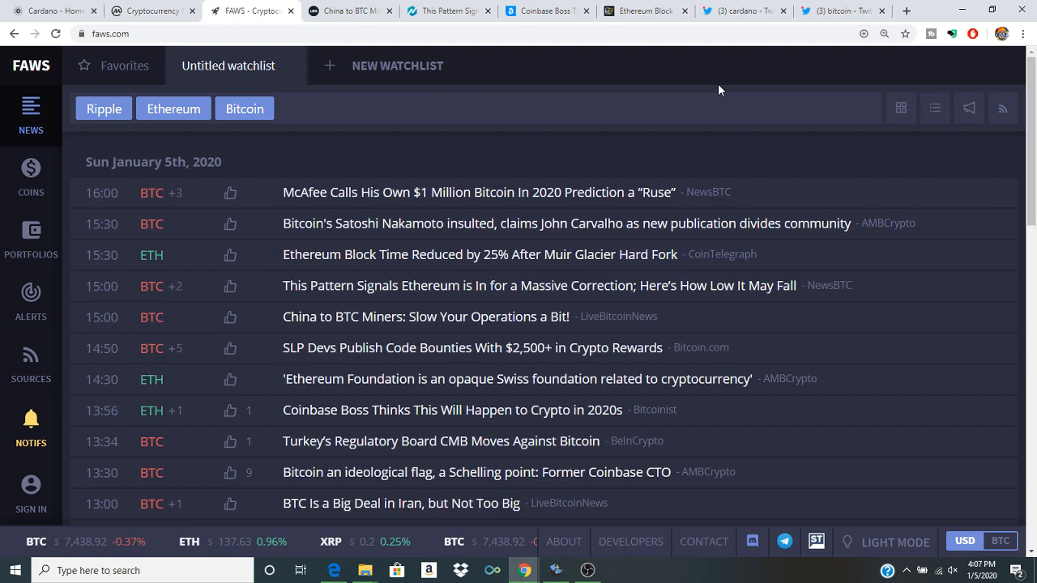
- Review the FAWS January 5th headlines, then switch back to Cardano.org
left_click(587, 570)
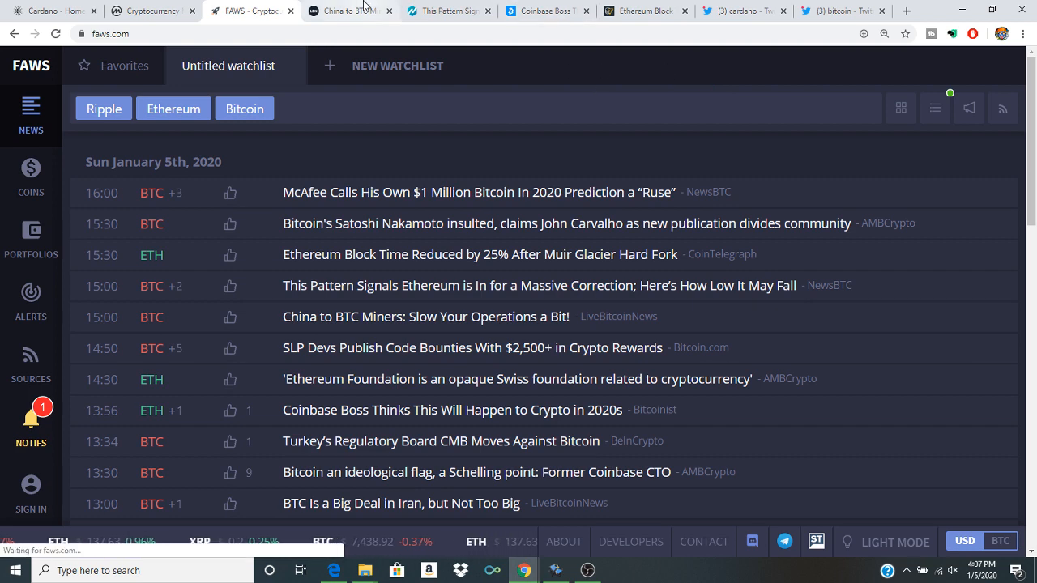
left_click(53, 10)
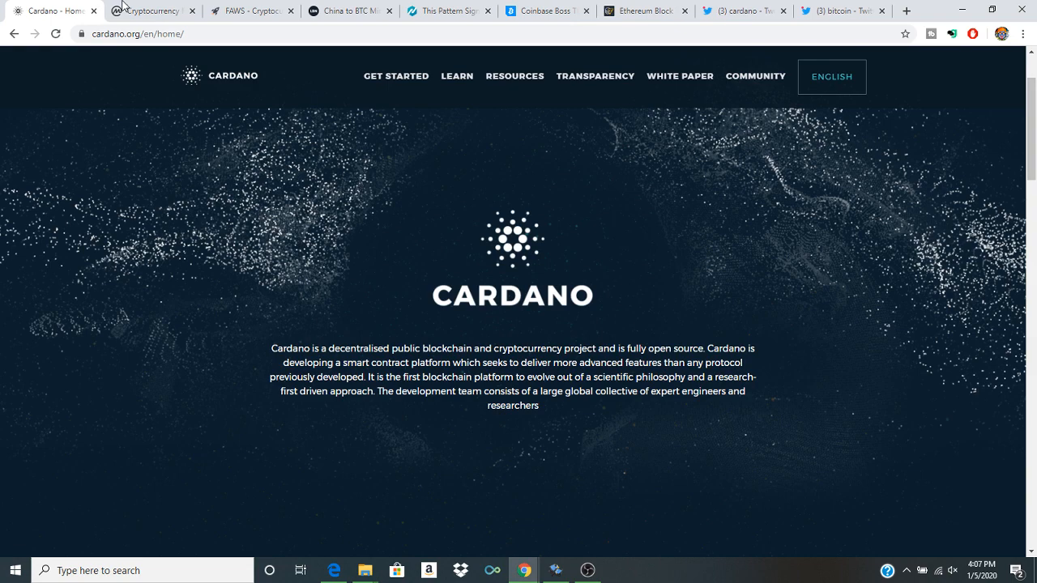
- Scroll CoinMarketCap's Top 100 down to Cardano, then open the NewsBTC Ethereum correction article
left_click(153, 10)
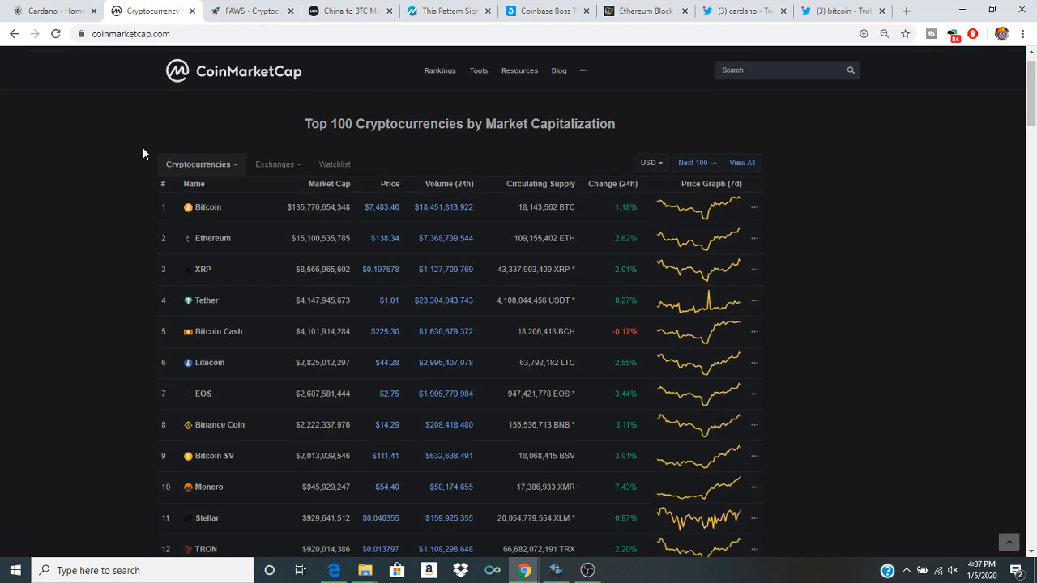
scroll("down", 3)
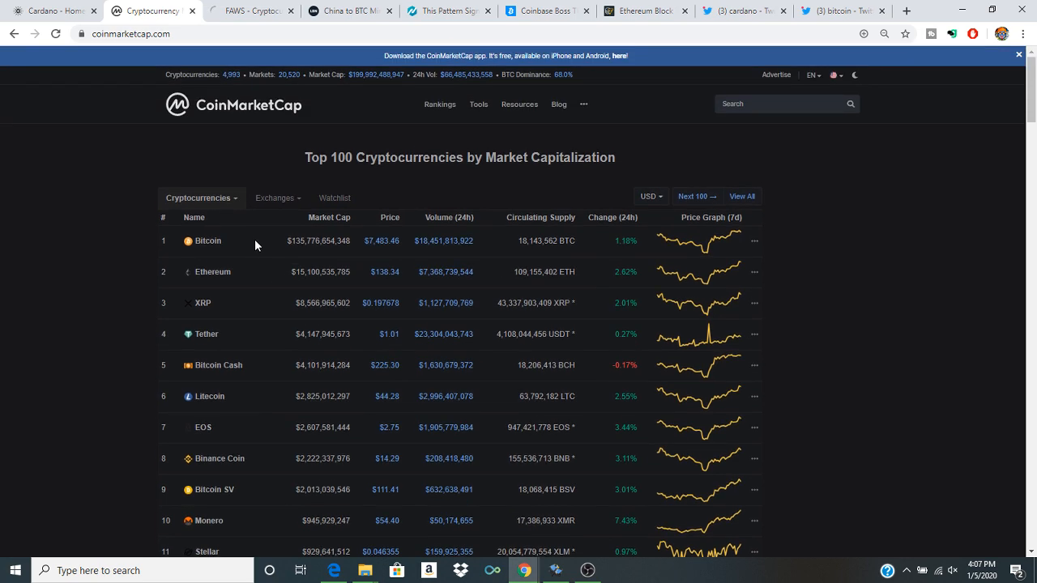
mouse_move(305, 266)
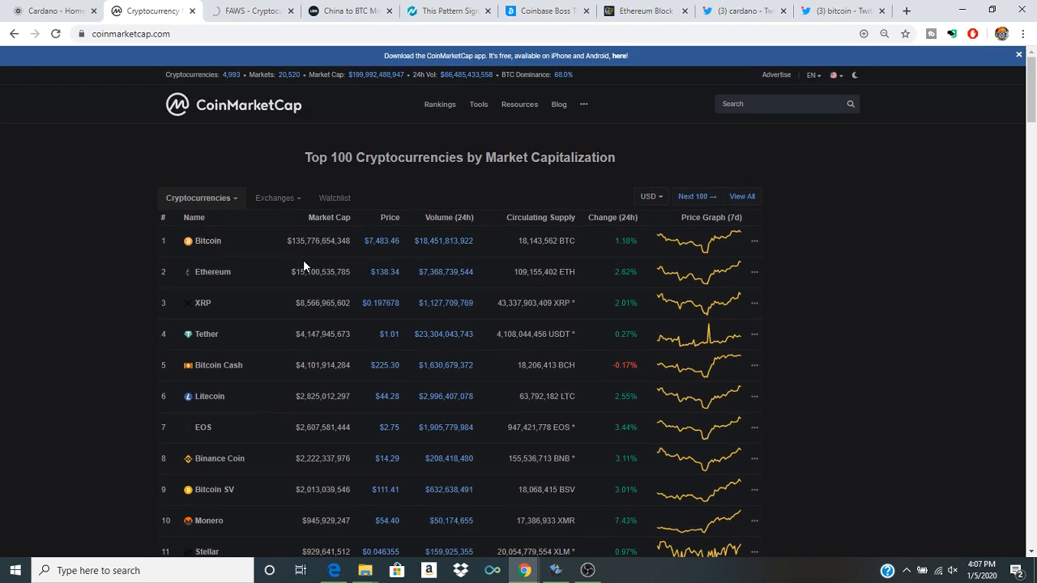
scroll("down", 3)
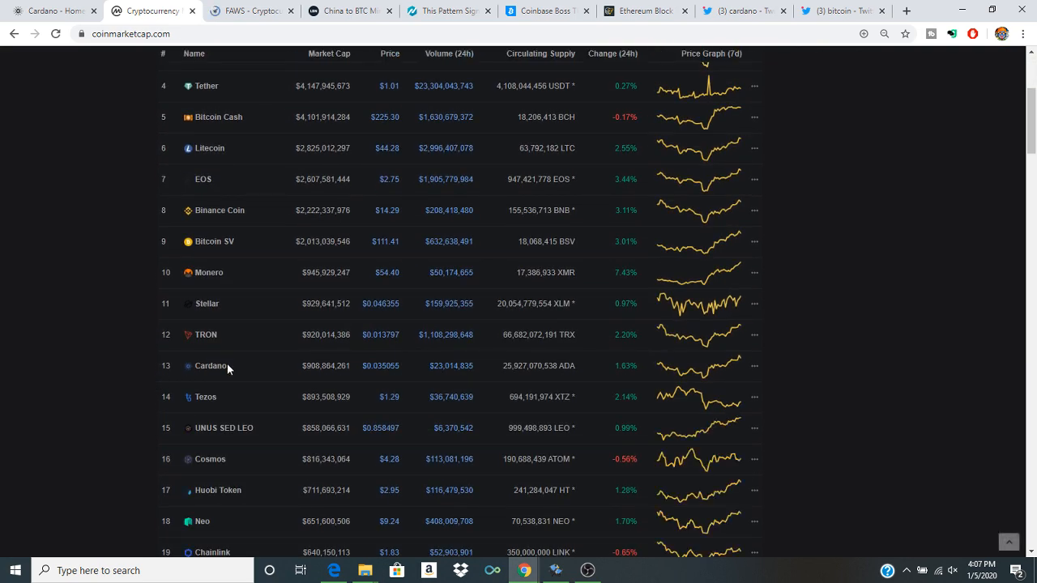
mouse_move(211, 365)
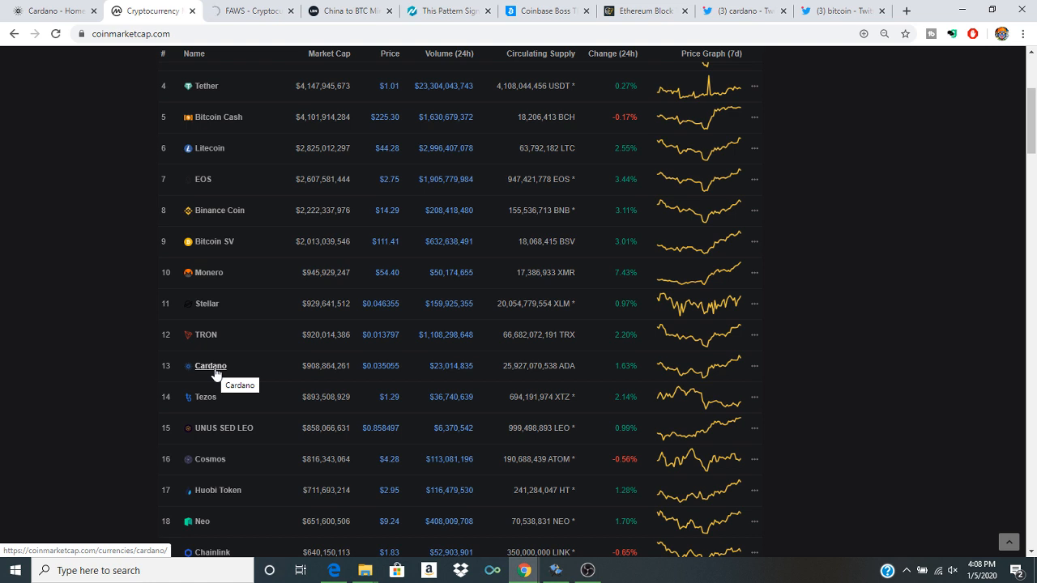
left_click(587, 570)
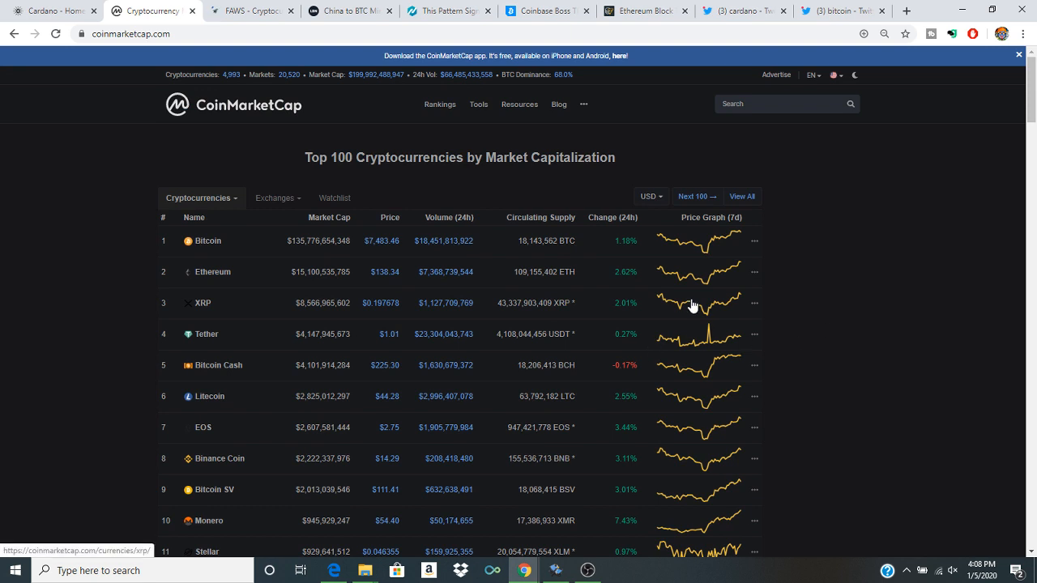
mouse_move(216, 259)
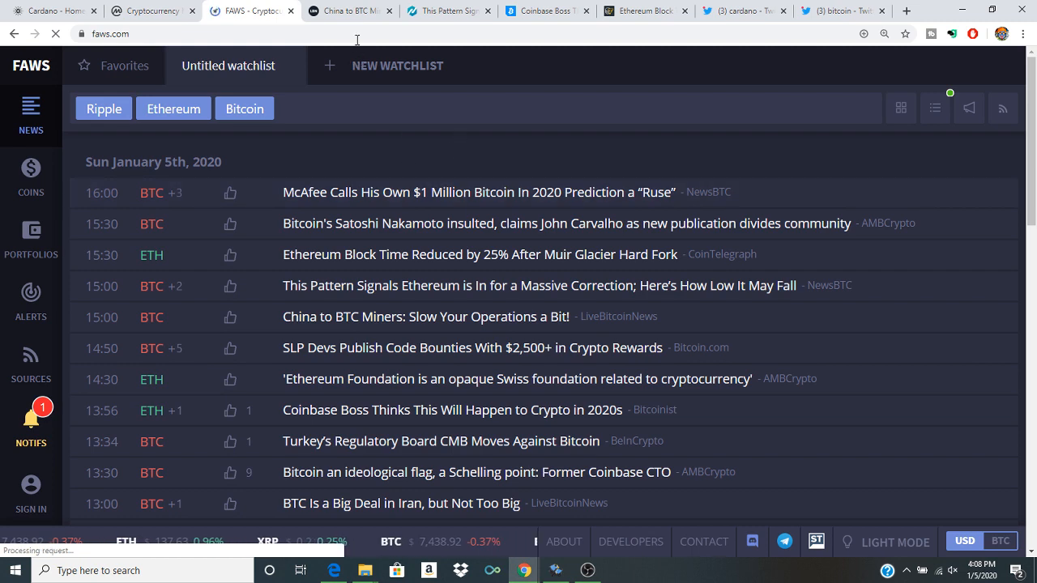
mouse_move(350, 10)
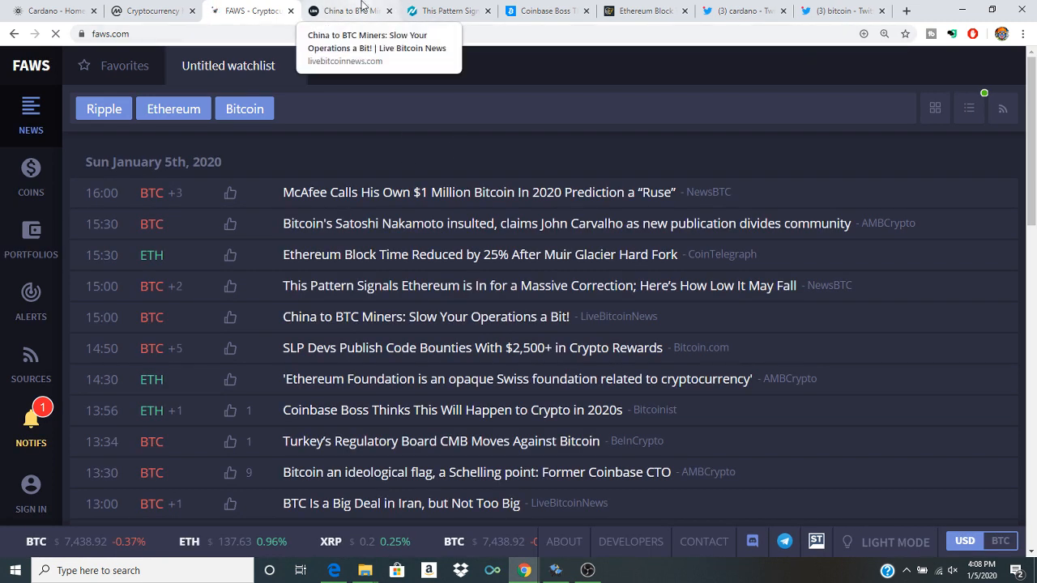
left_click(448, 10)
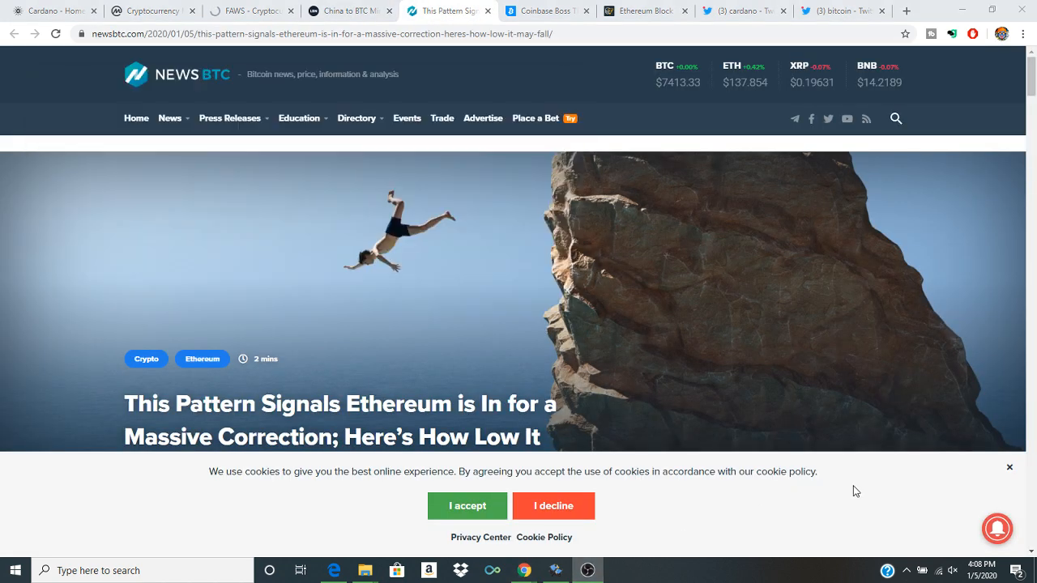
- Skim the NewsBTC Ethereum correction article, then open Cointelegraph's Ethereum block time article
scroll("down", 3)
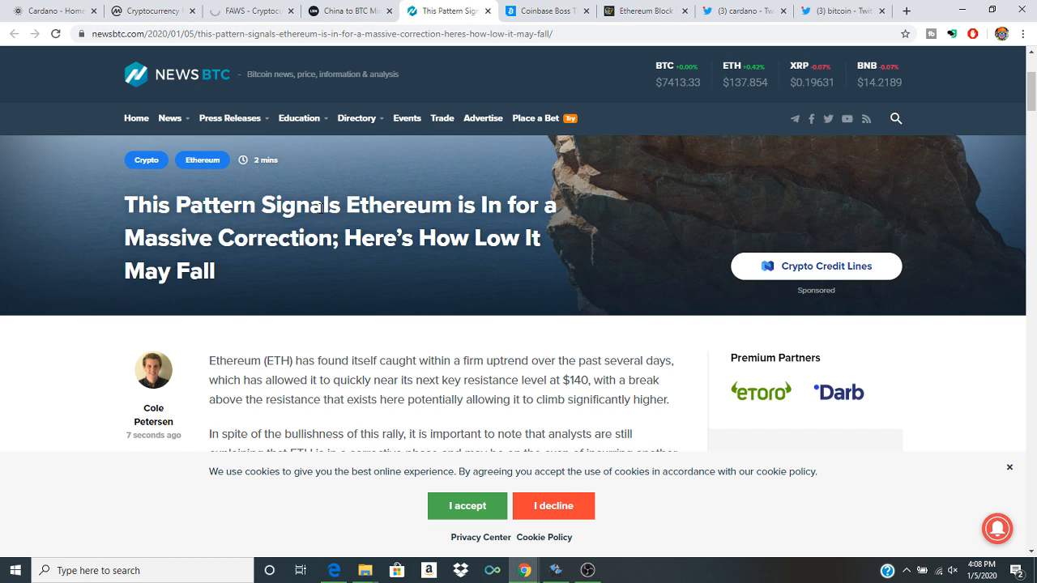
scroll("down", 3)
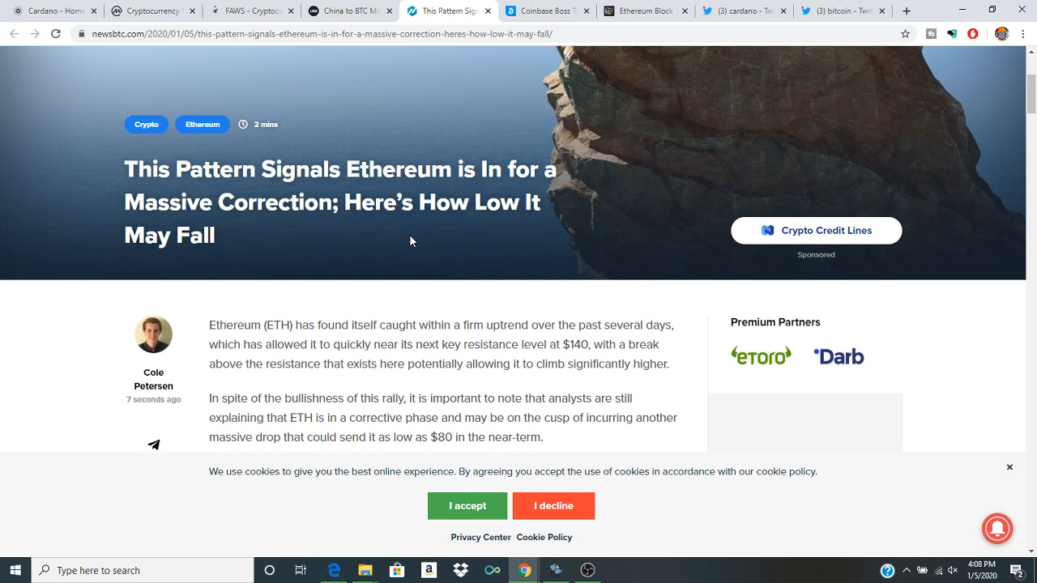
scroll("down", 3)
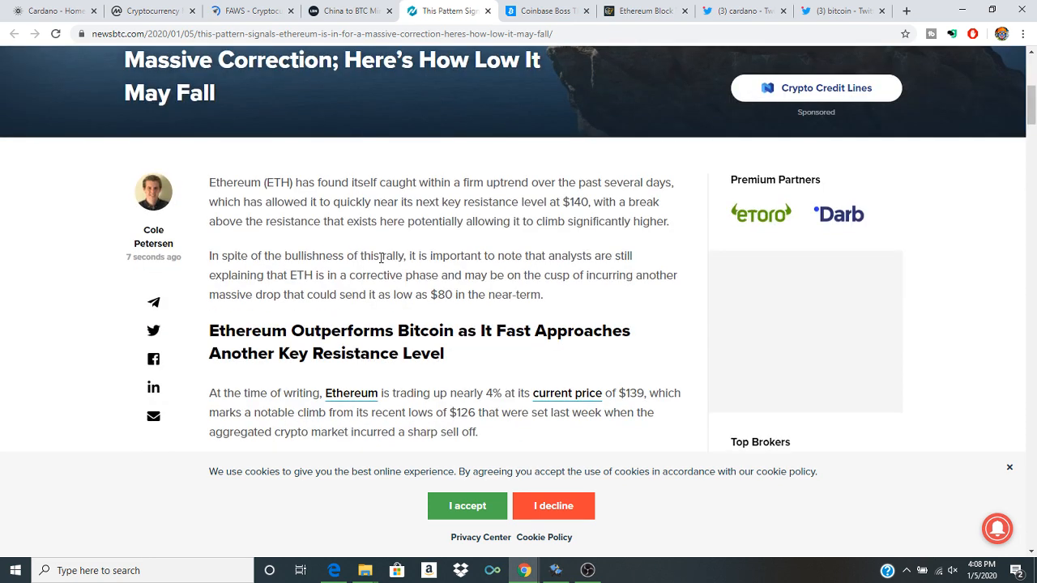
left_click(644, 10)
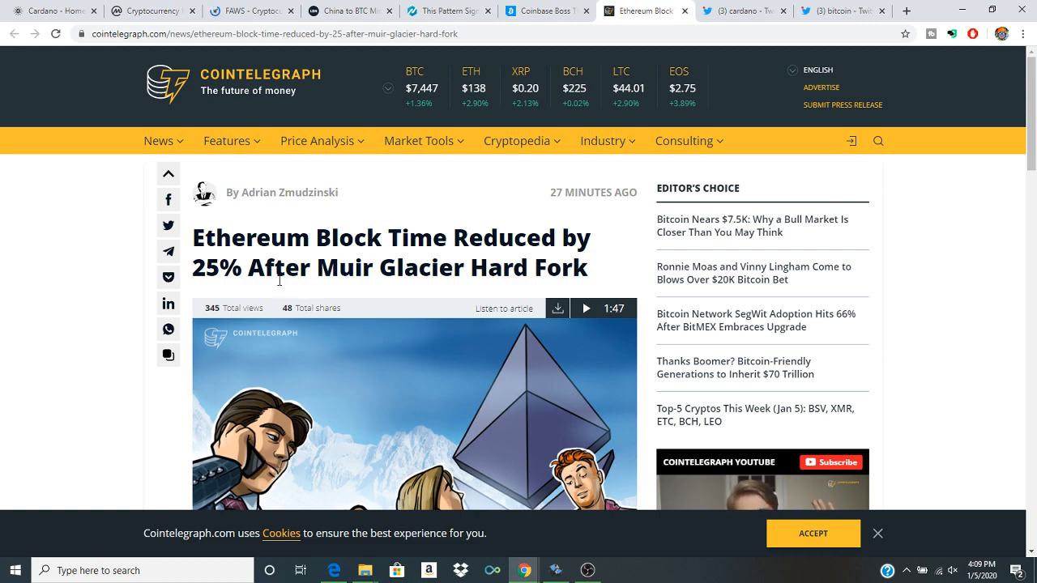
- Scroll the Cointelegraph article to the Etherscan data showing block time falling from 17.16 to 12.96 seconds
scroll("down", 3)
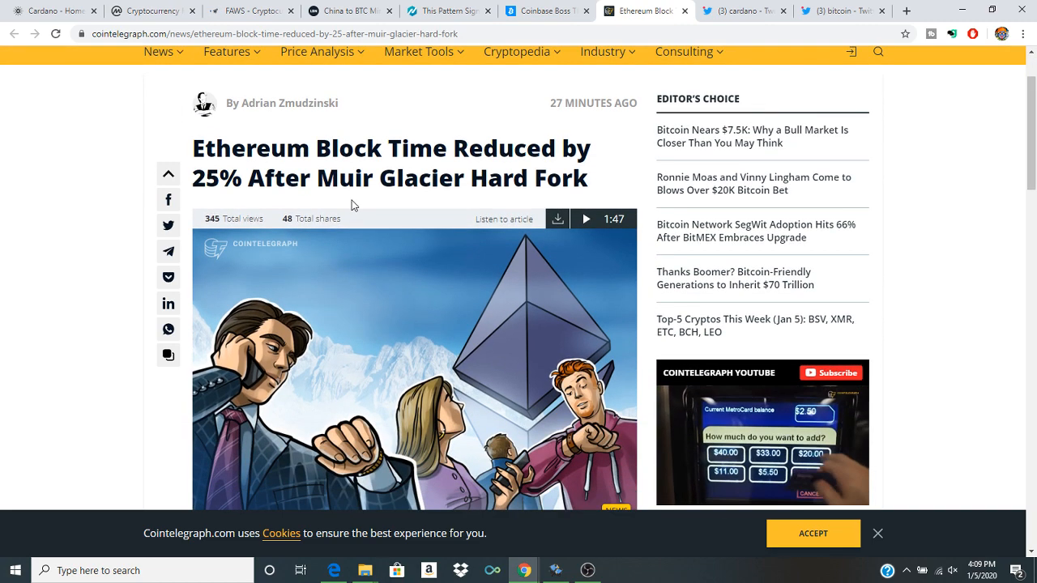
scroll("down", 3)
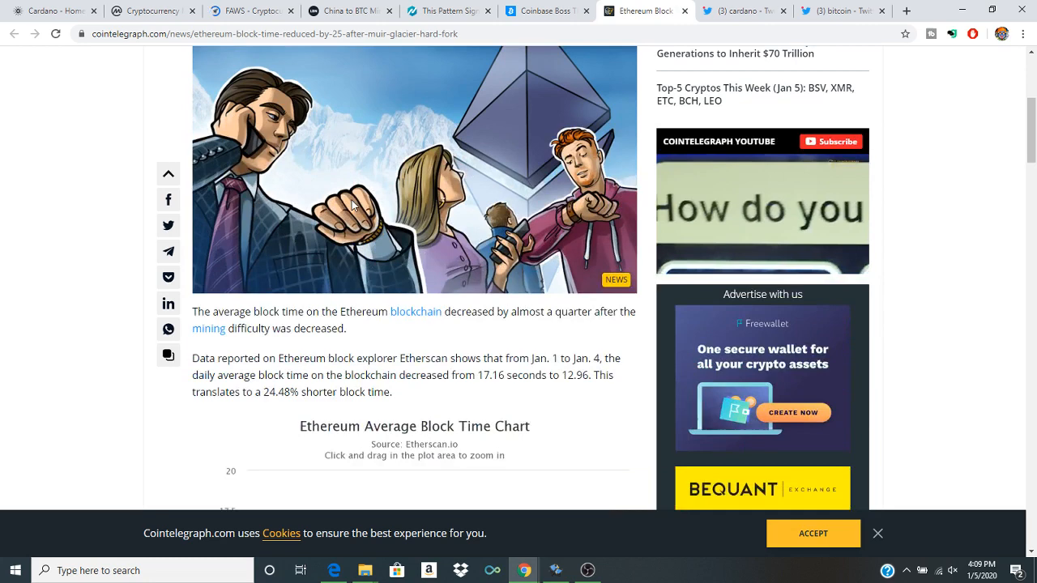
scroll("down", 3)
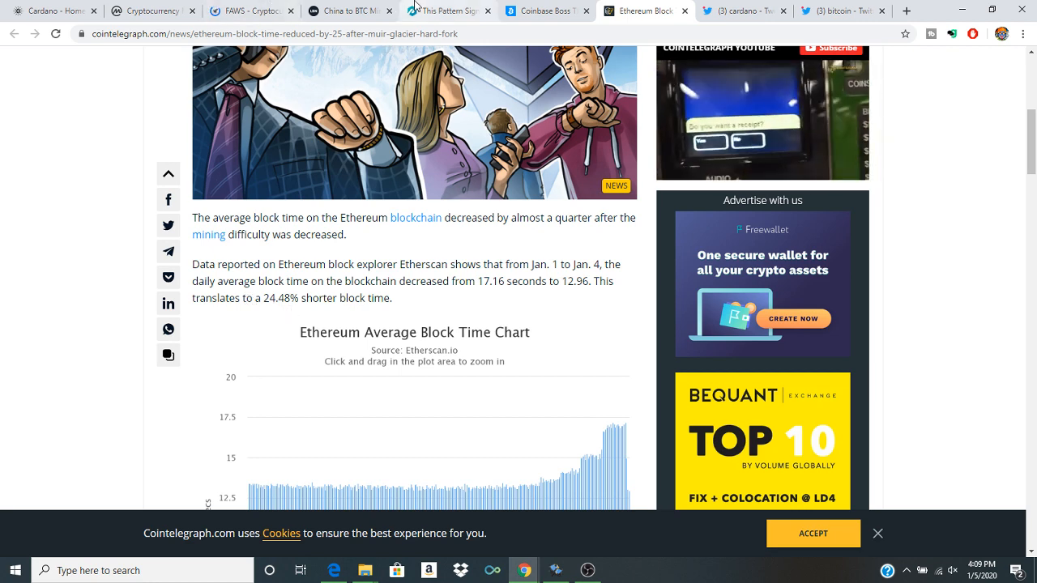
- Read the NewsBTC Ethereum correction intro, then open Bitcoinist's 'Coinbase Boss Thinks…' article
left_click(447, 10)
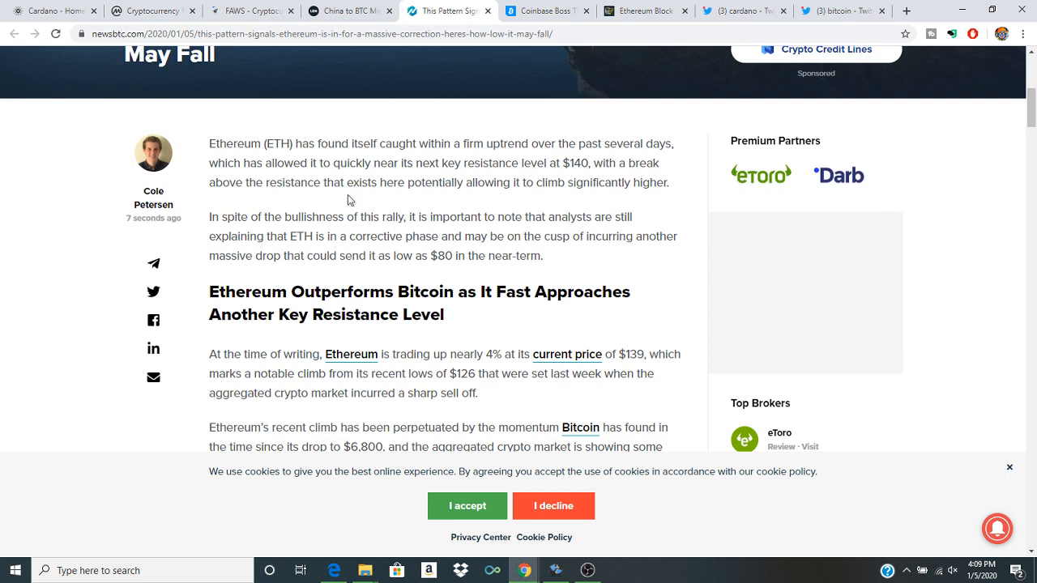
mouse_move(330, 160)
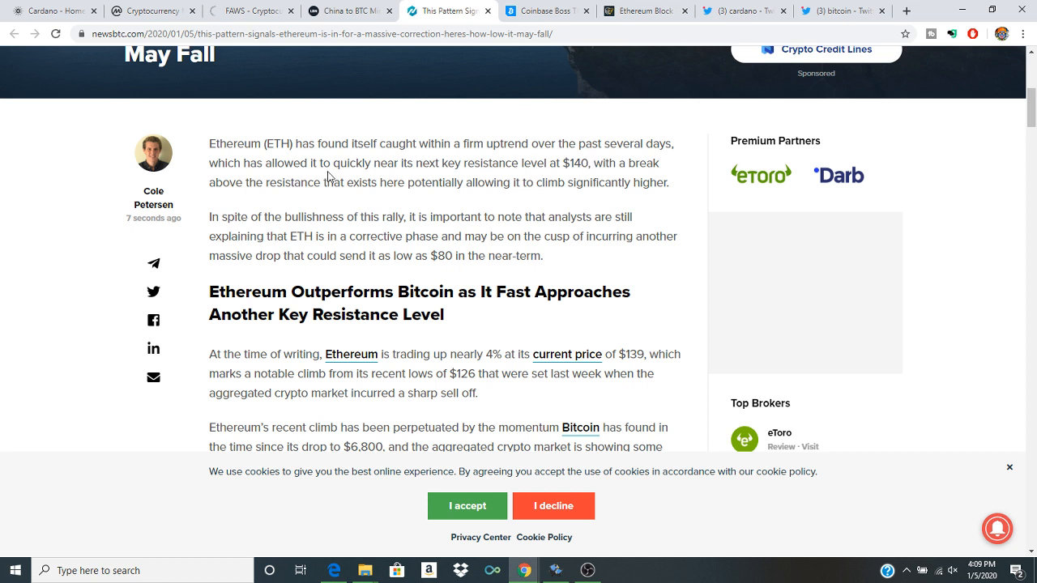
mouse_move(439, 180)
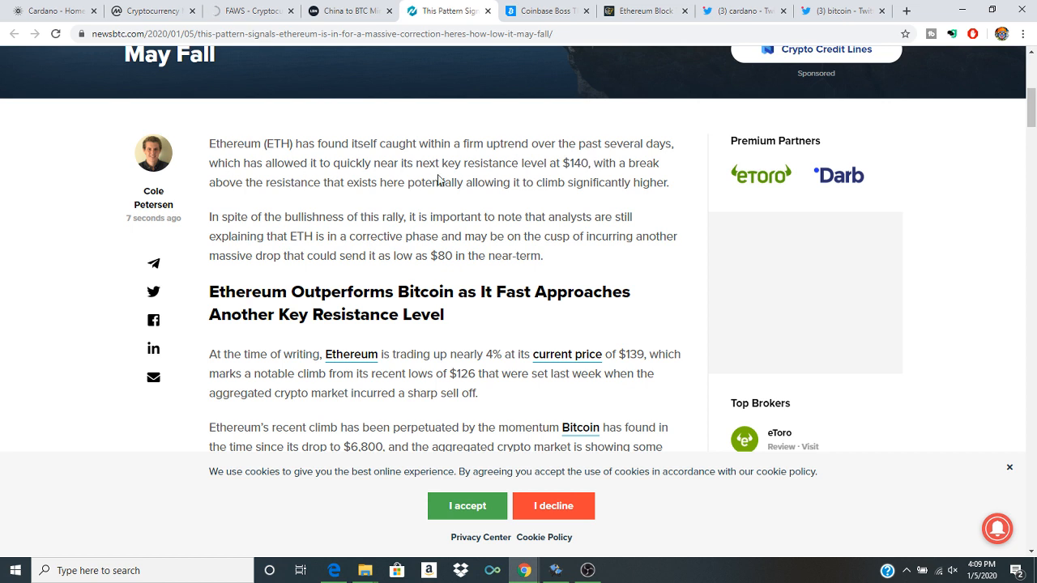
mouse_move(506, 176)
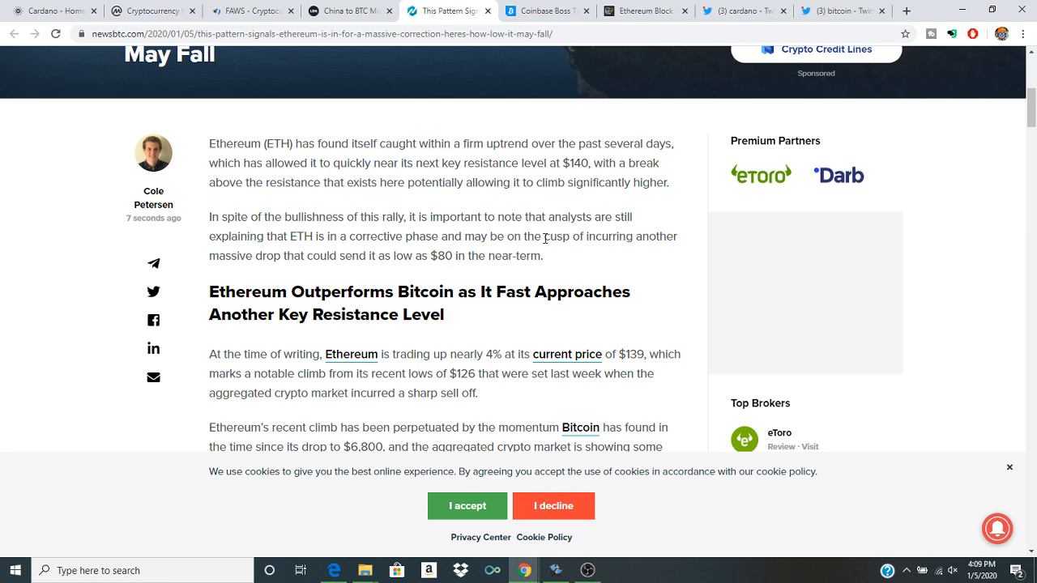
mouse_move(346, 198)
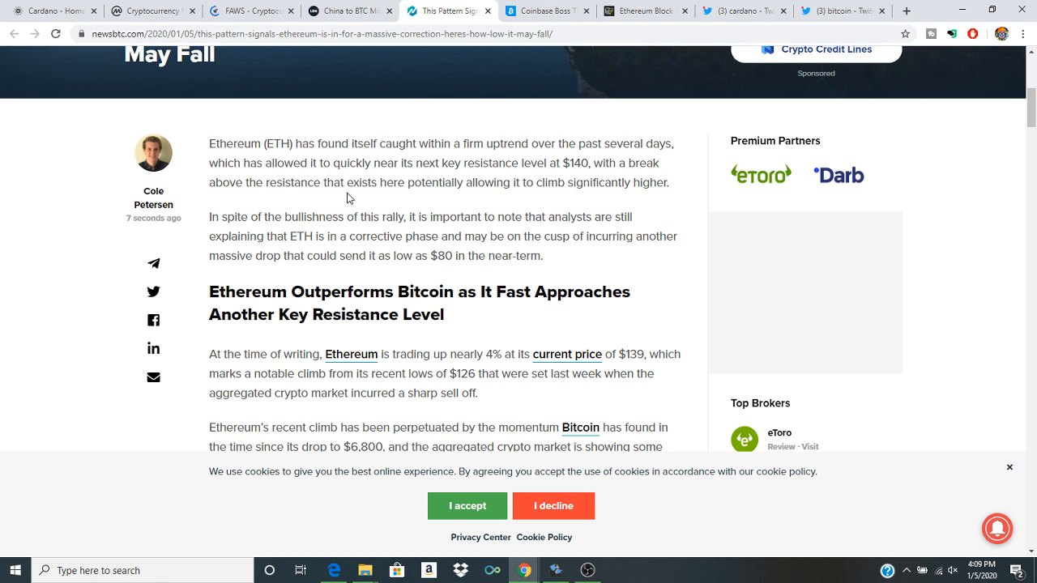
mouse_move(468, 197)
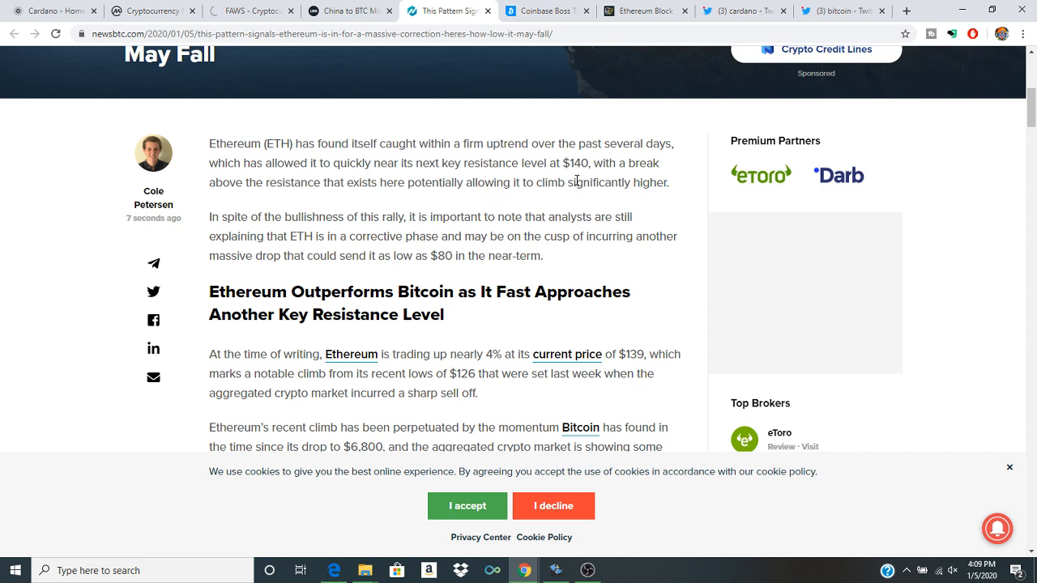
mouse_move(294, 232)
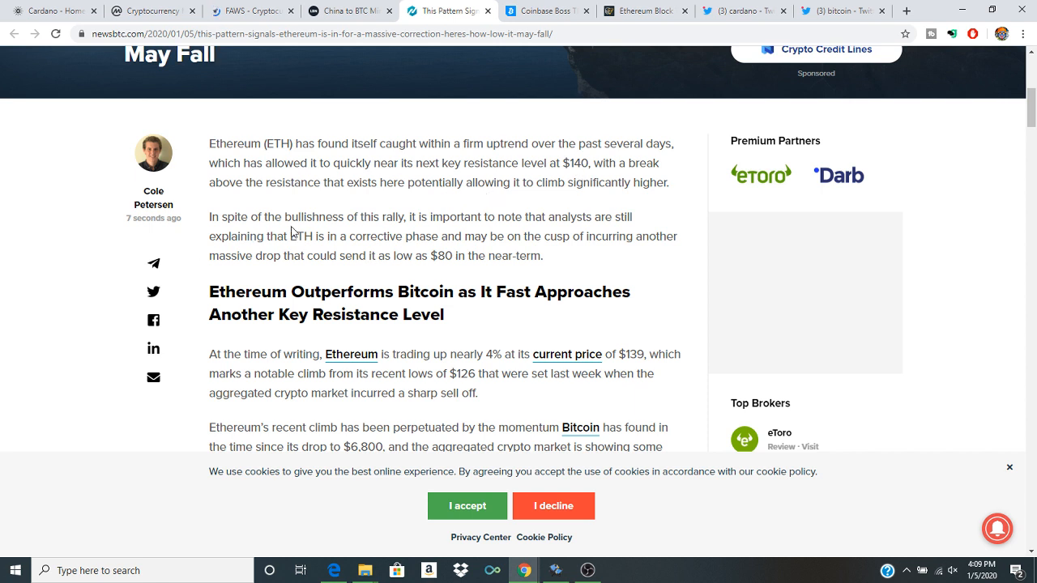
mouse_move(447, 230)
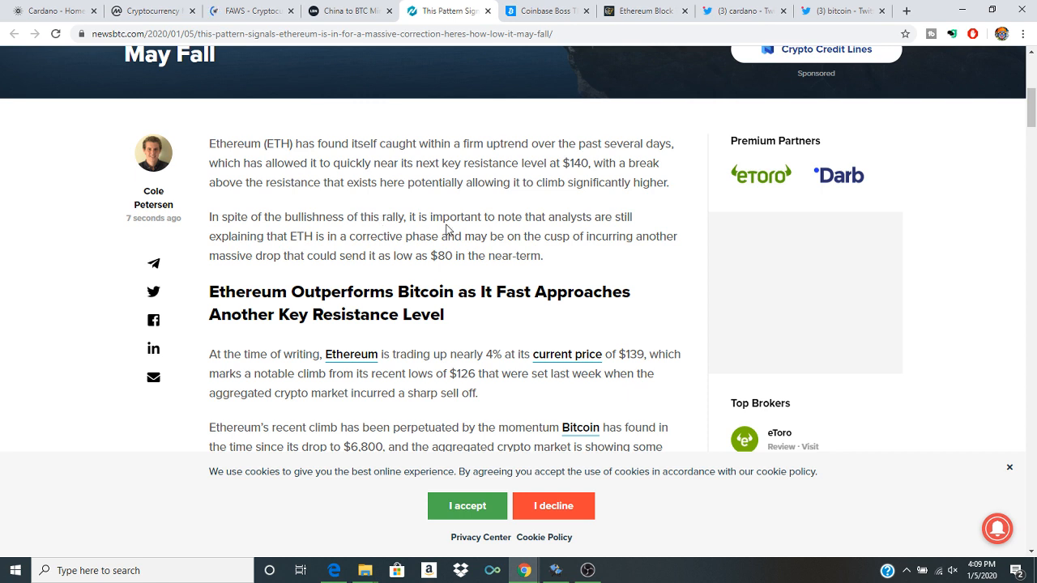
mouse_move(569, 229)
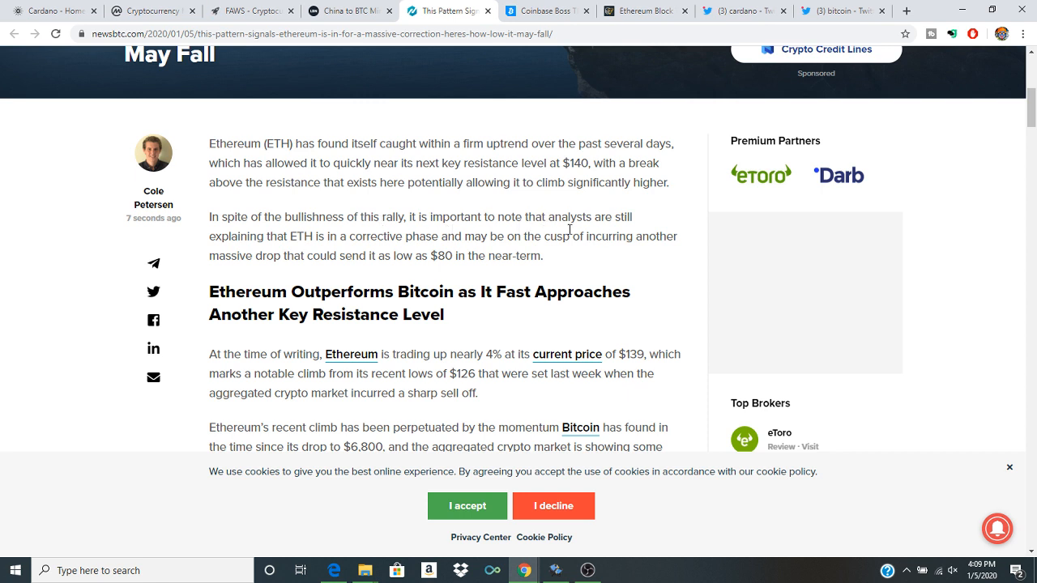
mouse_move(251, 252)
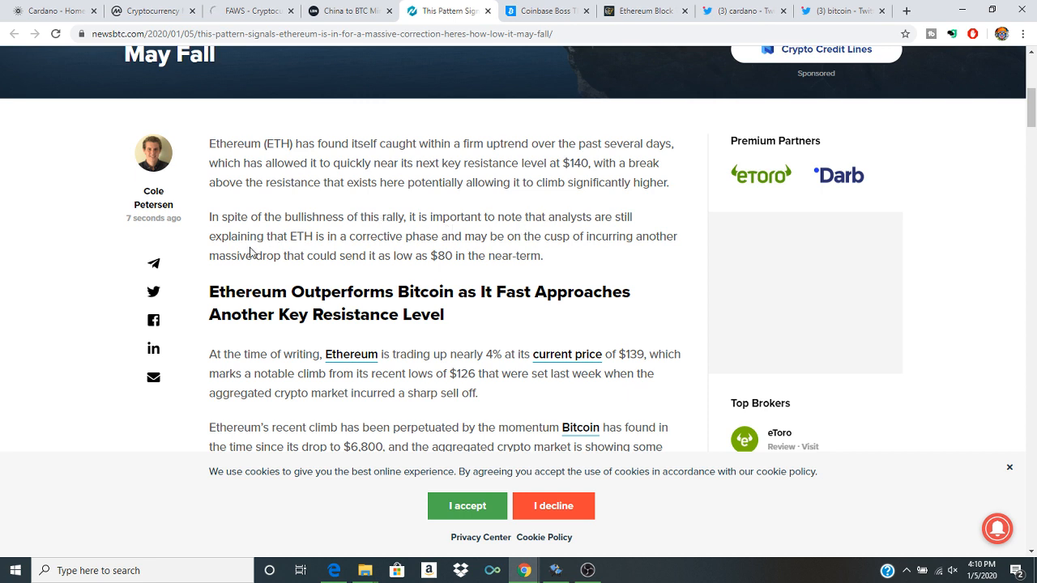
mouse_move(350, 249)
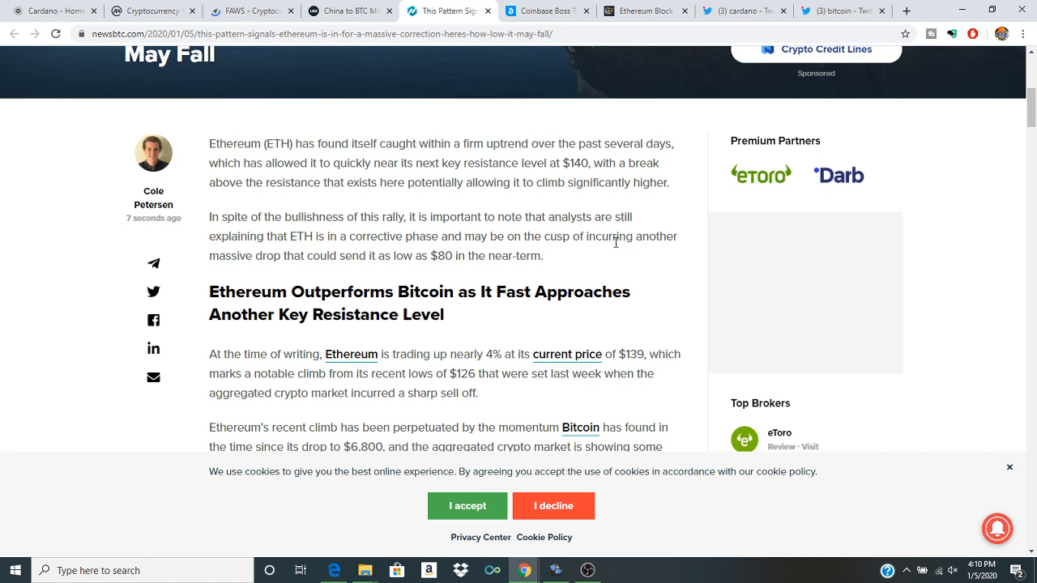
mouse_move(340, 270)
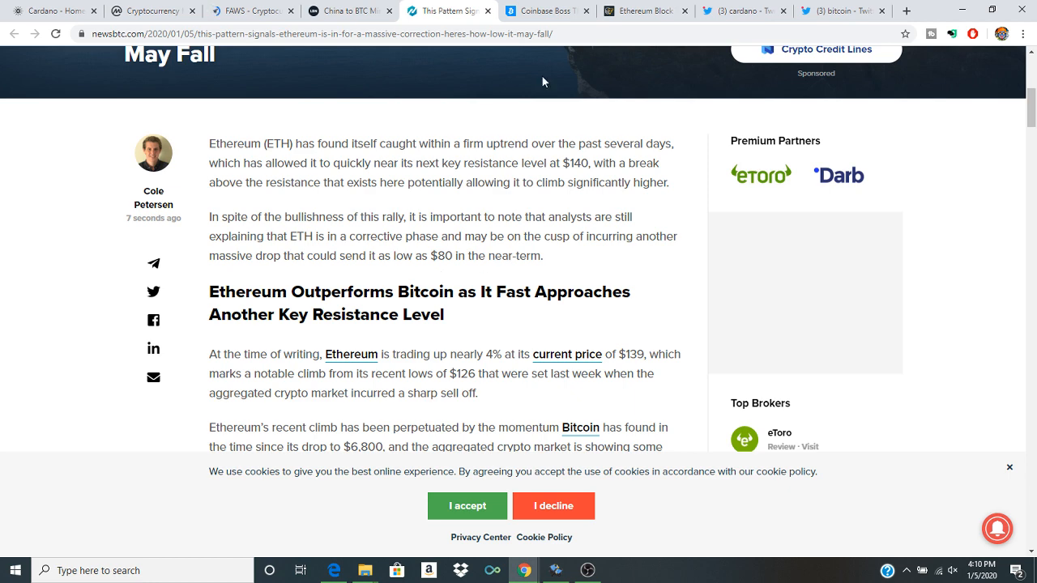
left_click(546, 10)
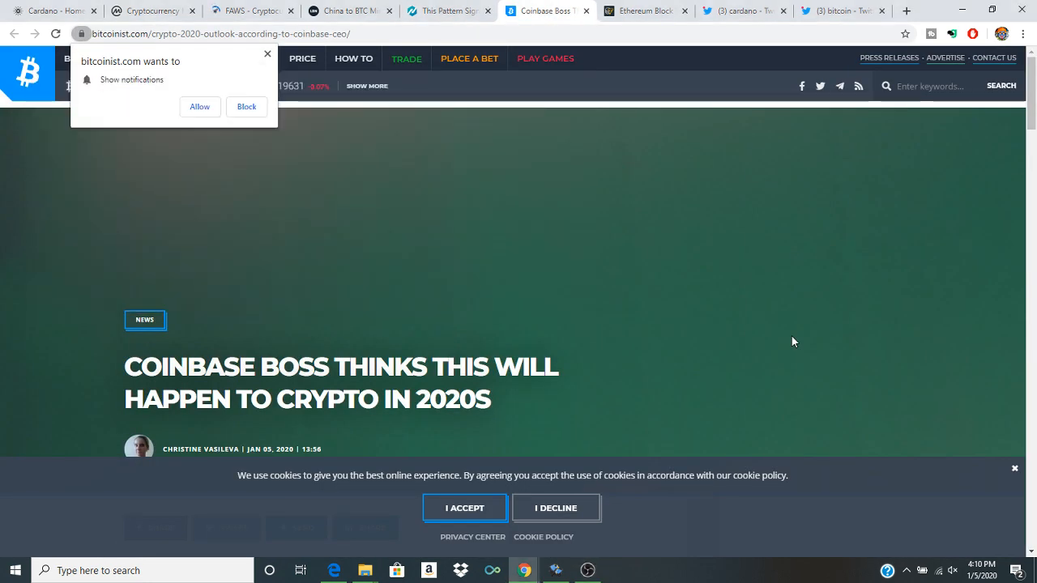
- Stop briefly at Cardano's home page, then return to CoinMarketCap's Top 100 rankings table
left_click(44, 11)
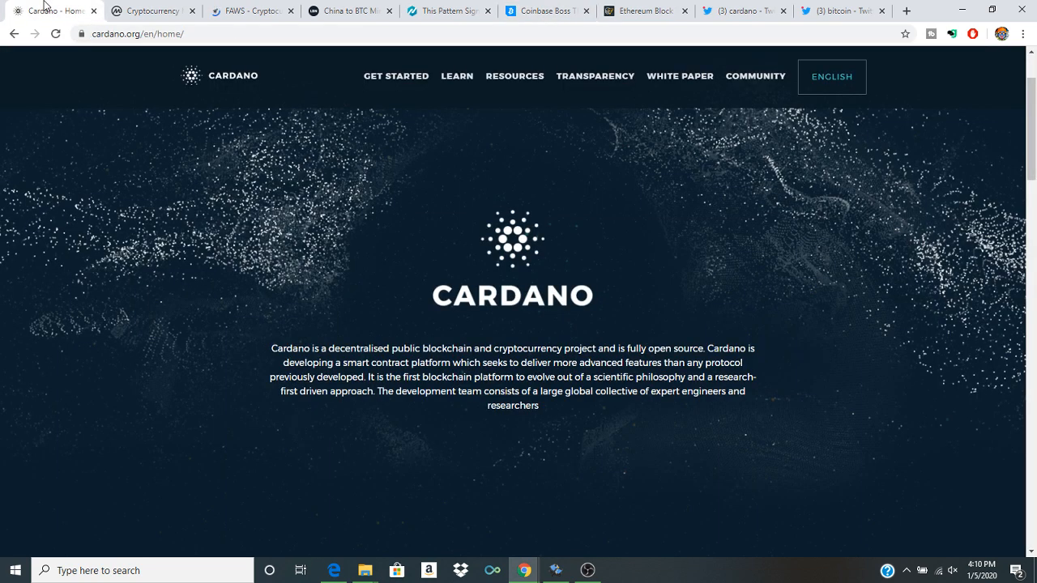
left_click(153, 10)
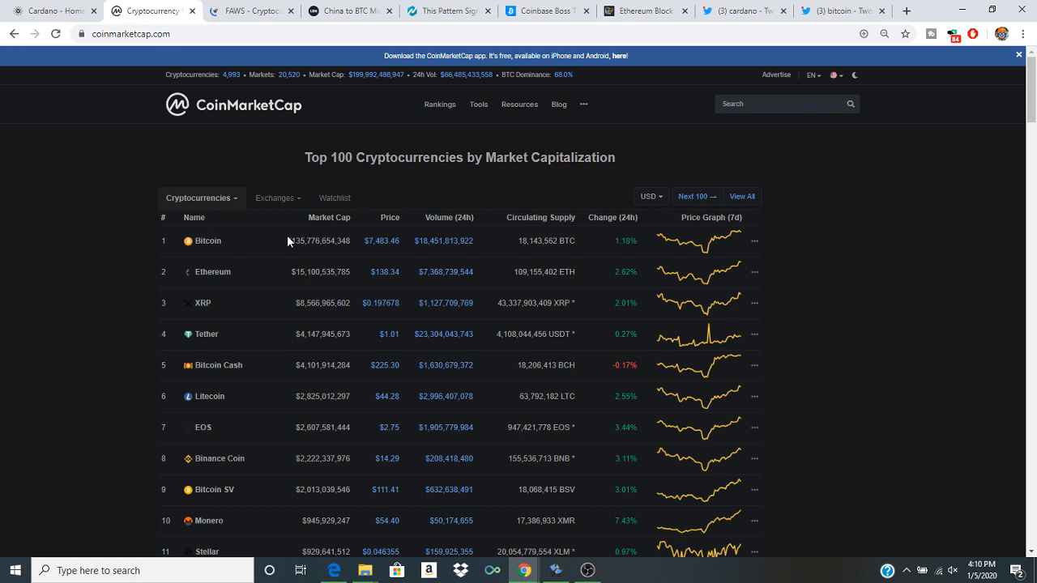
left_click(587, 571)
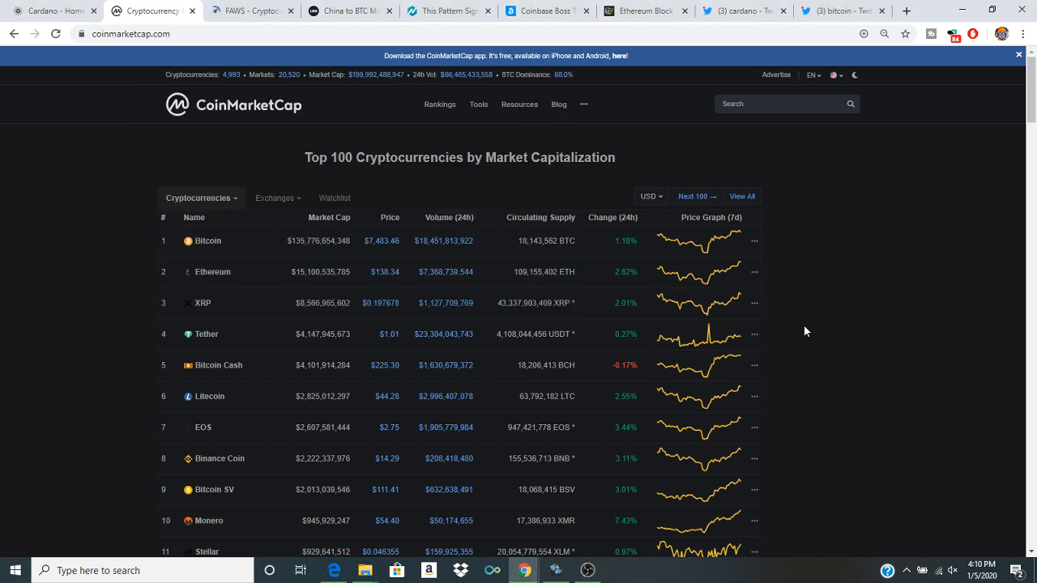
mouse_move(394, 287)
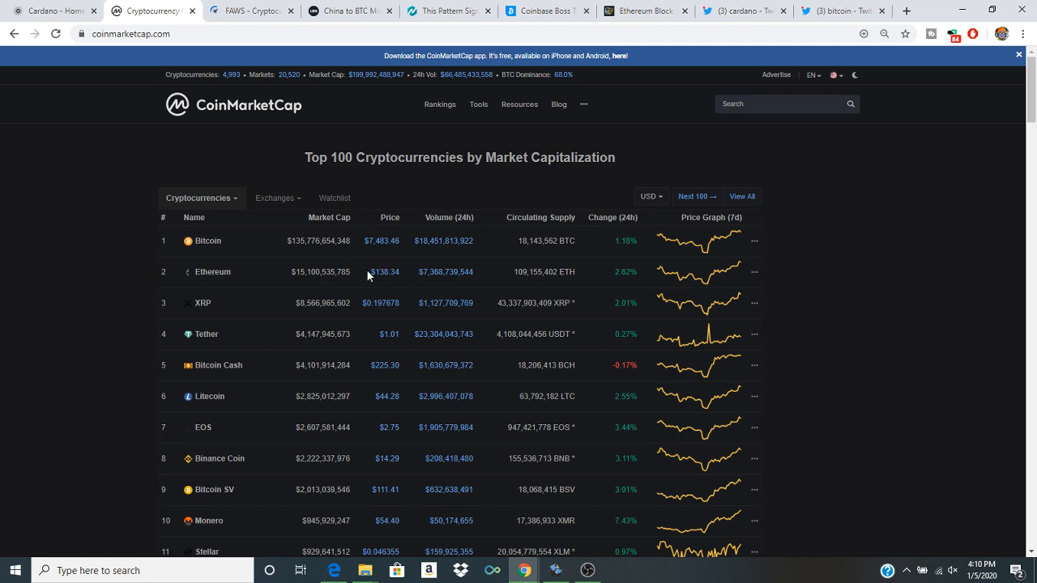
mouse_move(613, 422)
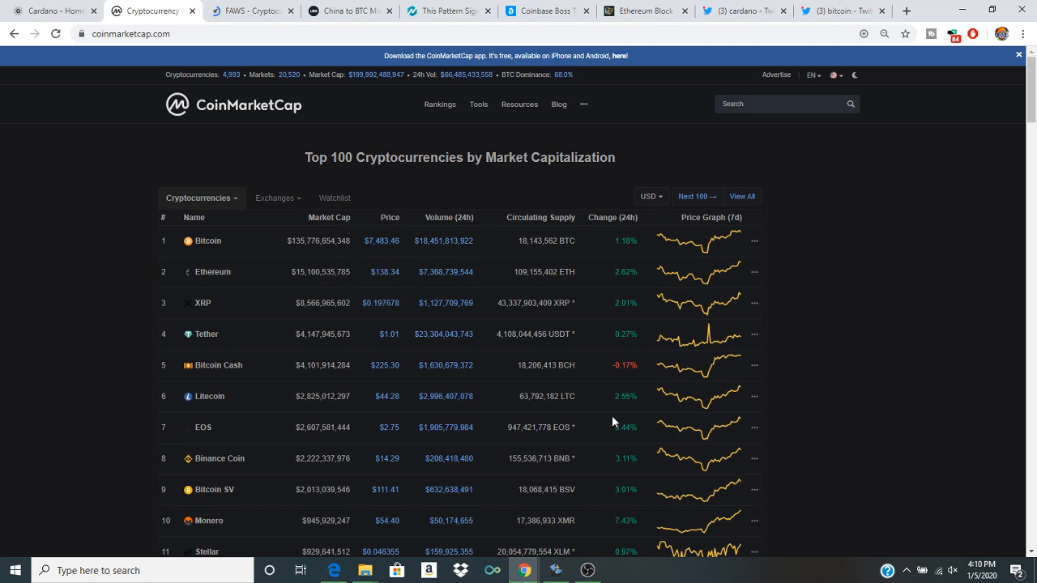
left_click(586, 570)
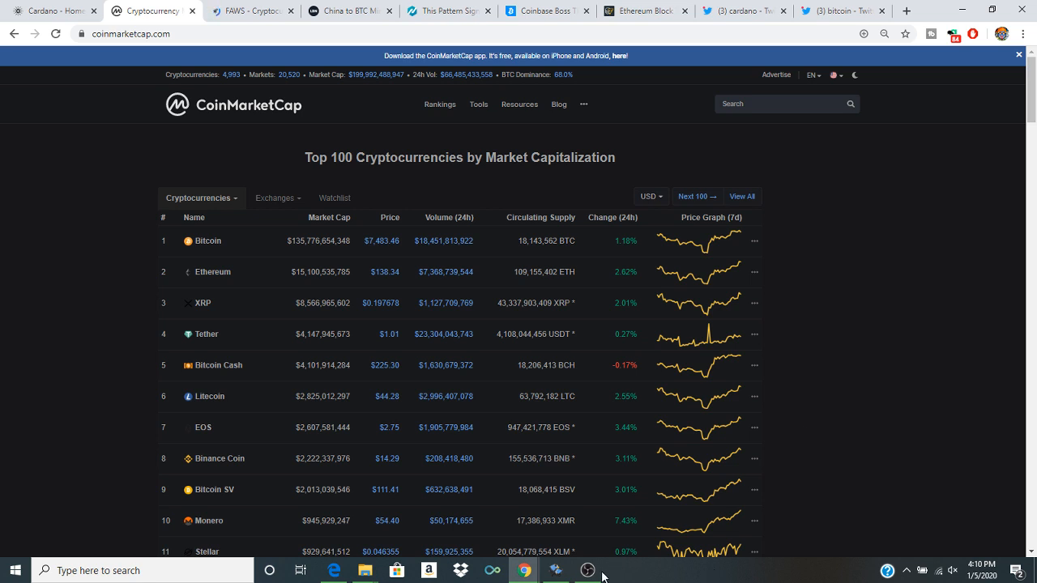
mouse_move(742, 196)
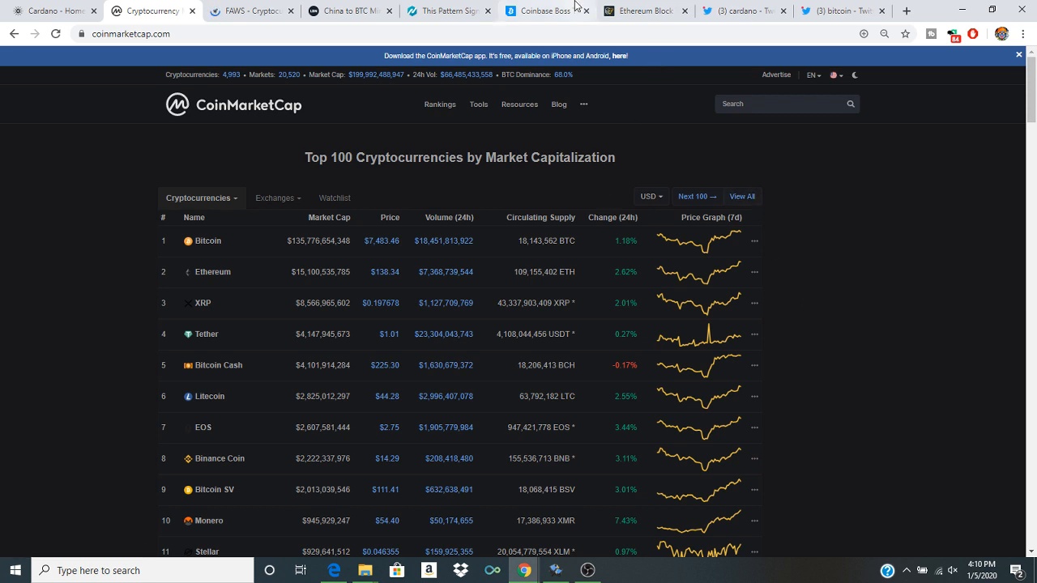
- Open the Bitcoinist Coinbase boss article, block its notification prompt, and scroll to The Rundown
left_click(539, 11)
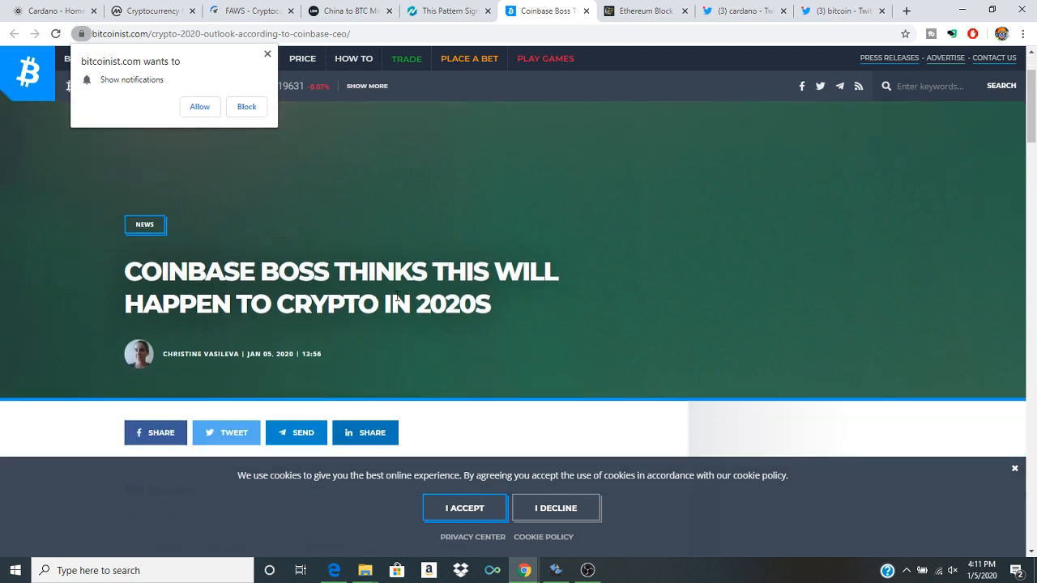
left_click(247, 58)
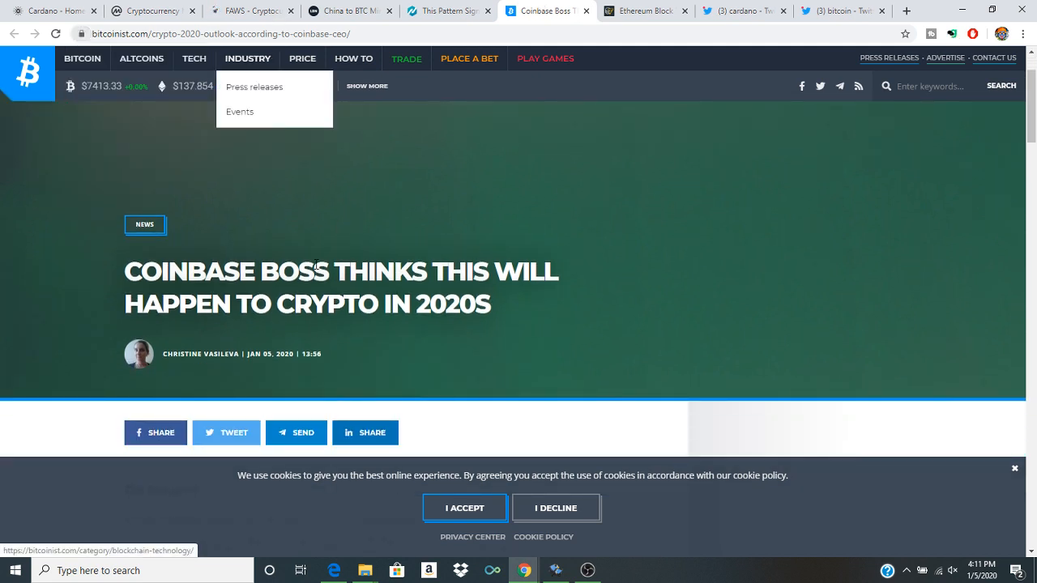
scroll("down", 3)
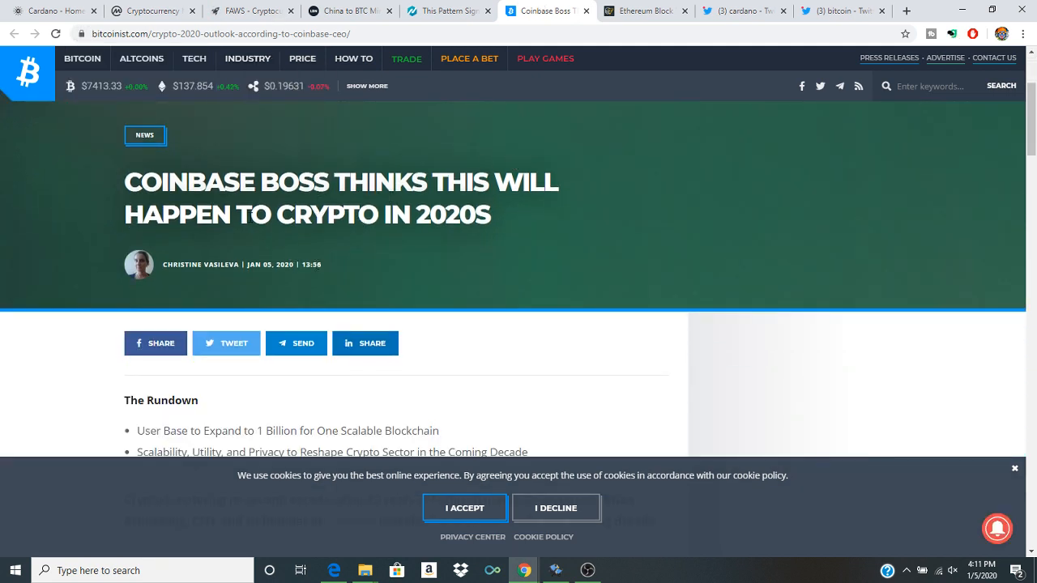
scroll("down", 3)
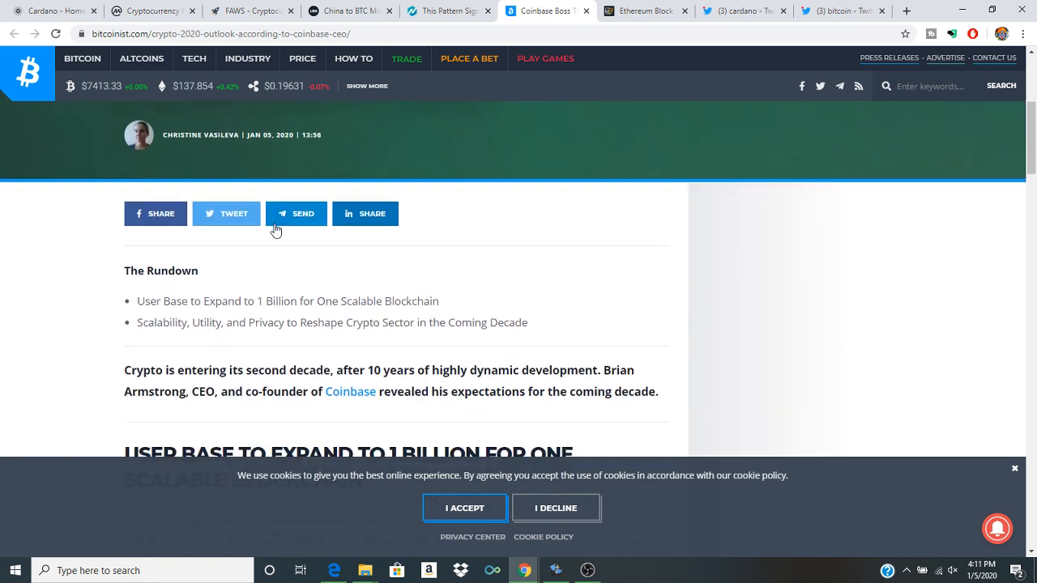
scroll("down", 3)
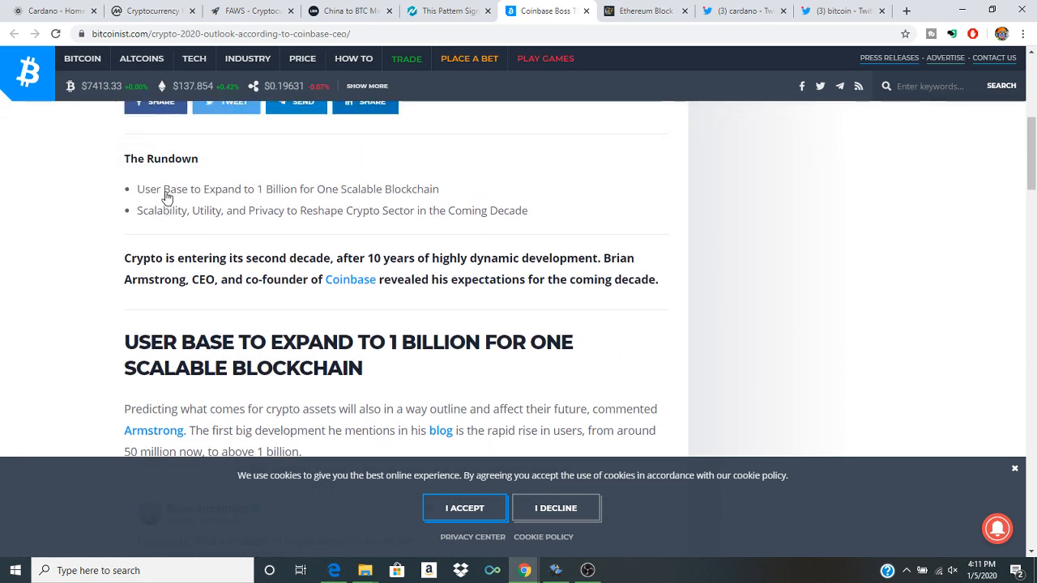
mouse_move(252, 201)
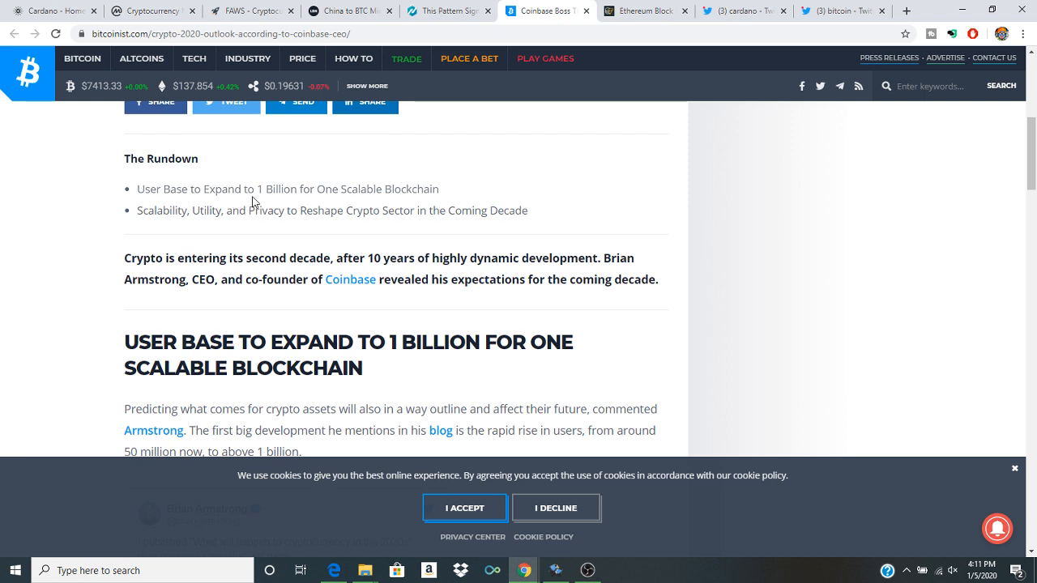
mouse_move(321, 200)
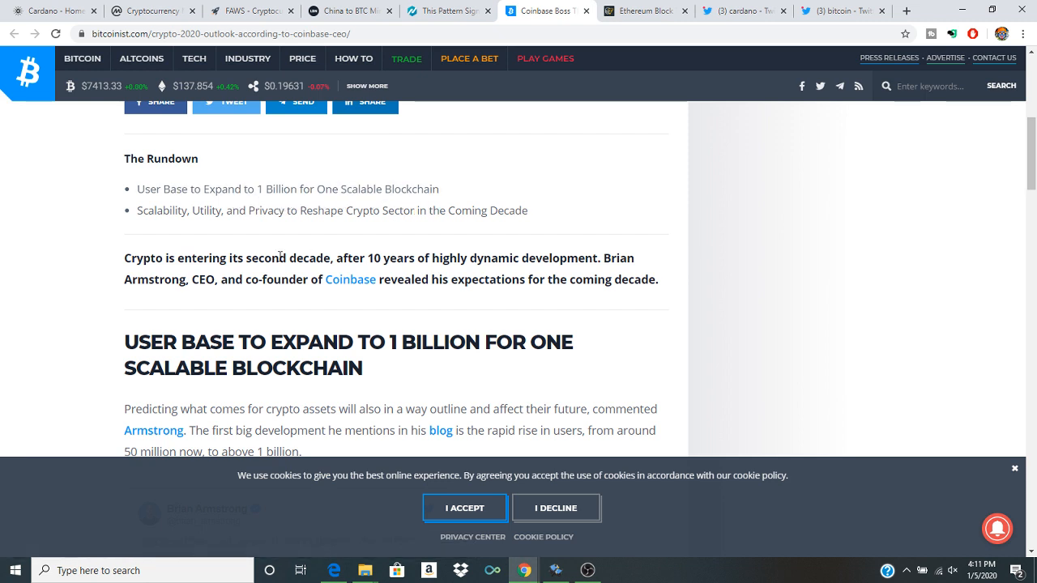
mouse_move(257, 226)
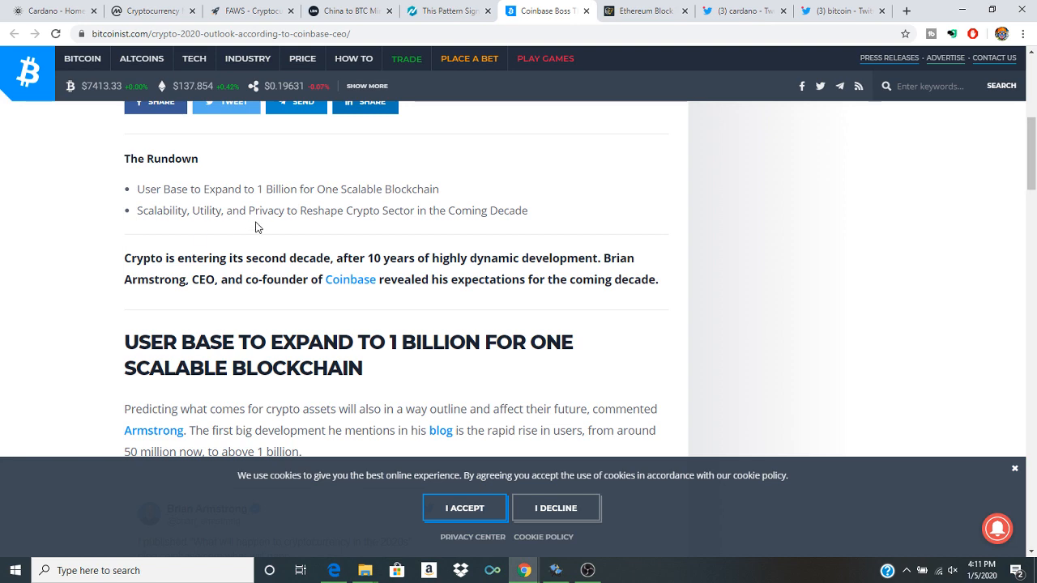
mouse_move(376, 230)
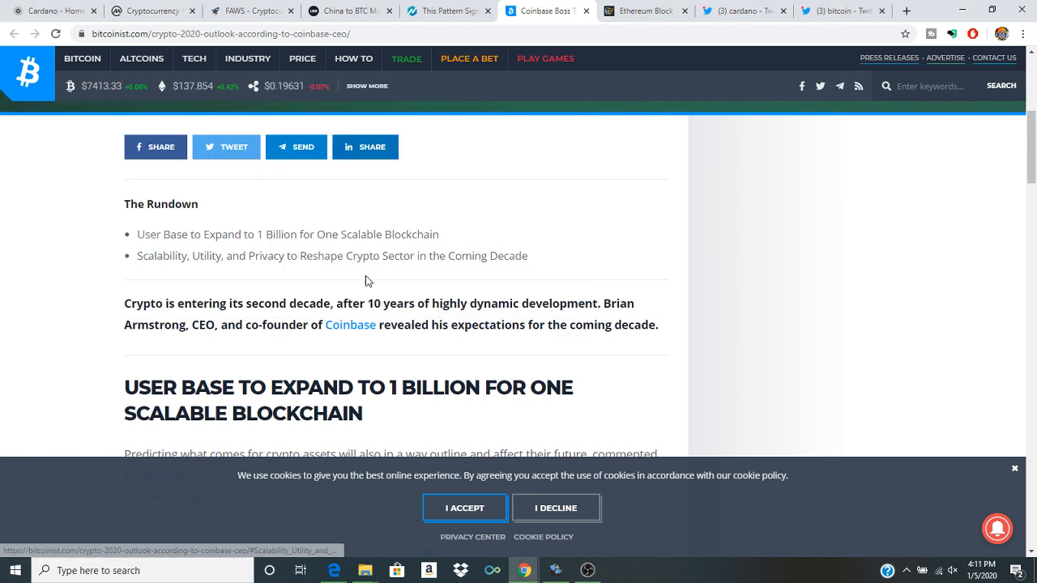
- Visit the Ethereum block time and correction articles and Cardano's home page, ending on FAWS
left_click(644, 10)
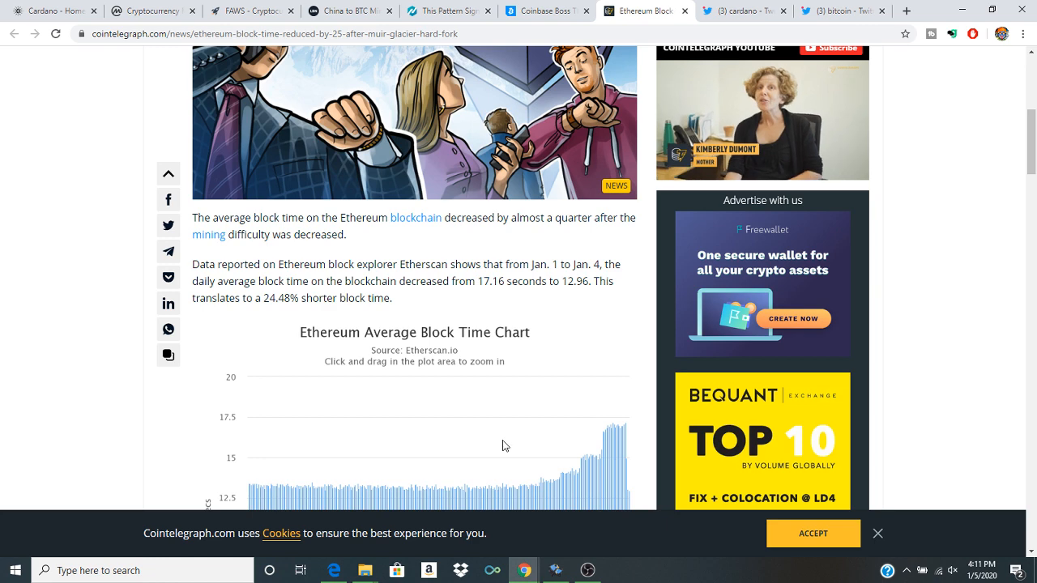
left_click(587, 569)
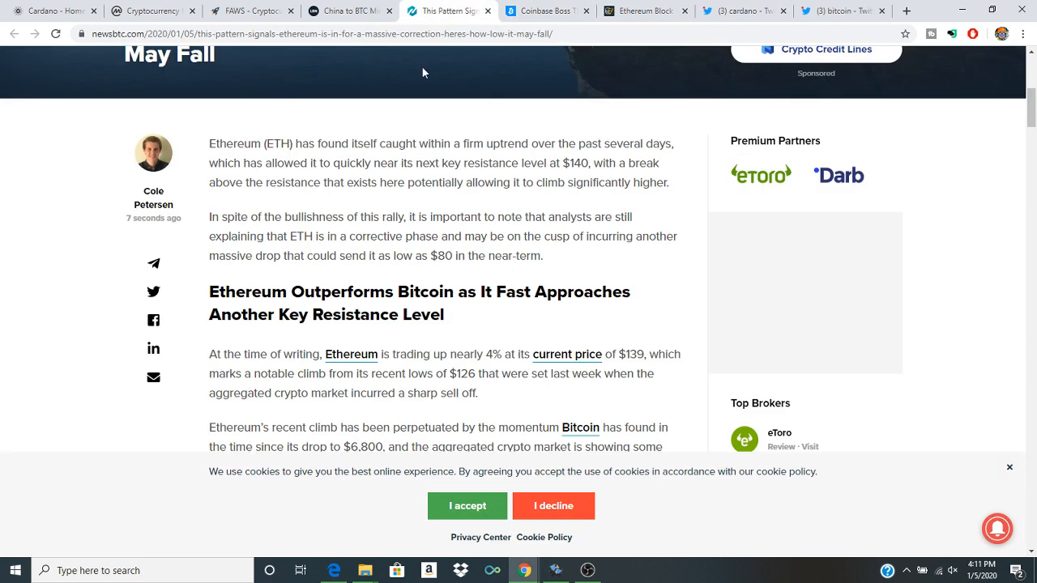
left_click(45, 10)
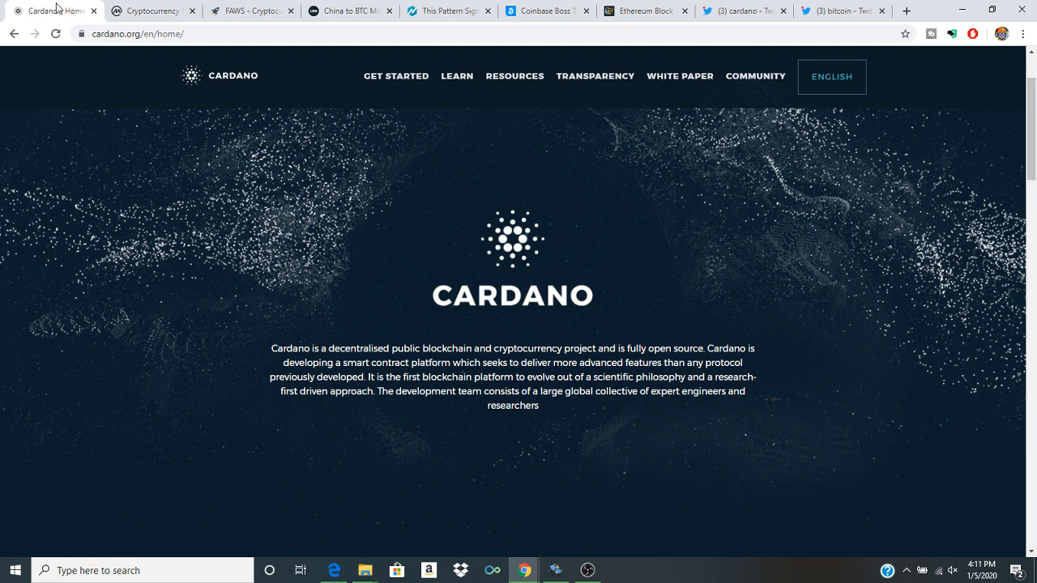
mouse_move(429, 569)
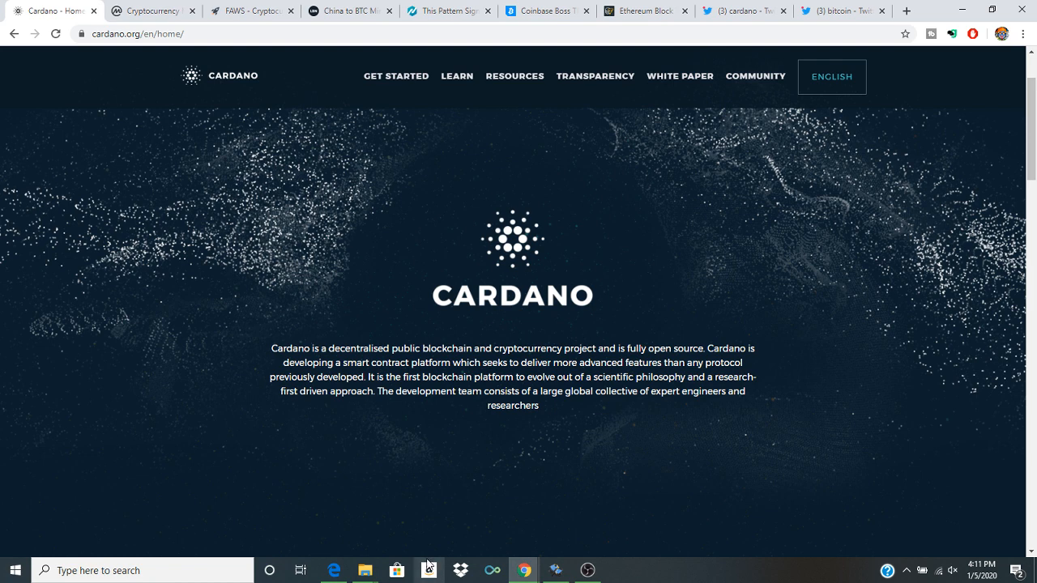
left_click(587, 570)
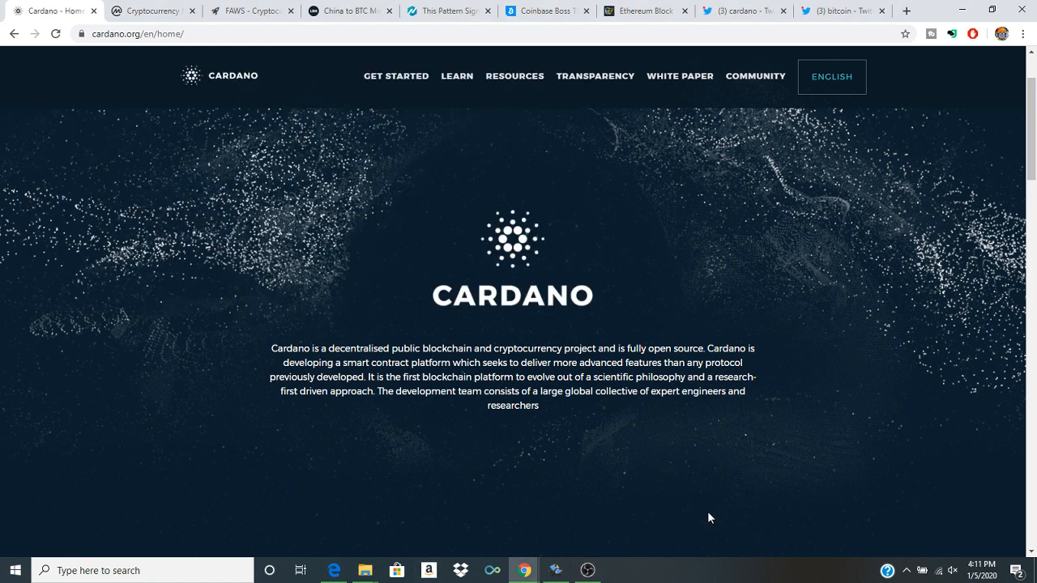
left_click(587, 570)
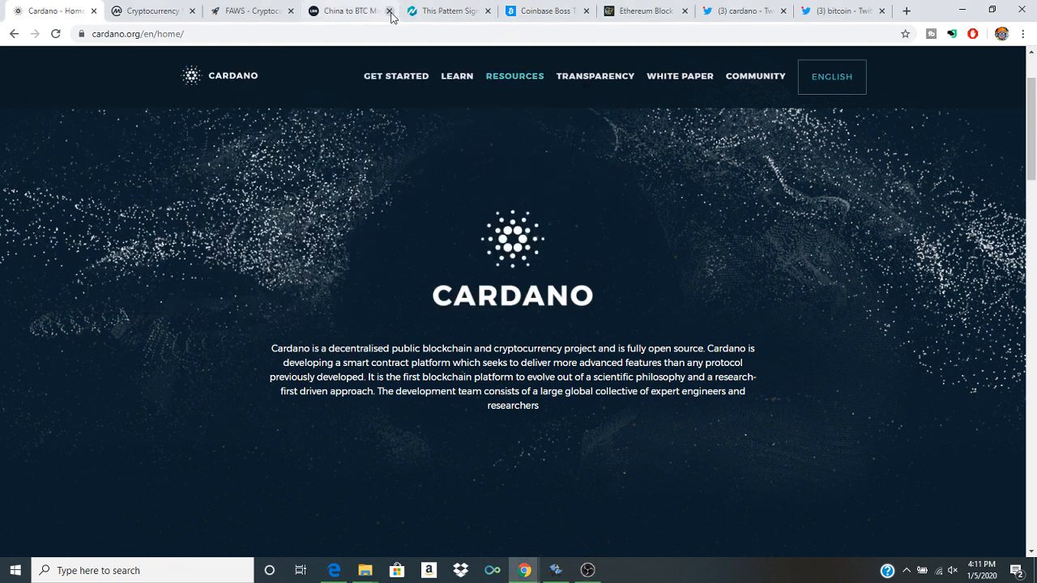
left_click(250, 11)
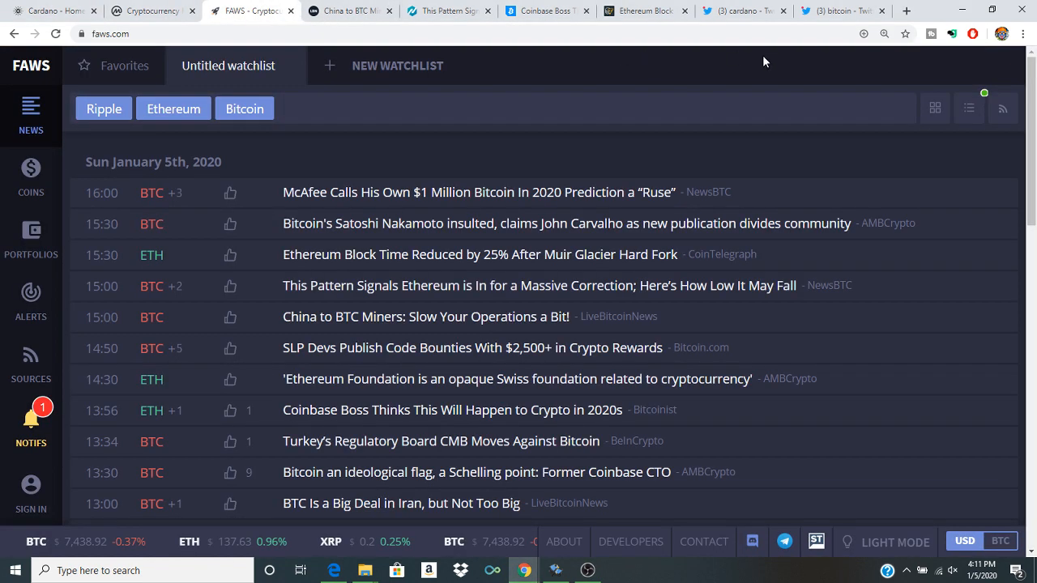
- Switch to the bitcoin Twitter search and play the Coinspeak video tweet
left_click(839, 10)
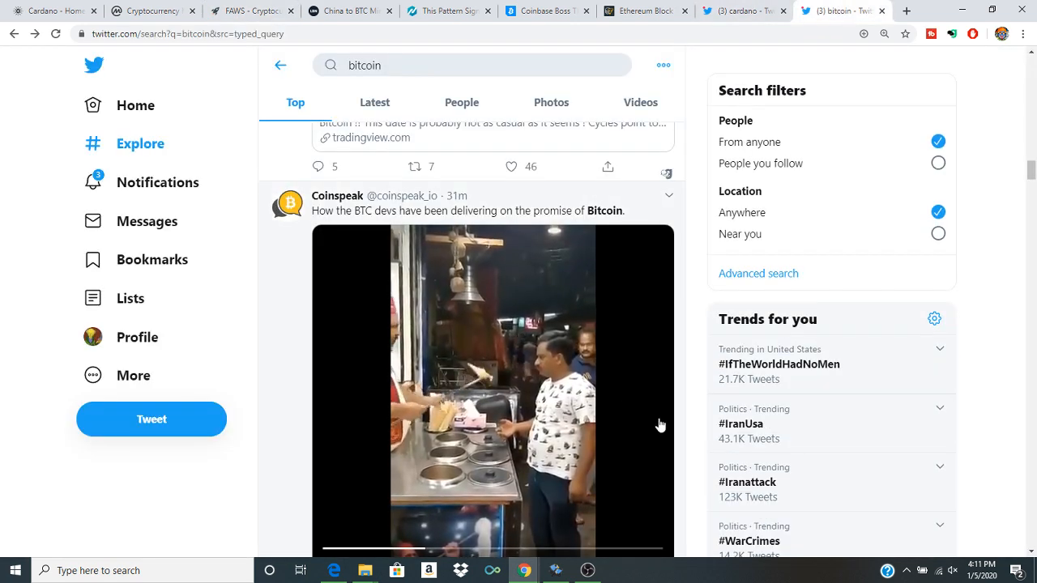
left_click(492, 388)
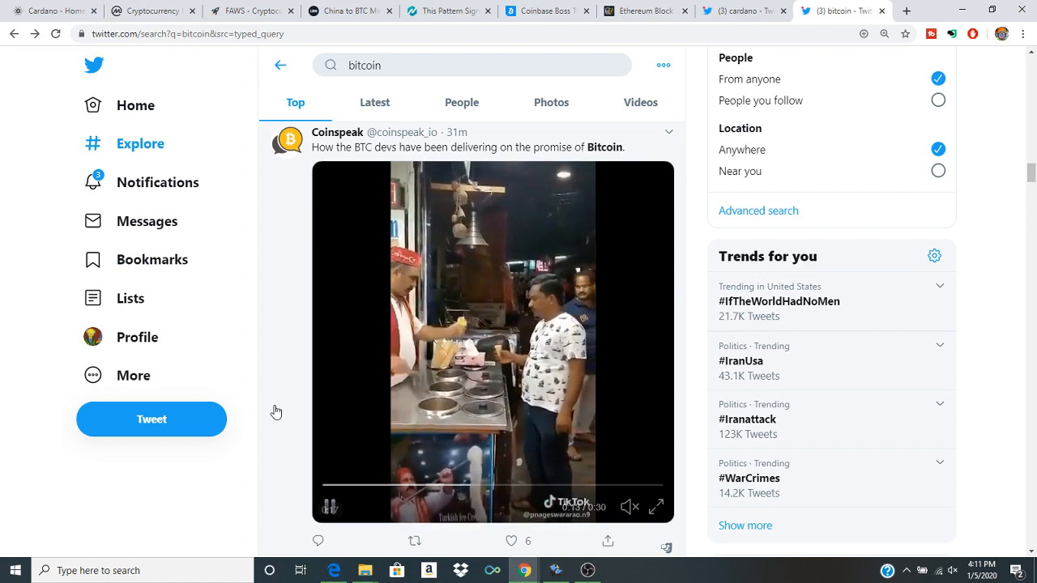
scroll("down", 3)
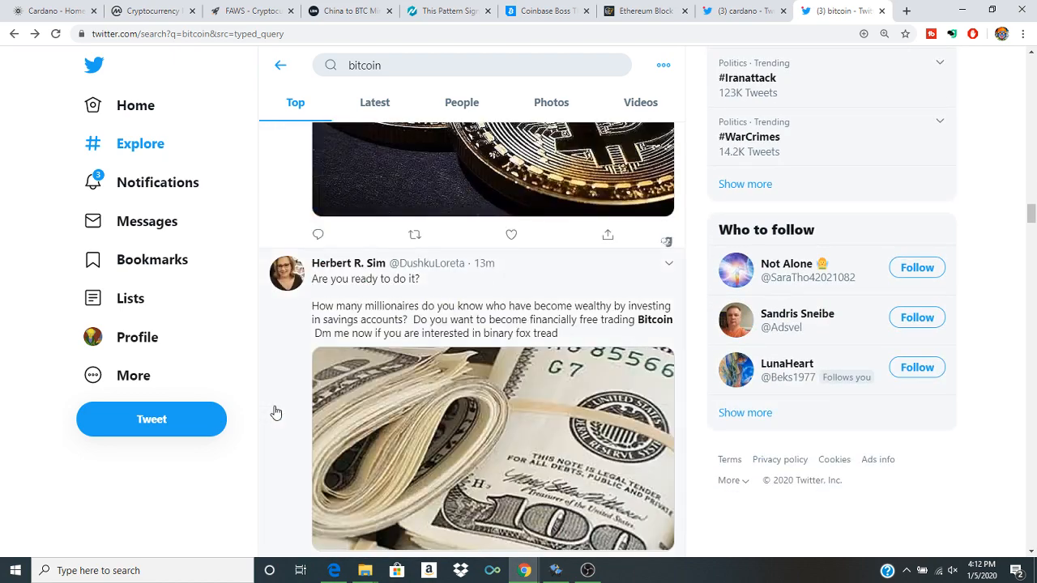
scroll("down", 3)
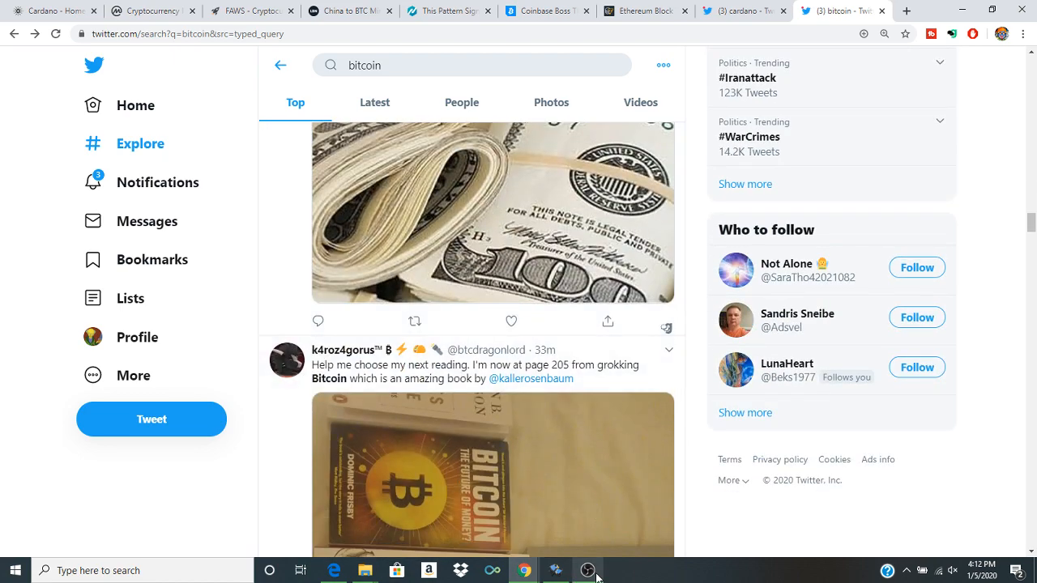
- Scroll to tweets on Bitcoin's price and richest owners, and bring up OBS Studio
left_click(588, 571)
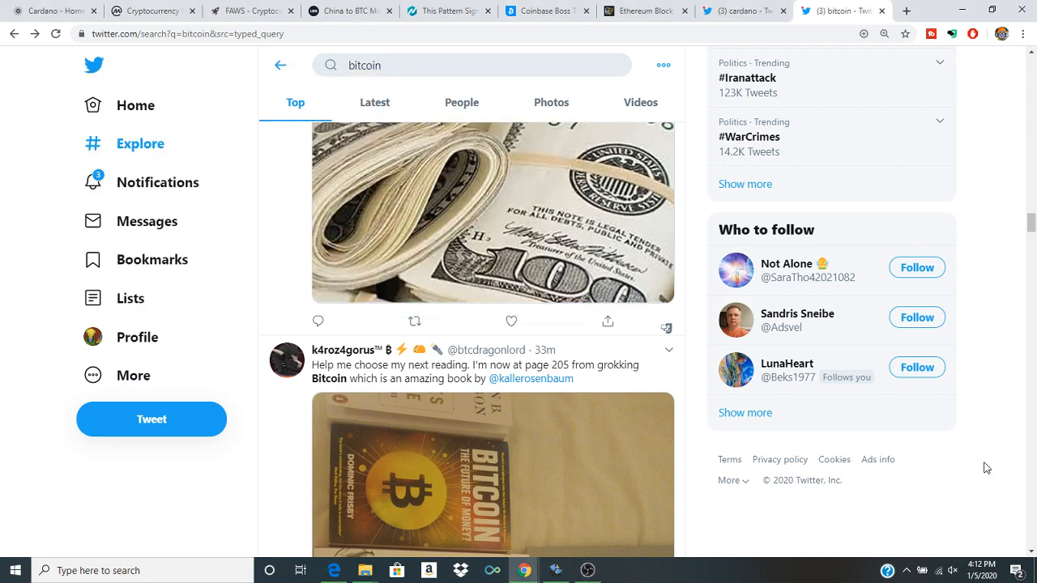
scroll("down", 3)
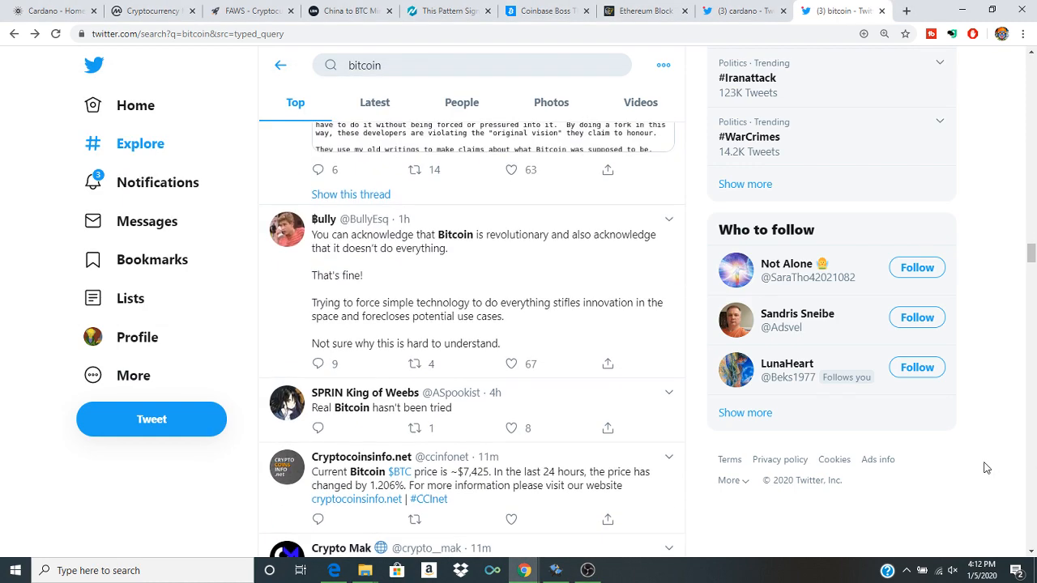
scroll("down", 3)
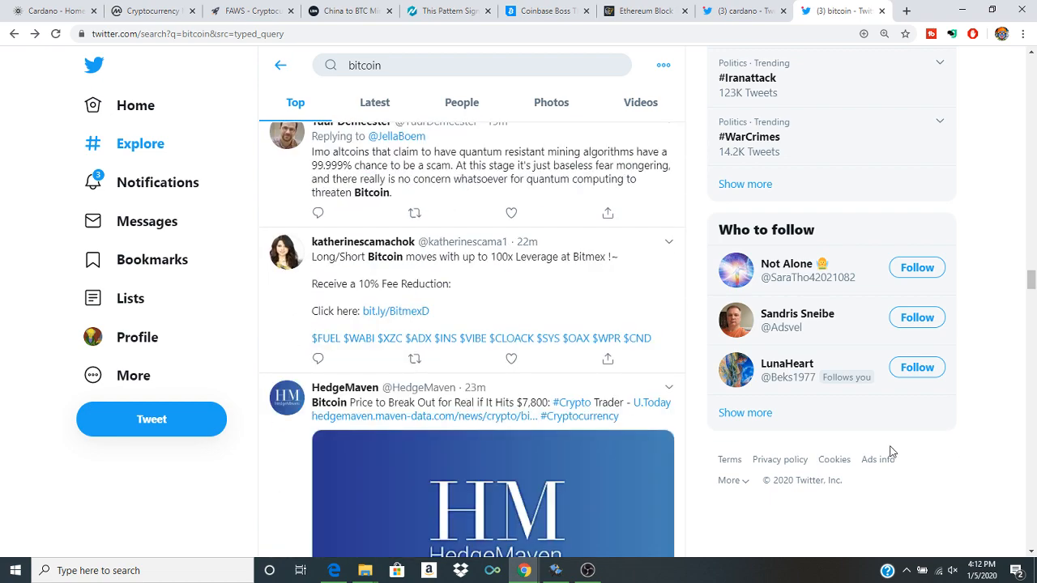
scroll("down", 3)
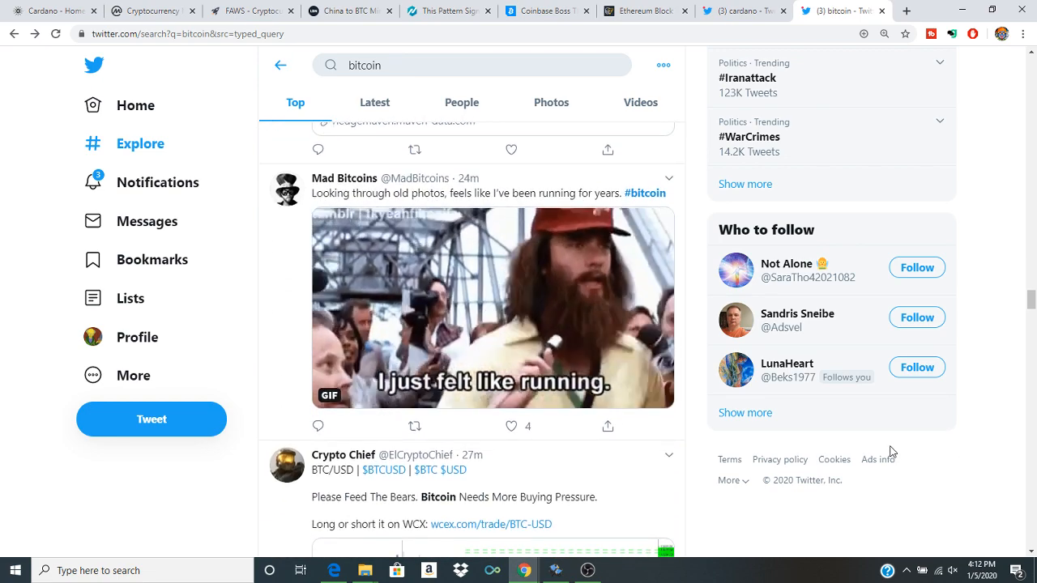
scroll("down", 3)
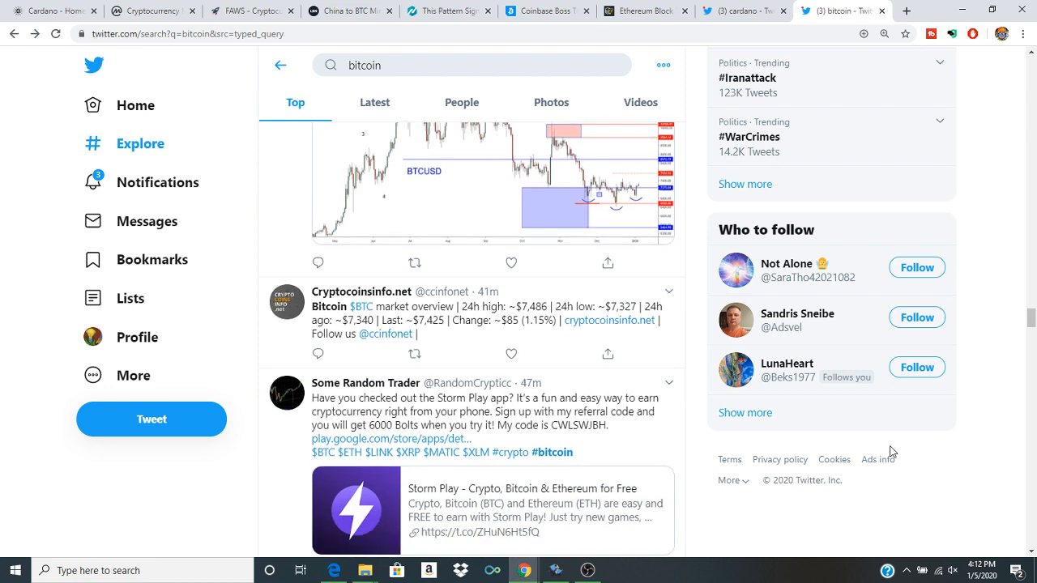
scroll("down", 3)
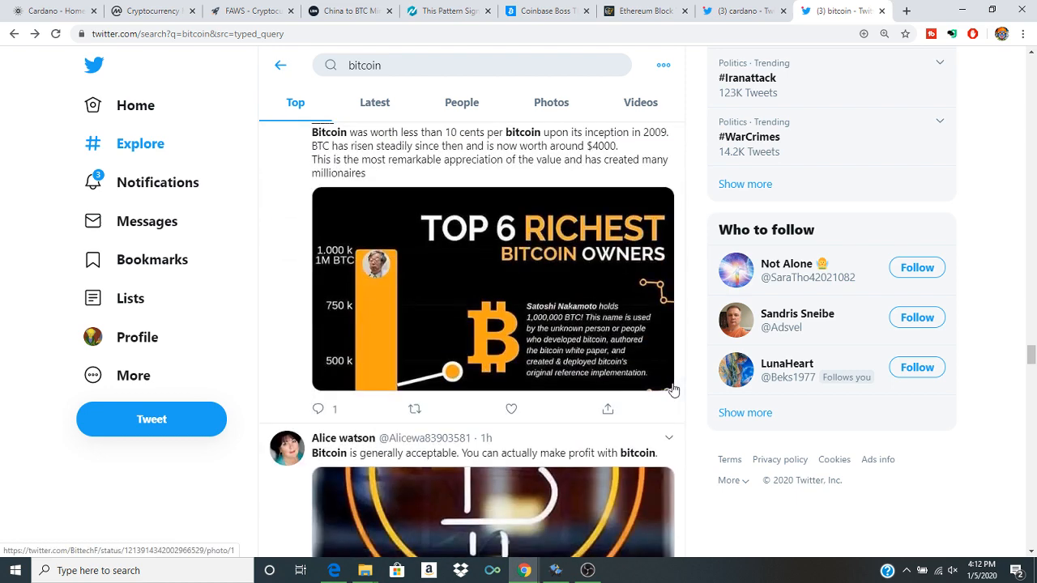
left_click(587, 570)
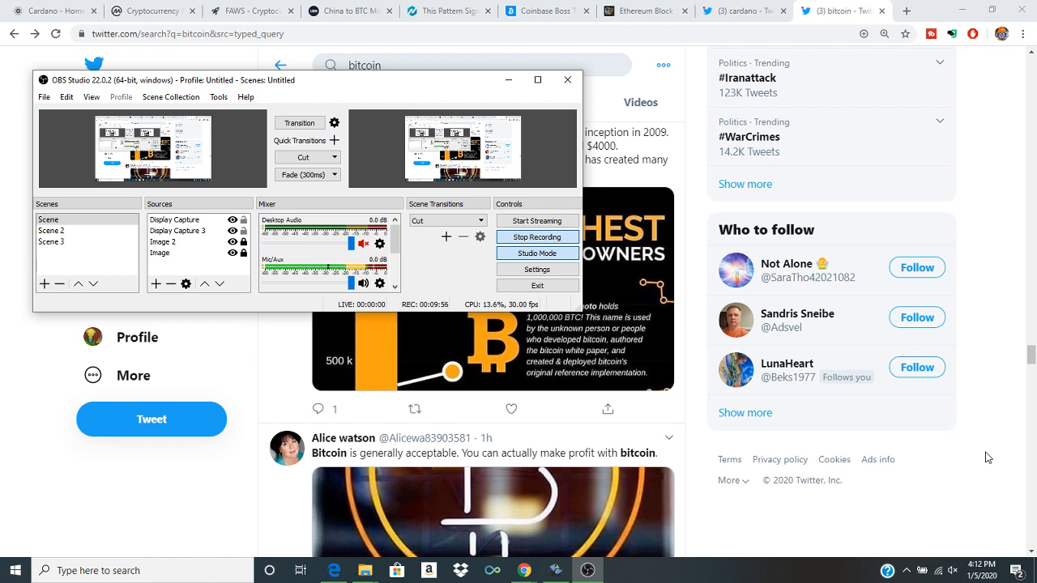
mouse_move(537, 221)
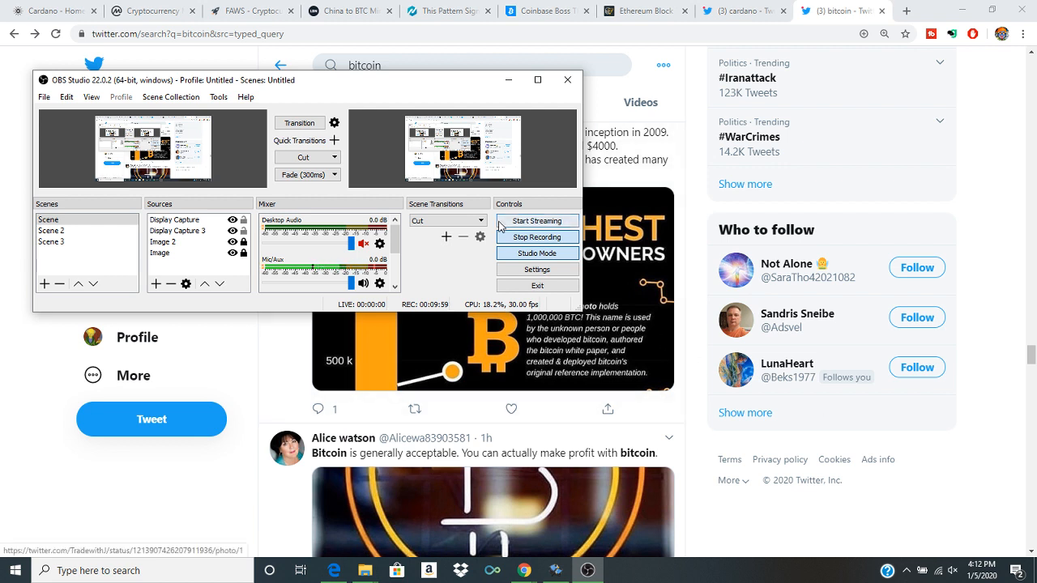